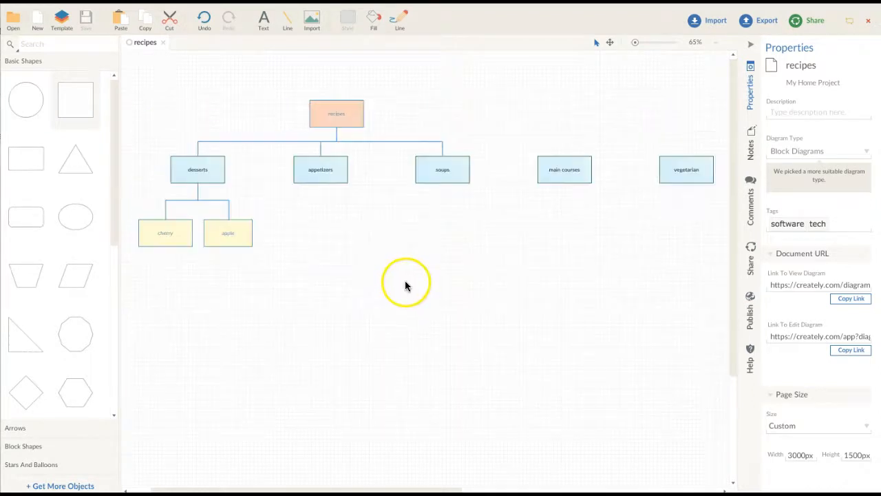
{"action": "mouse_move", "coordinate": [364, 280]}
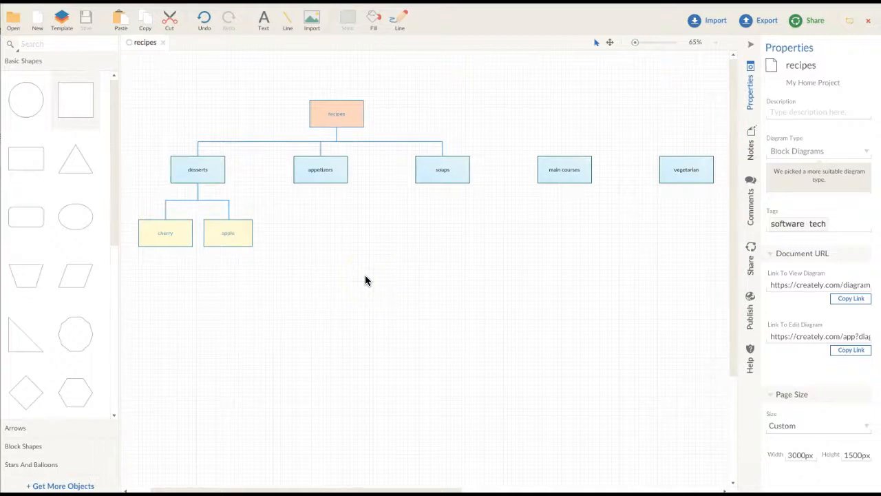
{"action": "mouse_move", "coordinate": [358, 261]}
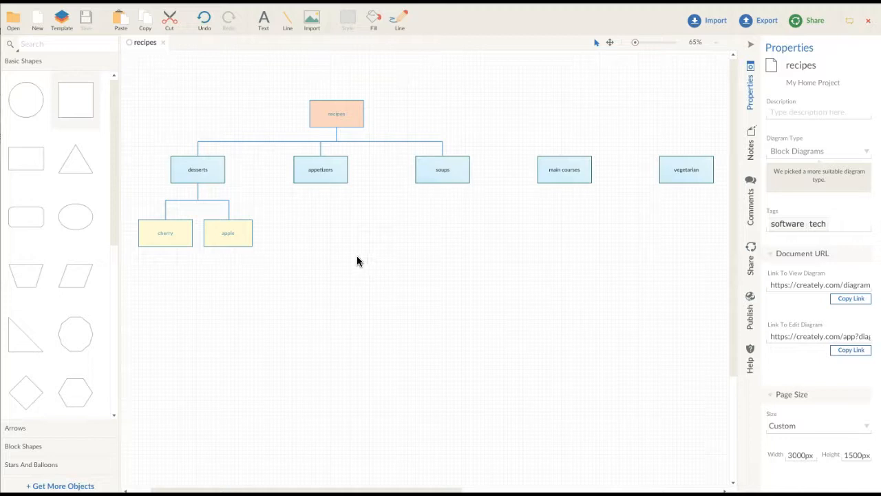
{"action": "mouse_move", "coordinate": [281, 157]}
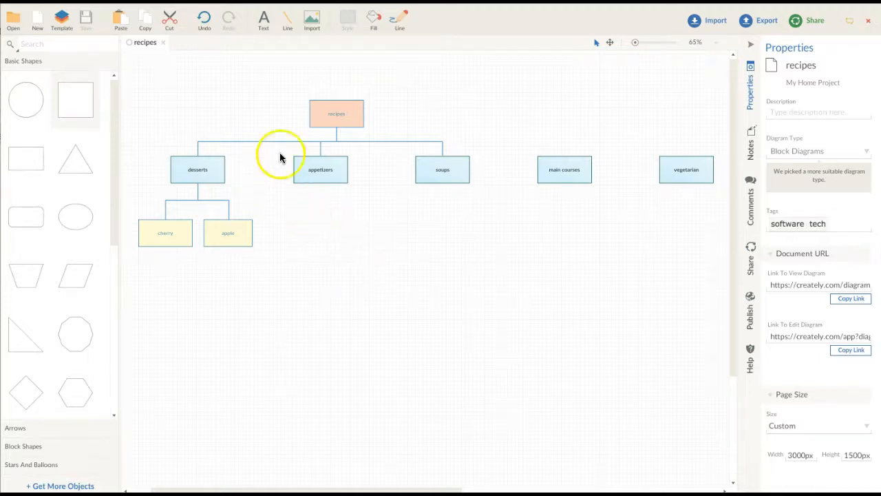
{"action": "mouse_move", "coordinate": [413, 74]}
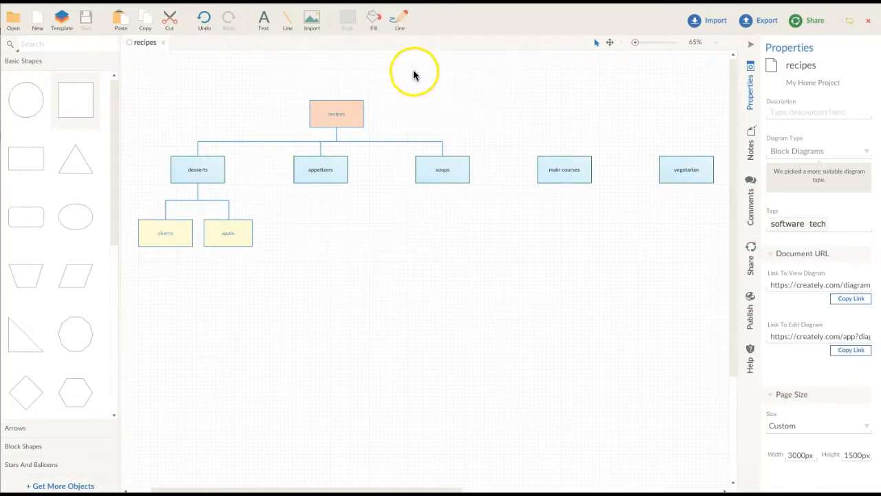
{"action": "mouse_move", "coordinate": [317, 78]}
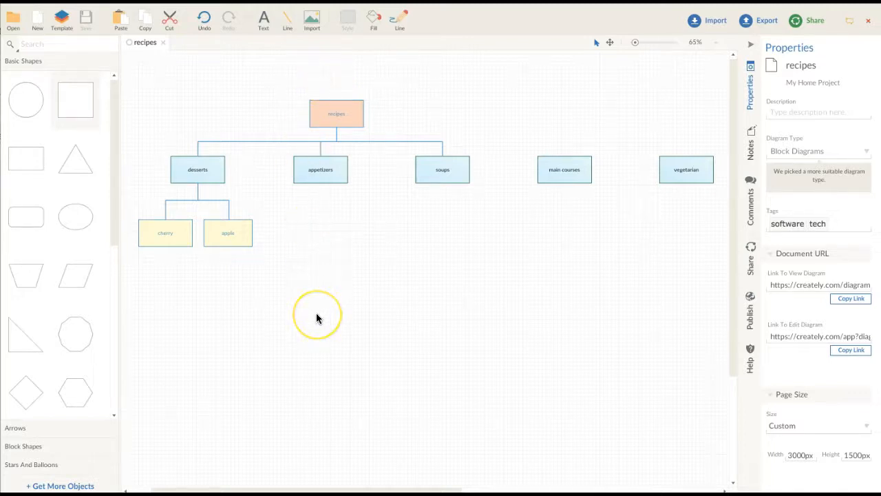
{"action": "mouse_move", "coordinate": [357, 275]}
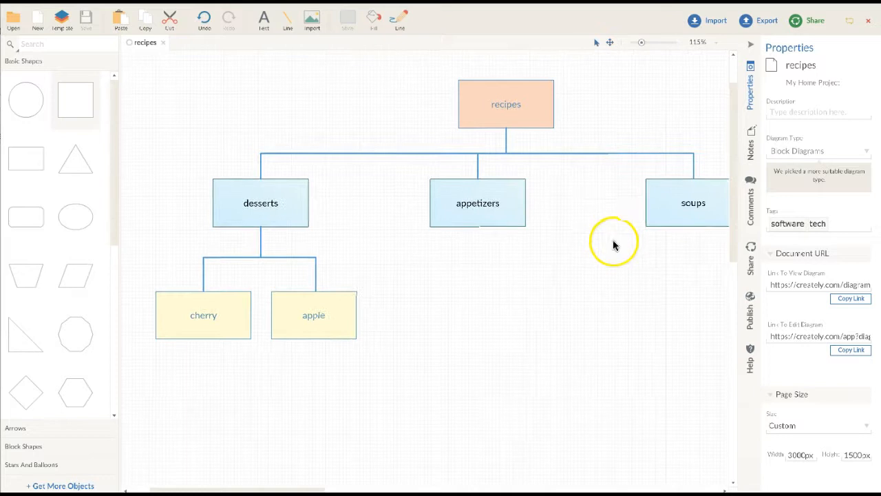
{"action": "mouse_move", "coordinate": [462, 160]}
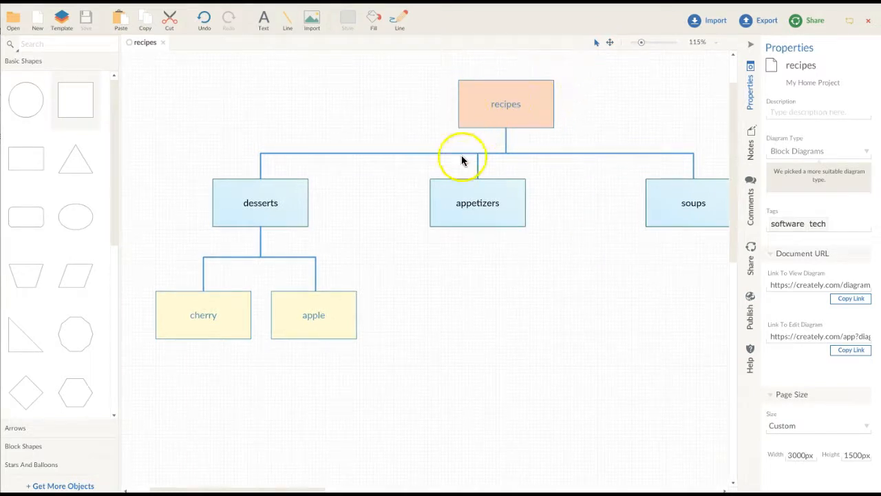
Recentre the enlarged diagram so the recipes, desserts and appetizers boxes sit mid-canvas
{"action": "left_click_drag", "start_coordinate": [461, 160], "coordinate": [419, 253]}
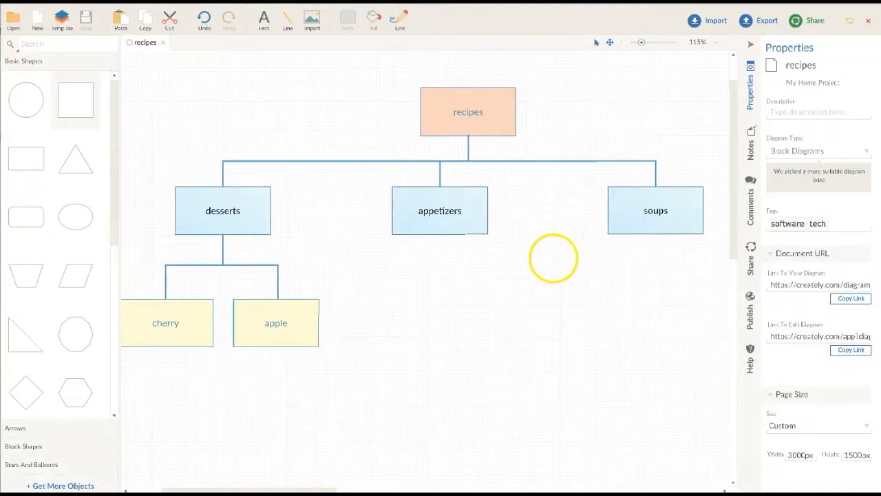
{"action": "mouse_move", "coordinate": [267, 218]}
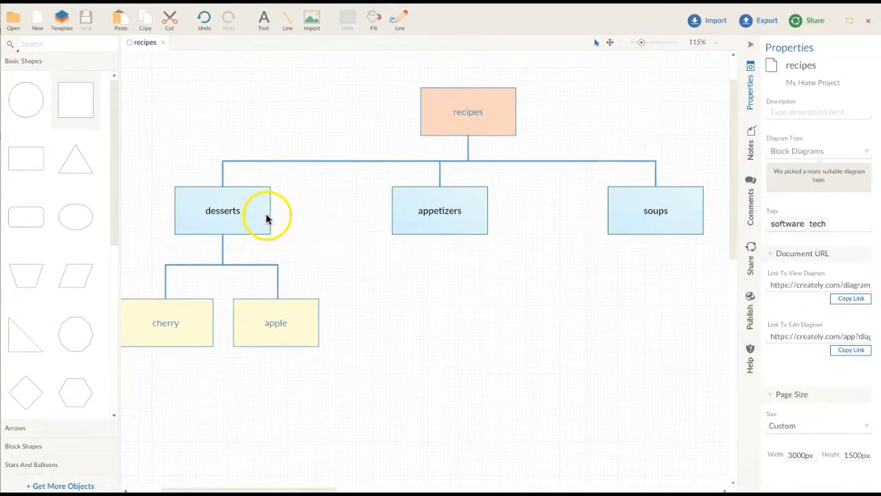
{"action": "mouse_move", "coordinate": [303, 215]}
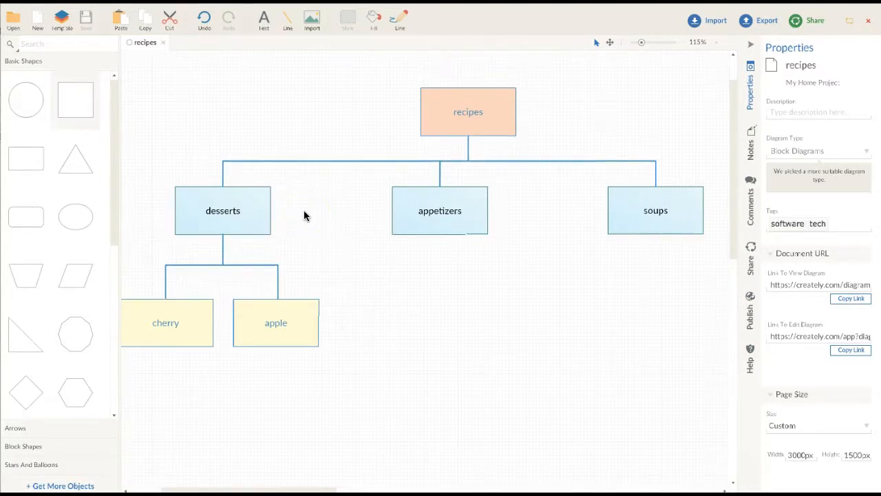
{"action": "mouse_move", "coordinate": [311, 220]}
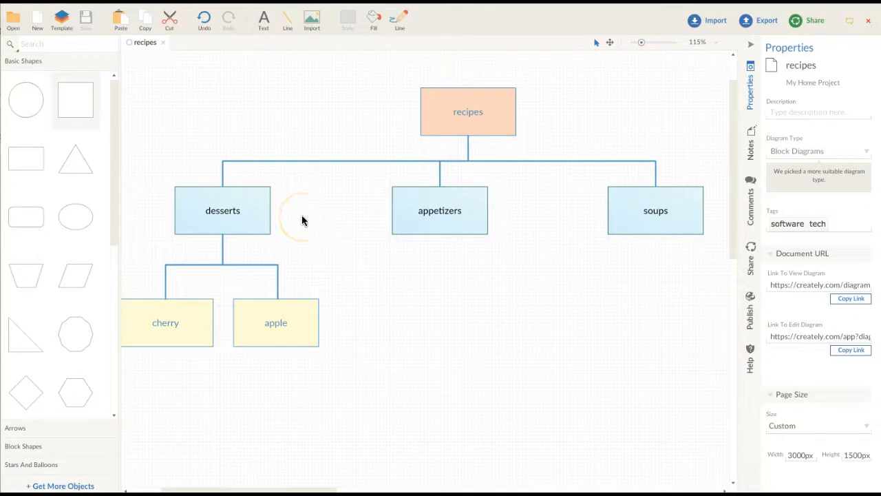
{"action": "mouse_move", "coordinate": [319, 227]}
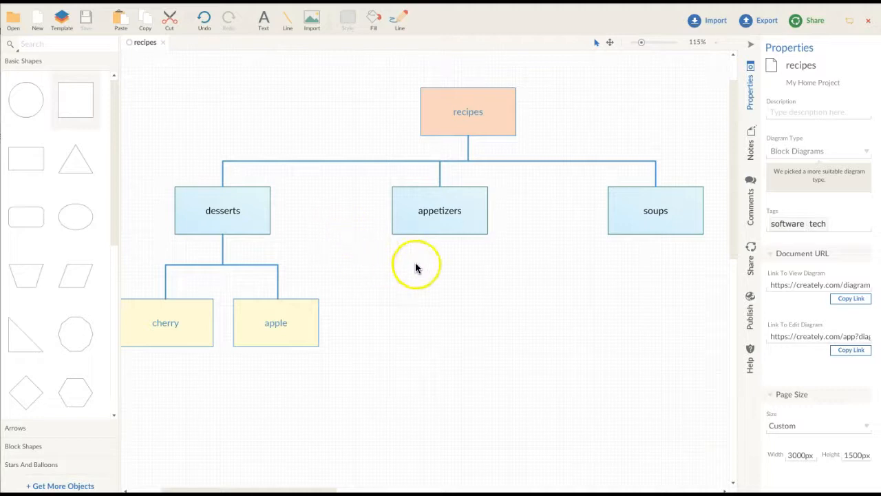
{"action": "mouse_move", "coordinate": [457, 275]}
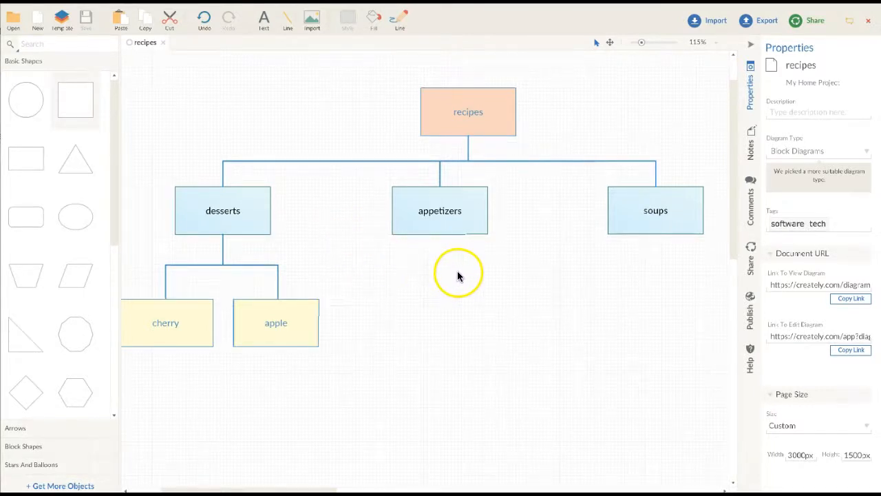
Pan the canvas right so the soups, main courses and vegetarian boxes come into view
{"action": "left_click_drag", "start_coordinate": [457, 275], "coordinate": [254, 275]}
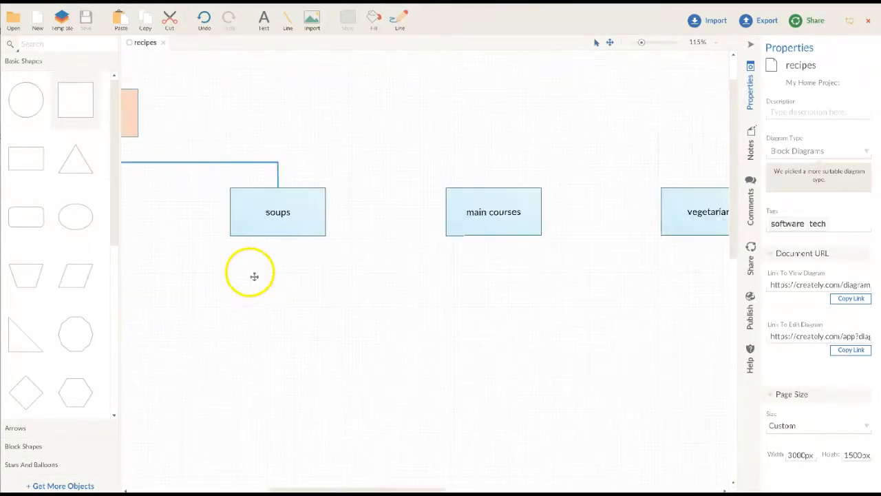
{"action": "mouse_move", "coordinate": [391, 254]}
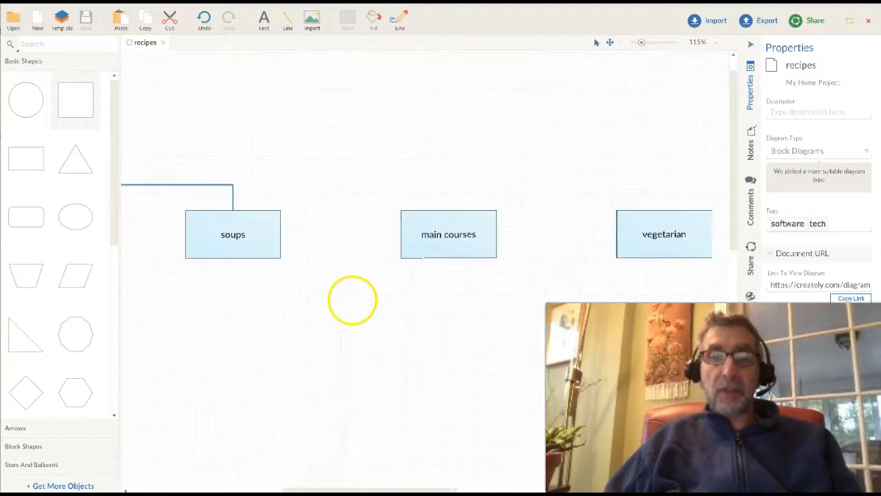
{"action": "mouse_move", "coordinate": [594, 259]}
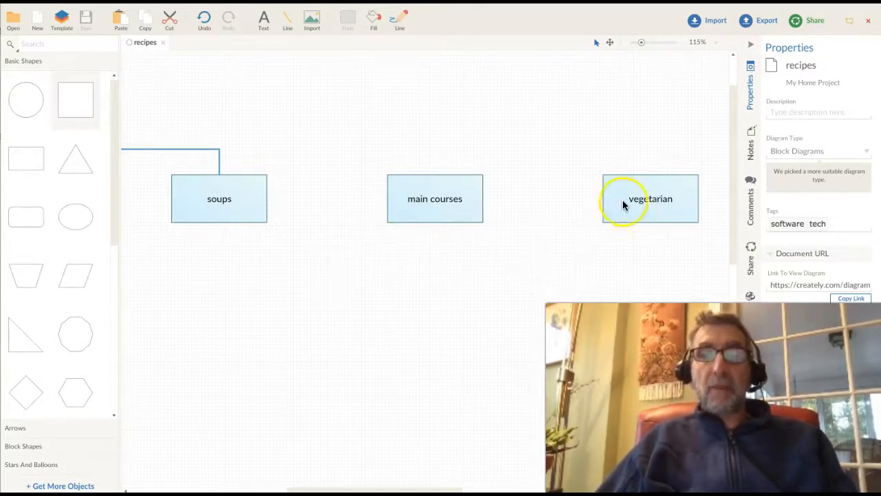
{"action": "mouse_move", "coordinate": [534, 242]}
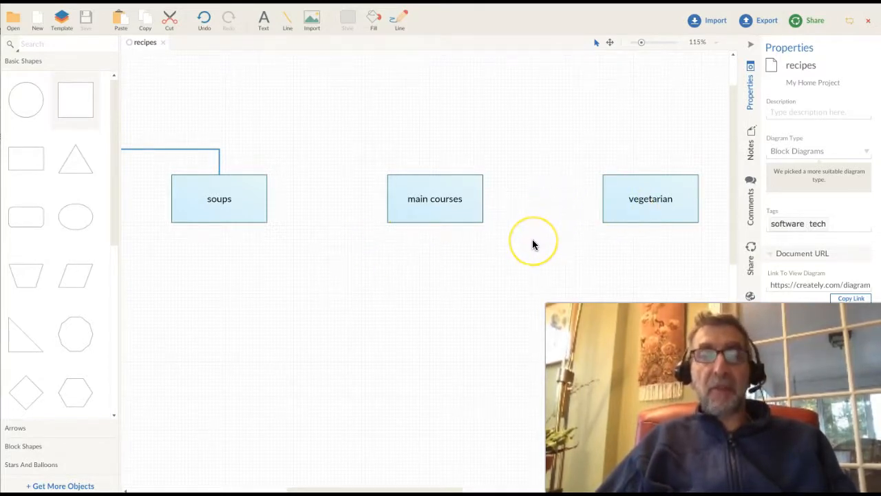
{"action": "mouse_move", "coordinate": [540, 228]}
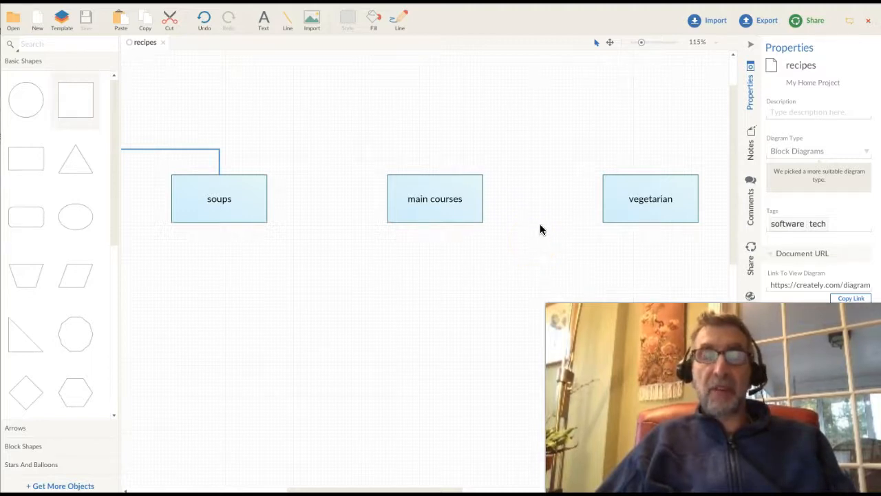
{"action": "mouse_move", "coordinate": [540, 187]}
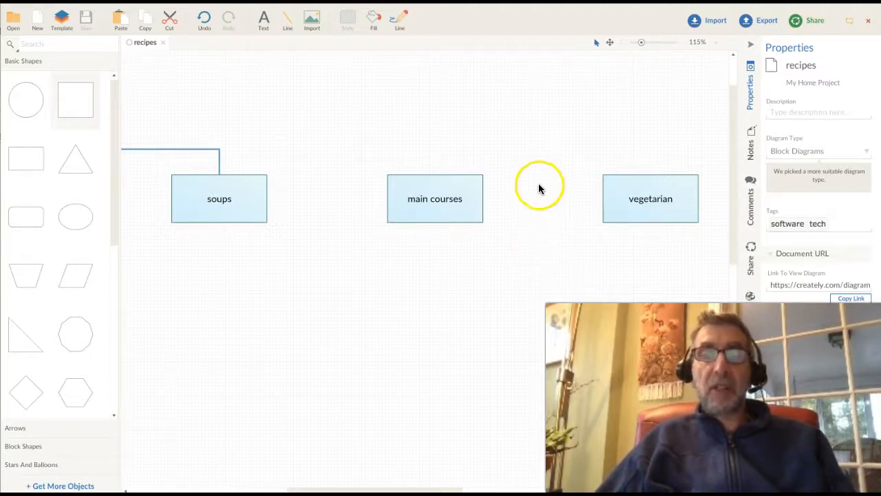
{"action": "mouse_move", "coordinate": [341, 173]}
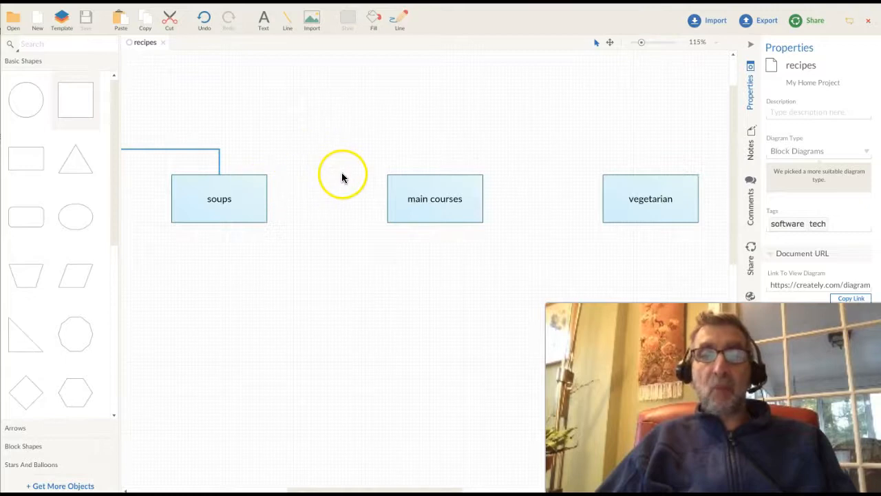
{"action": "mouse_move", "coordinate": [652, 209]}
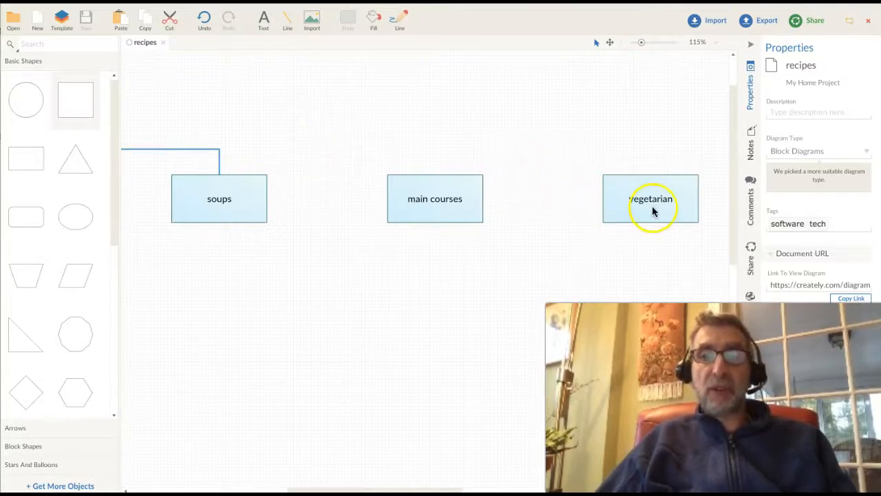
{"action": "mouse_move", "coordinate": [625, 245]}
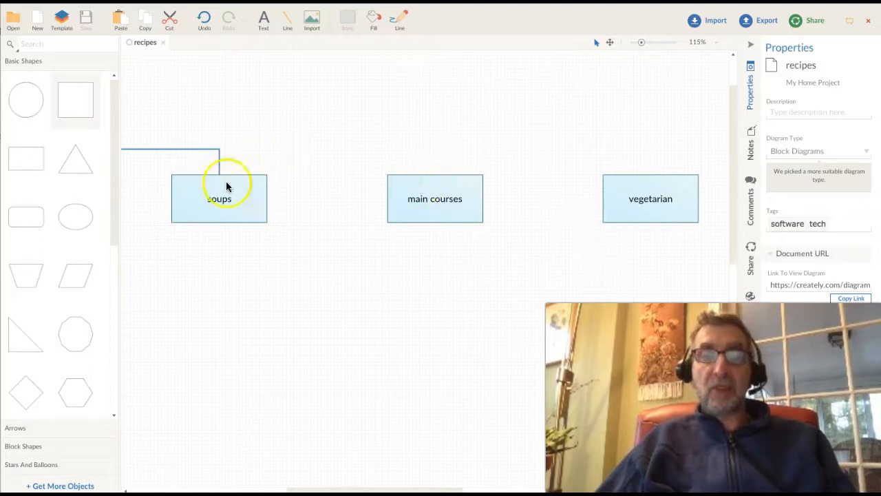
{"action": "mouse_move", "coordinate": [223, 297]}
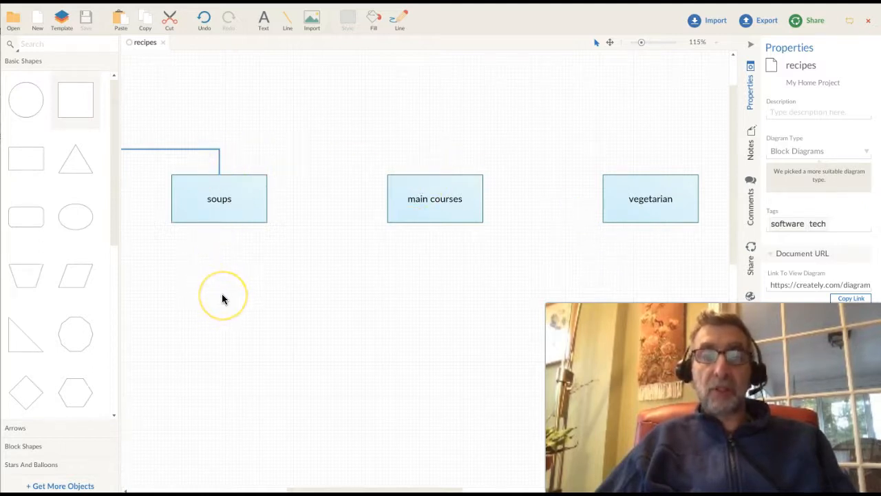
{"action": "mouse_move", "coordinate": [419, 277]}
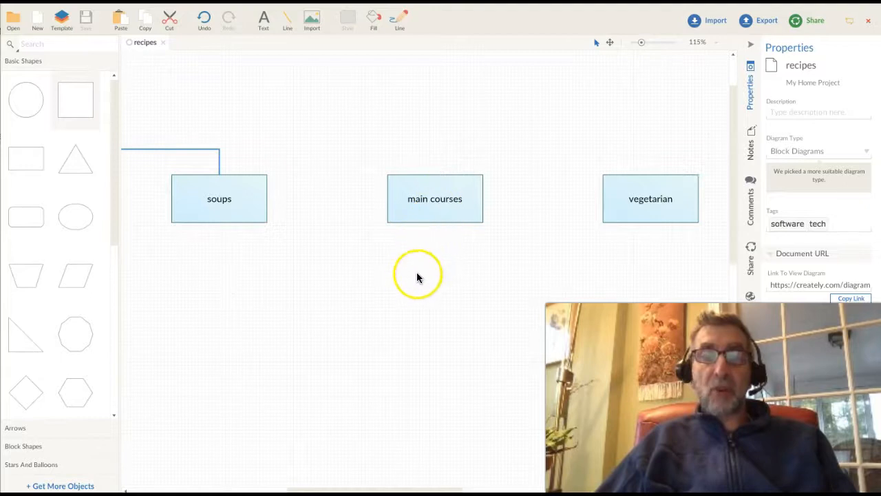
{"action": "mouse_move", "coordinate": [305, 295]}
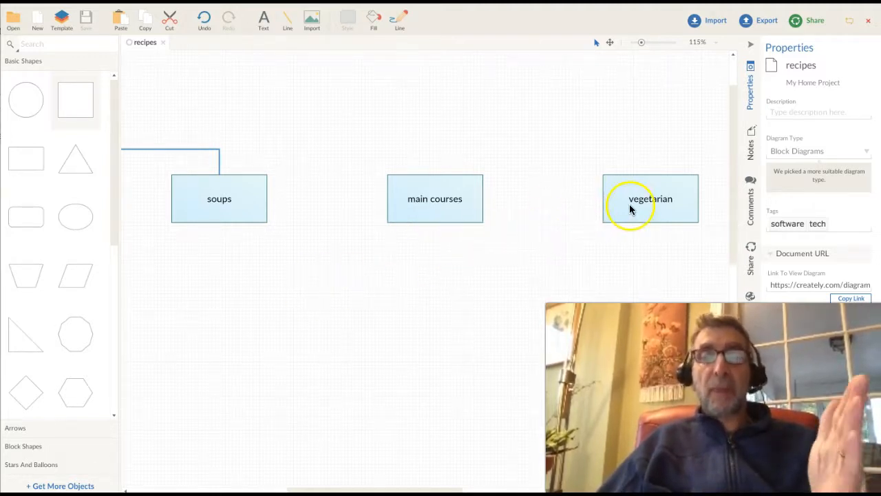
{"action": "mouse_move", "coordinate": [551, 263]}
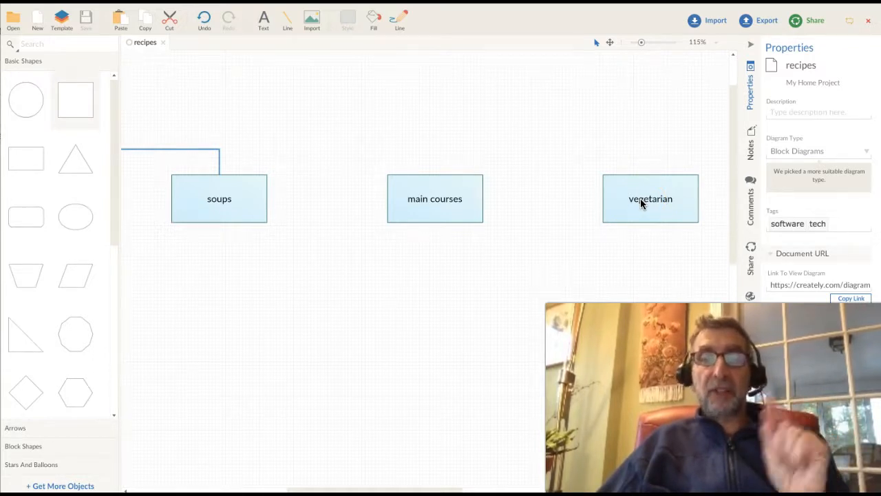
{"action": "mouse_move", "coordinate": [435, 198]}
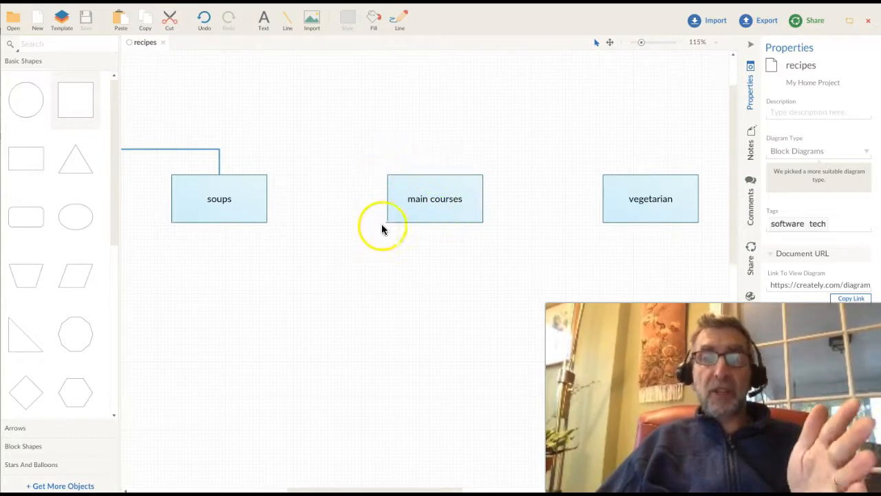
{"action": "mouse_move", "coordinate": [410, 219]}
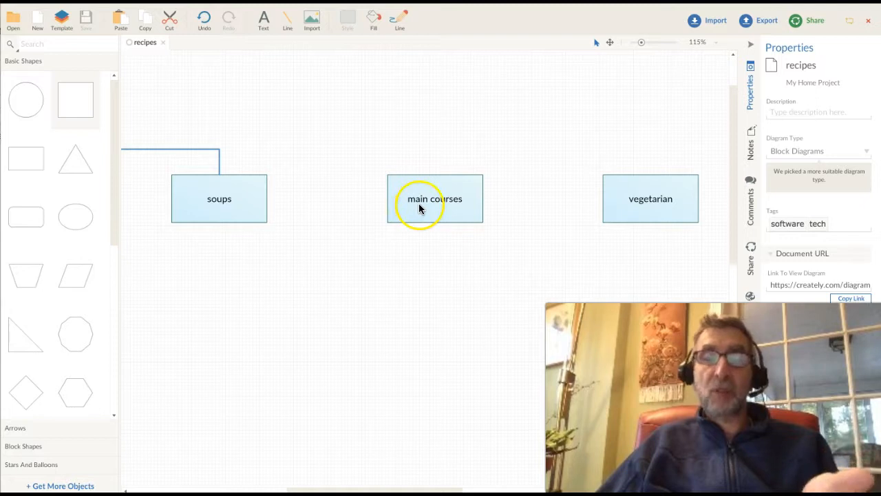
{"action": "mouse_move", "coordinate": [545, 162]}
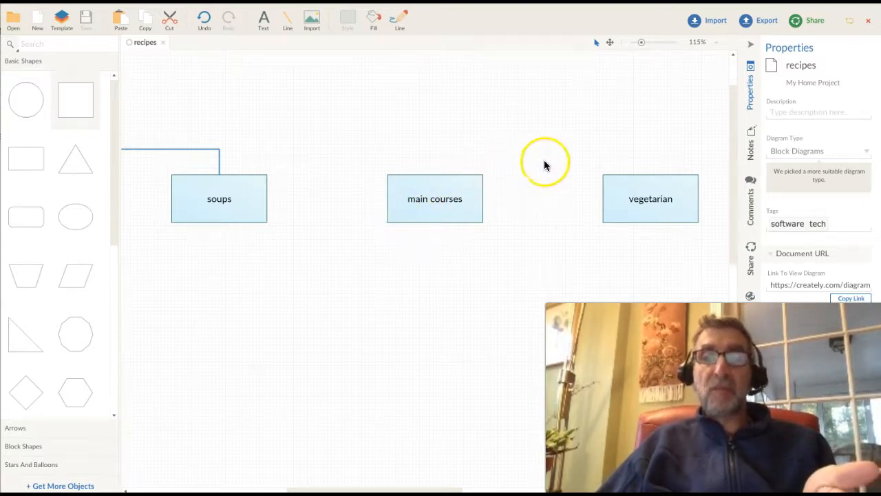
{"action": "mouse_move", "coordinate": [452, 131]}
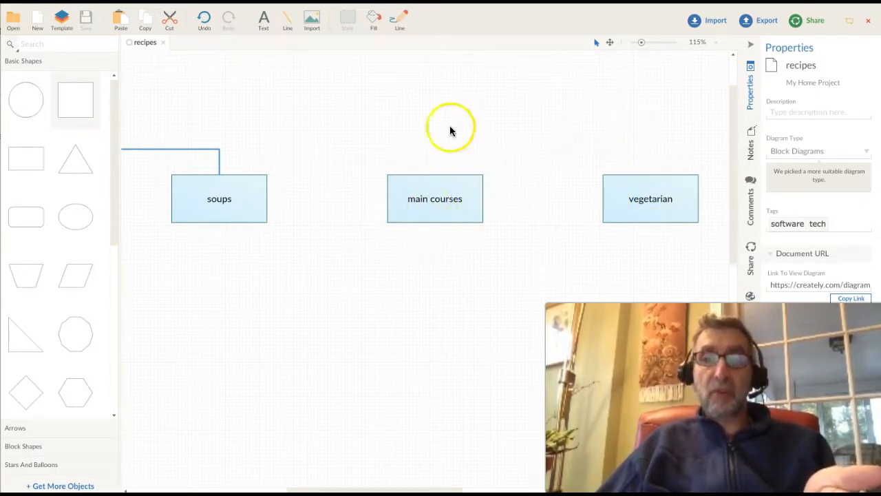
{"action": "mouse_move", "coordinate": [351, 207]}
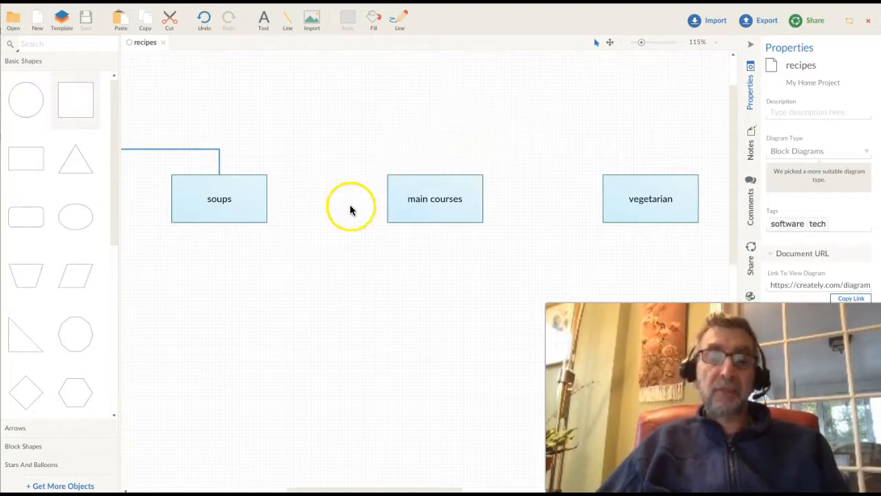
{"action": "mouse_move", "coordinate": [365, 243]}
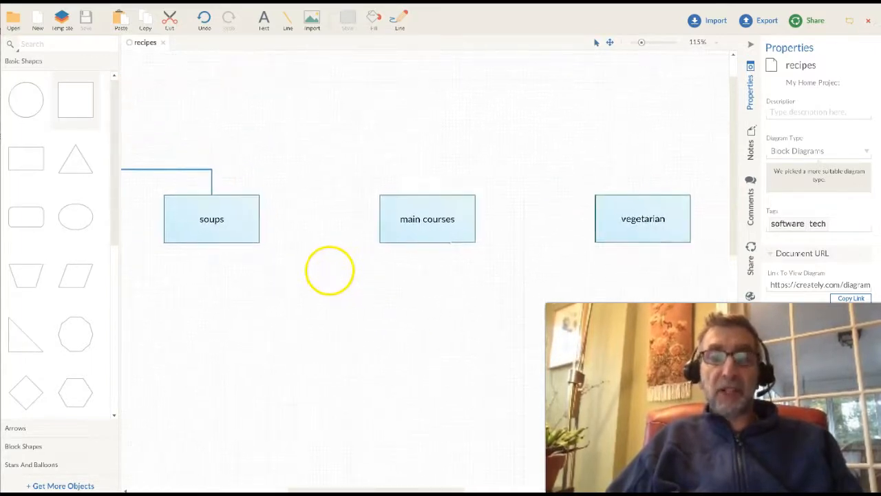
{"action": "mouse_move", "coordinate": [427, 214]}
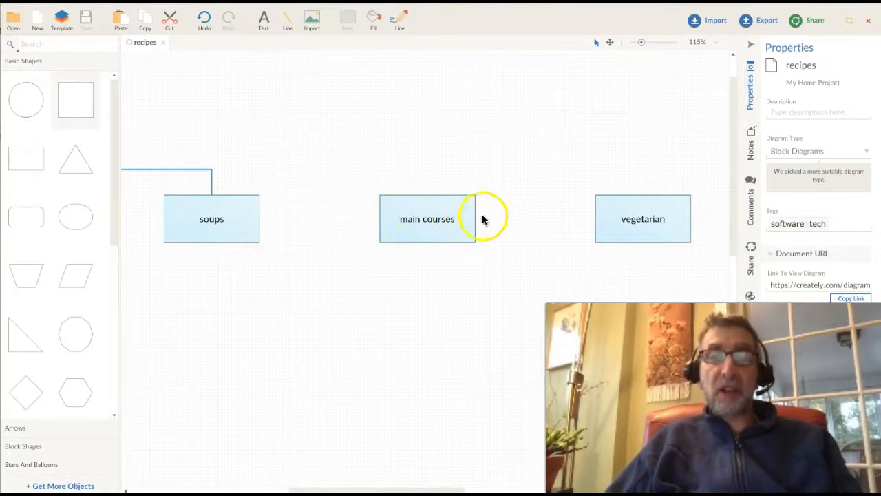
{"action": "mouse_move", "coordinate": [628, 187]}
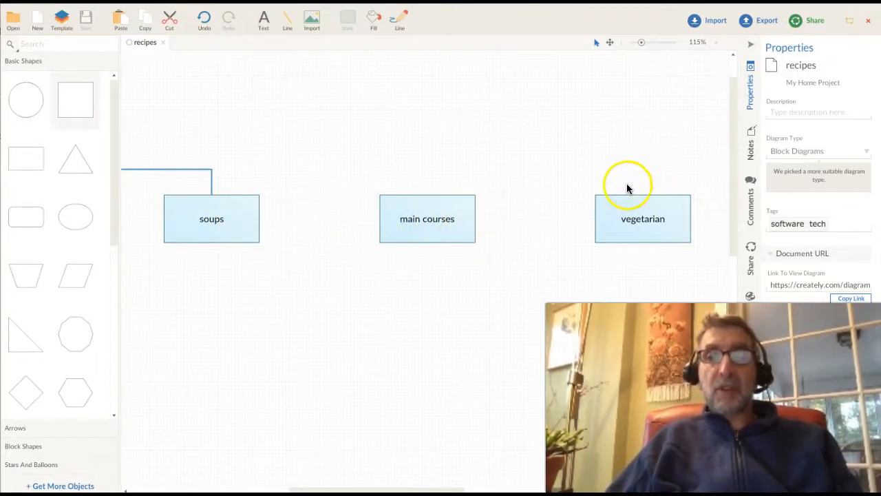
{"action": "mouse_move", "coordinate": [636, 179]}
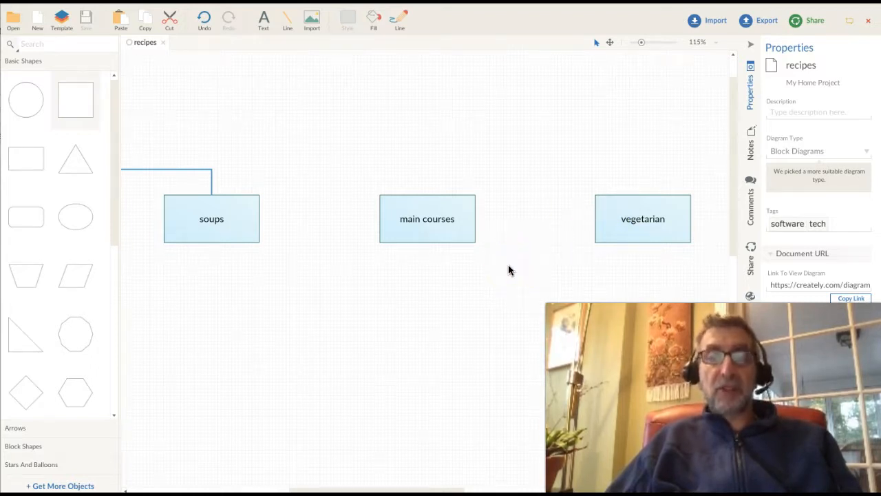
{"action": "mouse_move", "coordinate": [465, 282]}
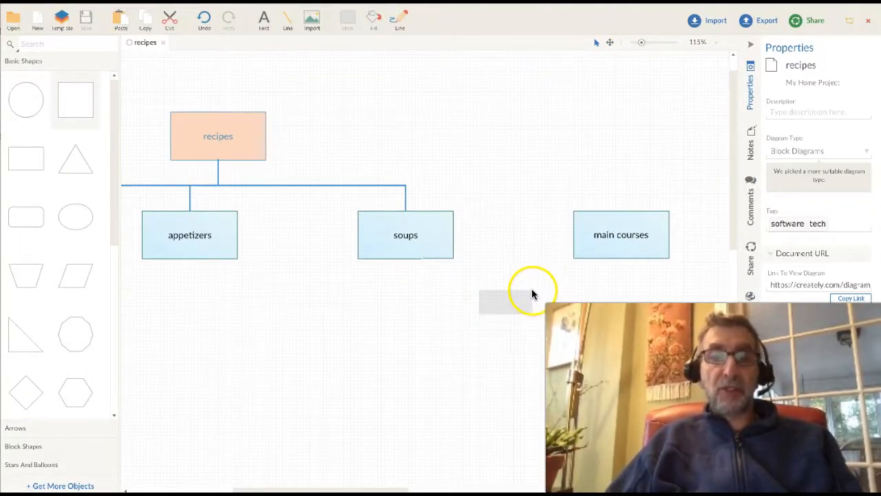
{"action": "mouse_move", "coordinate": [440, 314]}
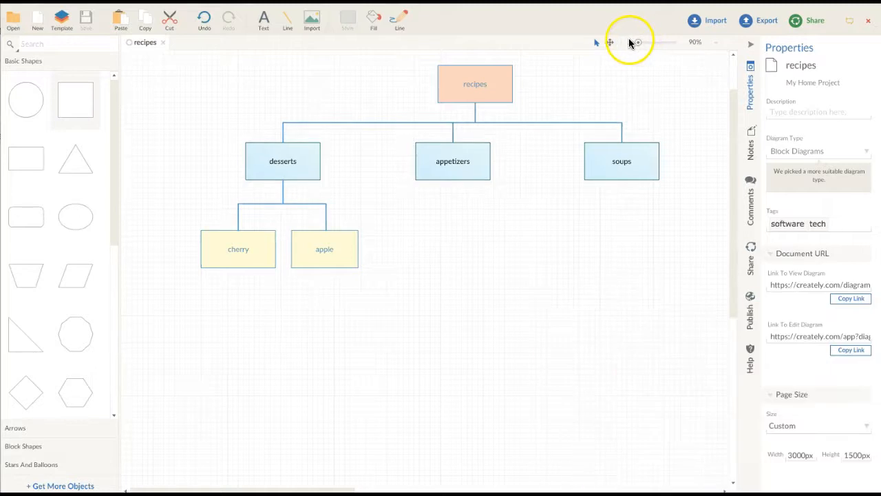
{"action": "mouse_move", "coordinate": [631, 43]}
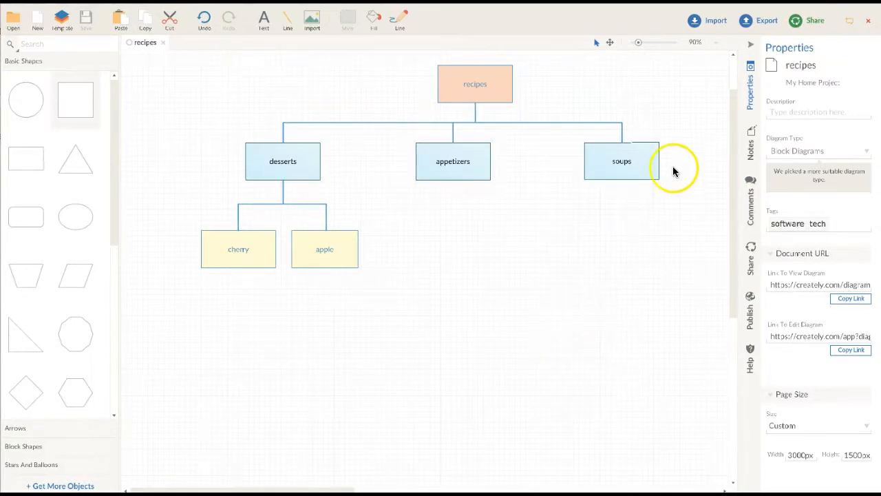
{"action": "mouse_move", "coordinate": [646, 198]}
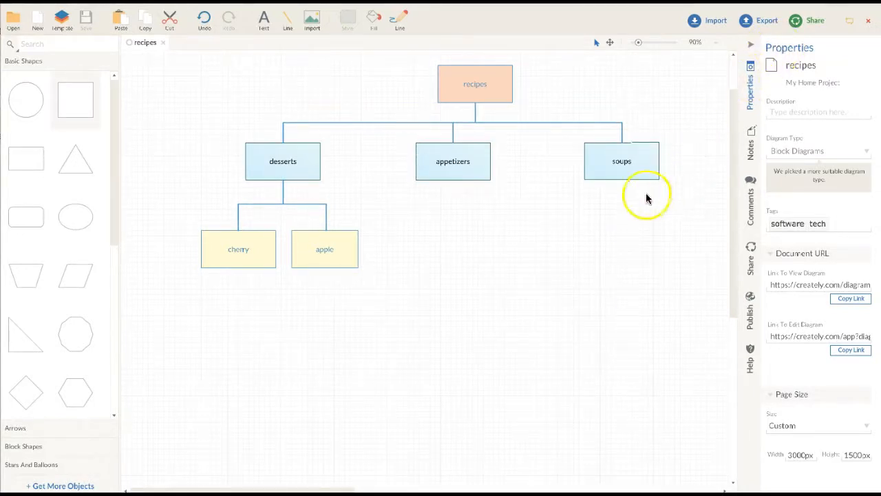
{"action": "left_click", "coordinate": [623, 159]}
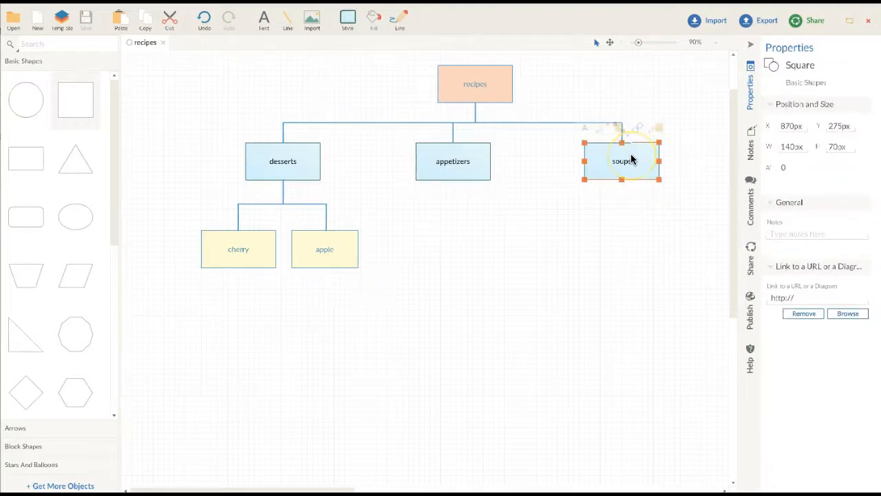
{"action": "left_click", "coordinate": [451, 159]}
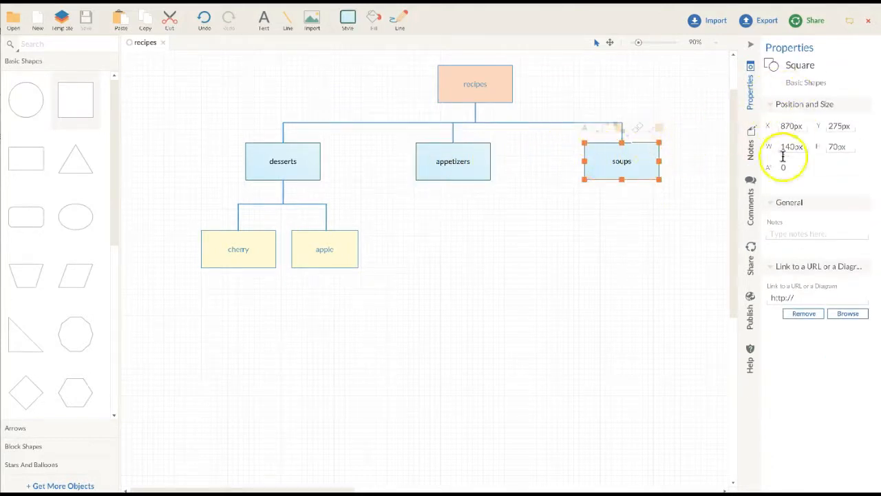
{"action": "left_click", "coordinate": [581, 288]}
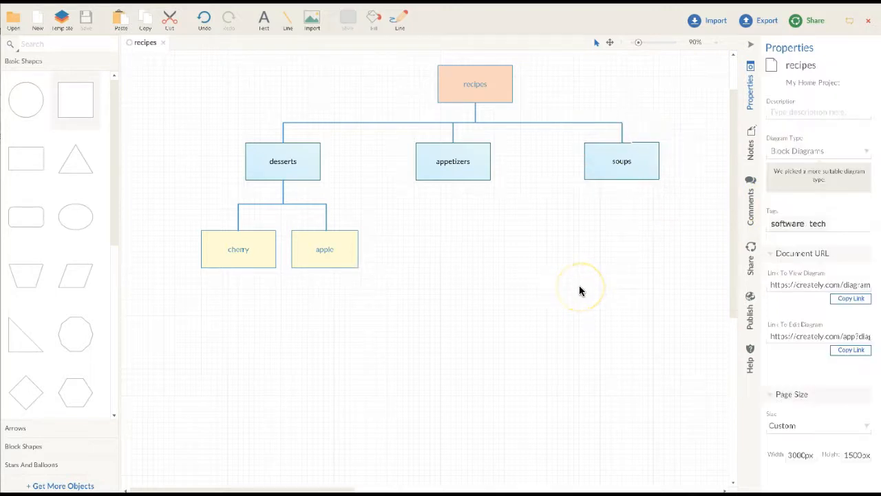
{"action": "mouse_move", "coordinate": [632, 248]}
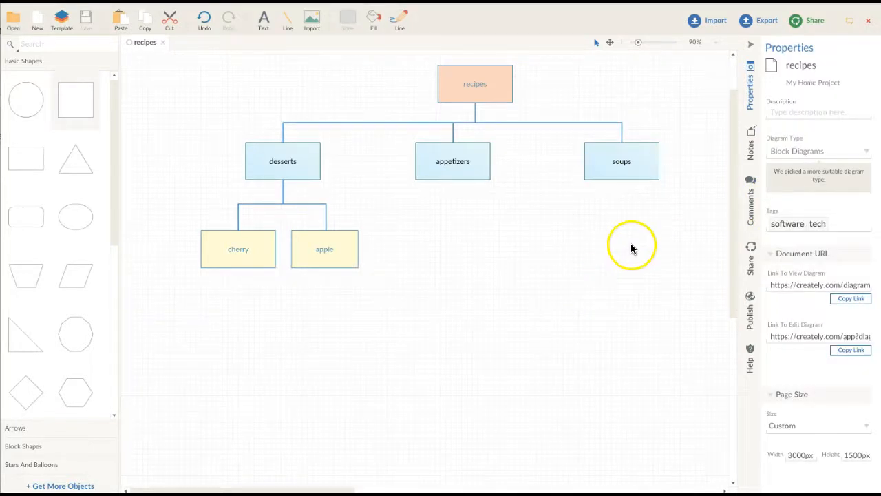
{"action": "mouse_move", "coordinate": [718, 361]}
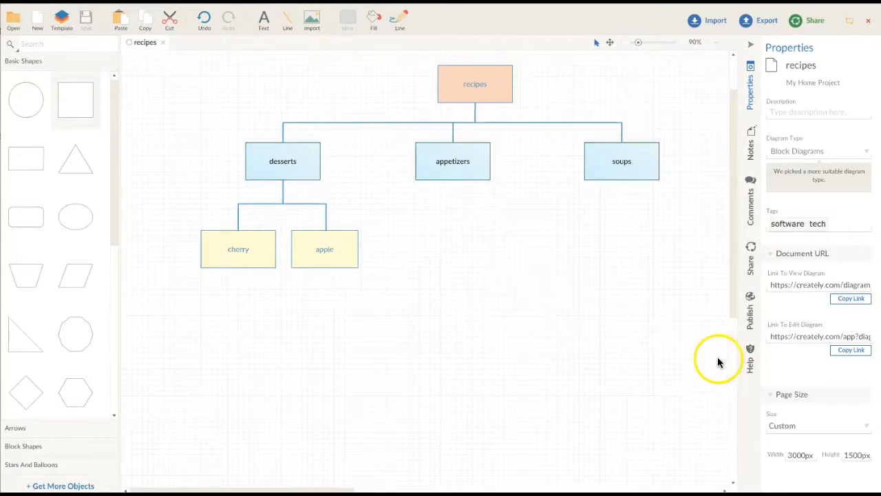
{"action": "mouse_move", "coordinate": [808, 411]}
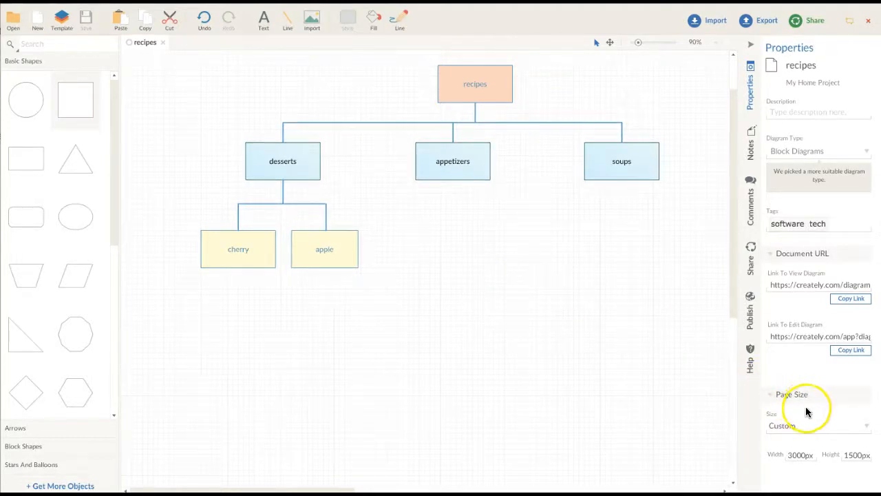
{"action": "mouse_move", "coordinate": [856, 452]}
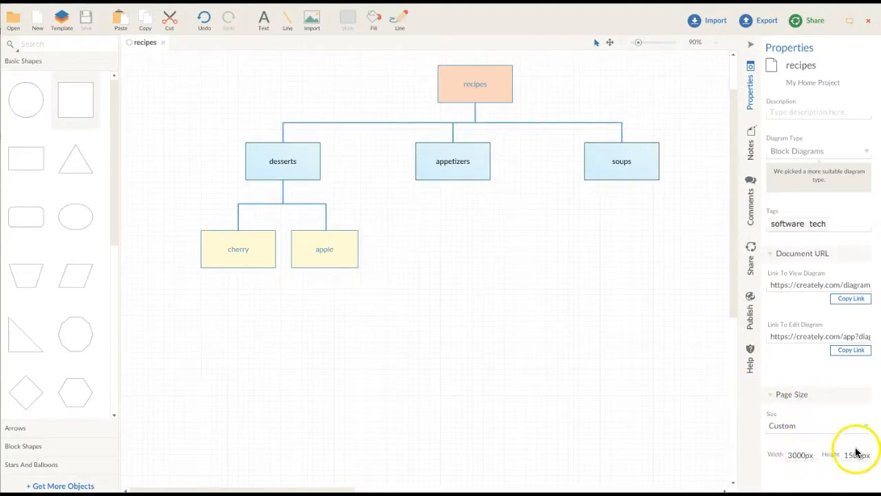
{"action": "mouse_move", "coordinate": [804, 454]}
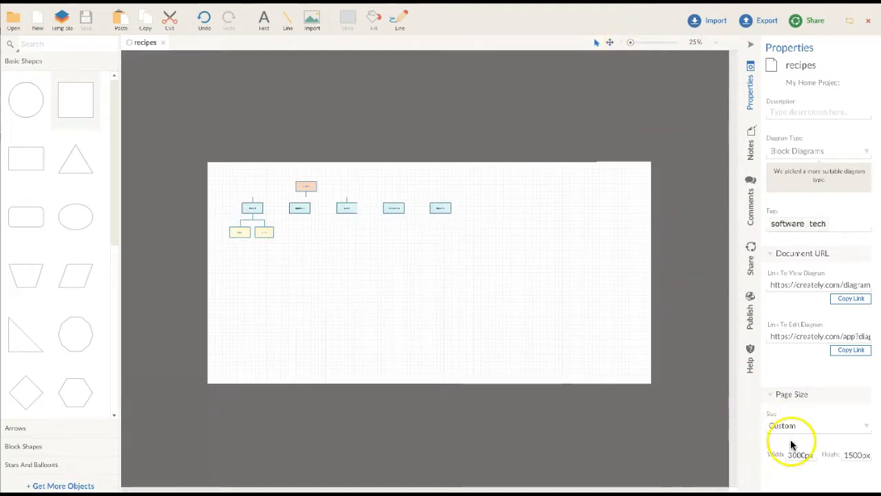
{"action": "mouse_move", "coordinate": [705, 391]}
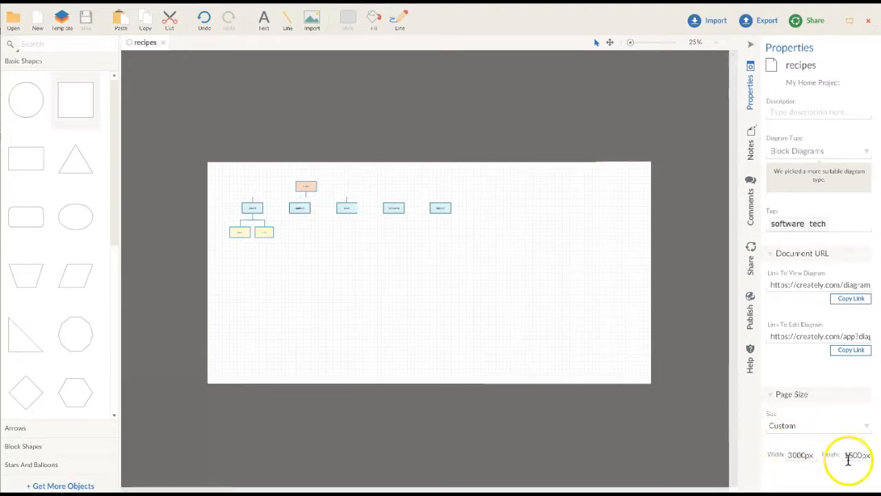
Set the page height to 3000px and width to 1500px for a portrait page
{"action": "triple_click", "coordinate": [853, 454]}
{"action": "type", "text": "3000"}
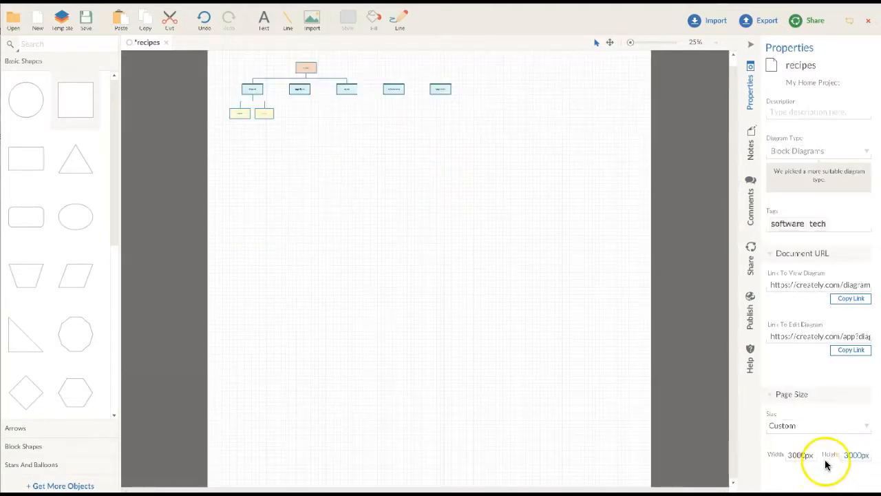
{"action": "triple_click", "coordinate": [795, 454]}
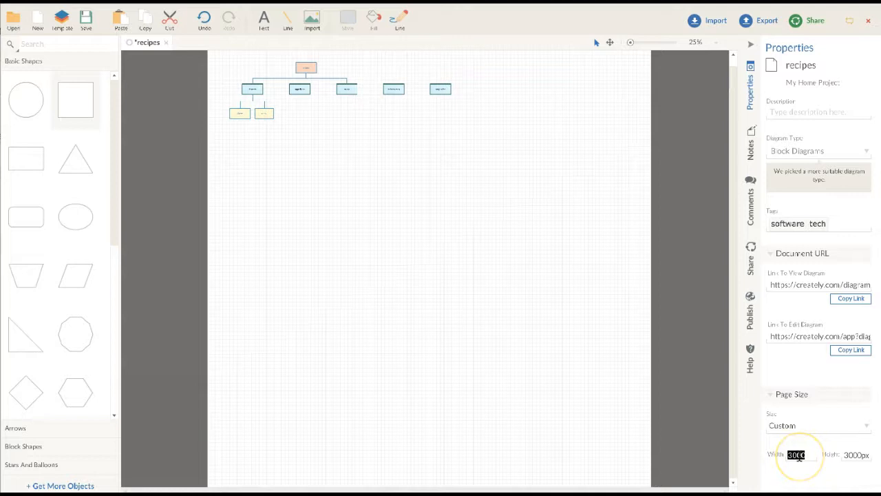
{"action": "type", "text": "1500px"}
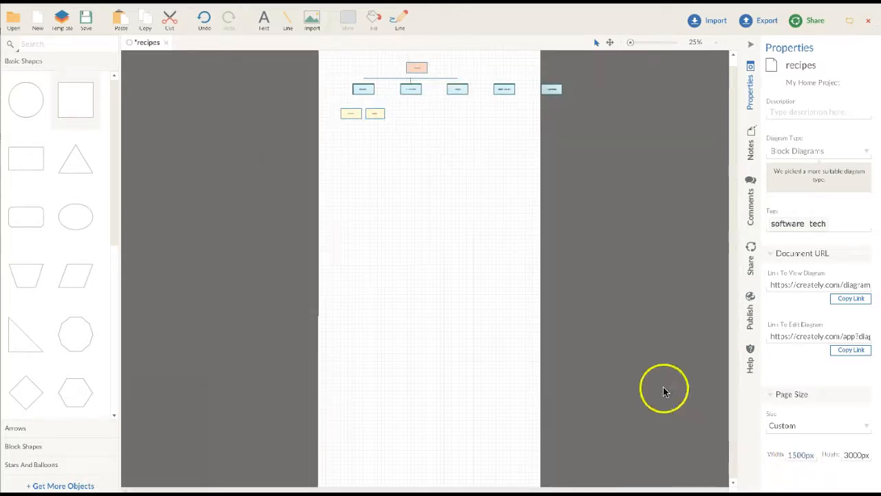
{"action": "mouse_move", "coordinate": [561, 358]}
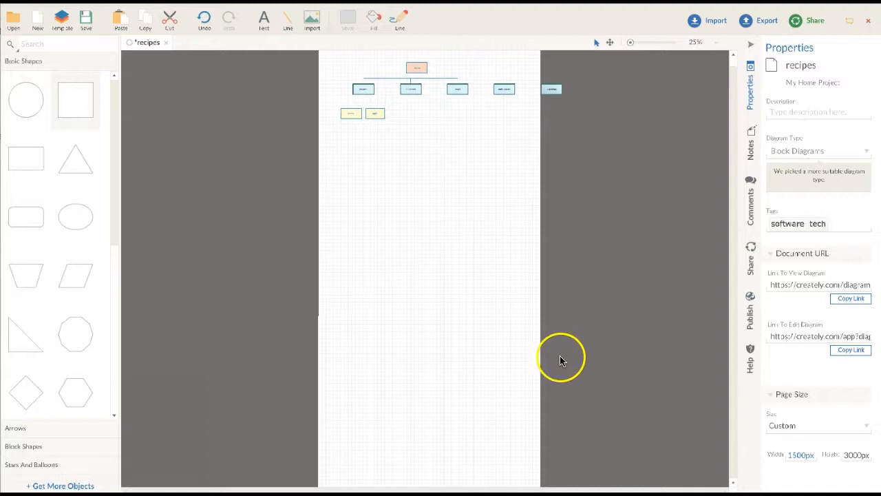
{"action": "mouse_move", "coordinate": [521, 365]}
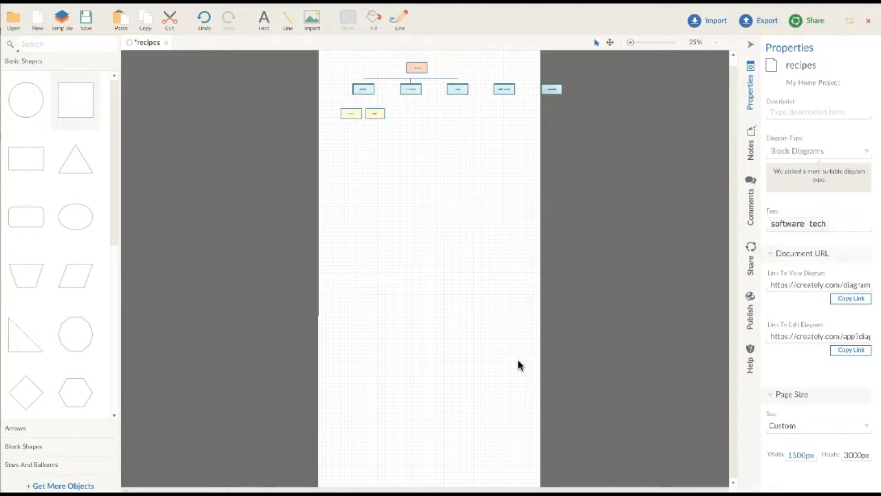
{"action": "mouse_move", "coordinate": [699, 383]}
{"action": "type", "text": "1100"}
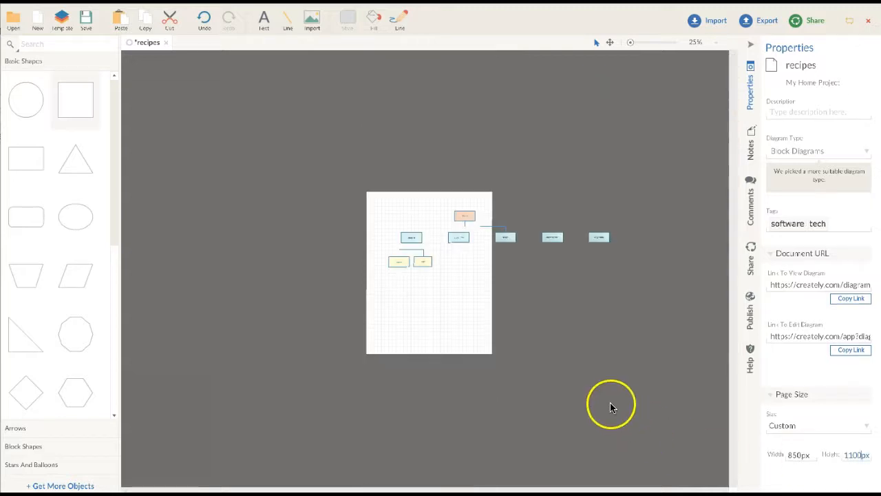
{"action": "mouse_move", "coordinate": [461, 268]}
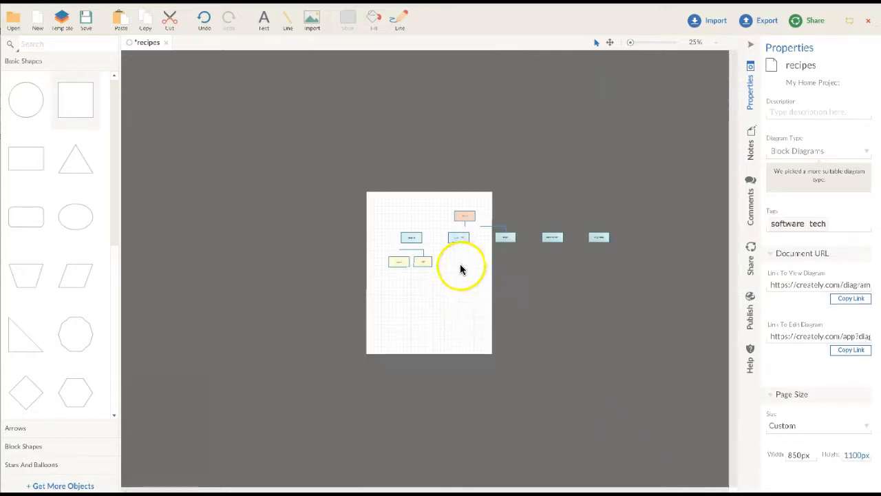
{"action": "mouse_move", "coordinate": [377, 198]}
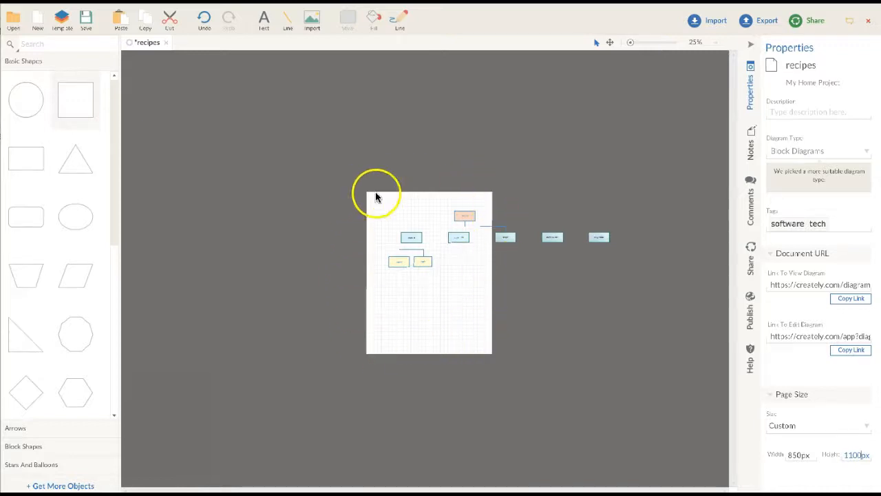
{"action": "mouse_move", "coordinate": [471, 193]}
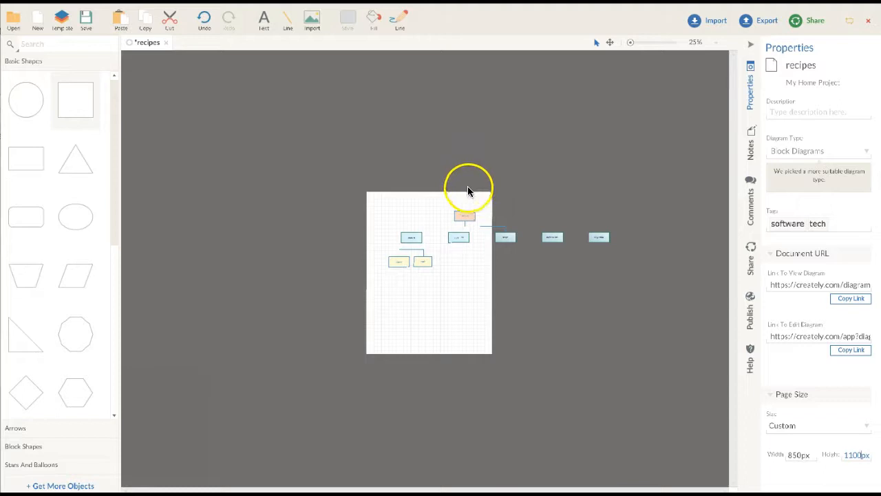
{"action": "mouse_move", "coordinate": [448, 186]}
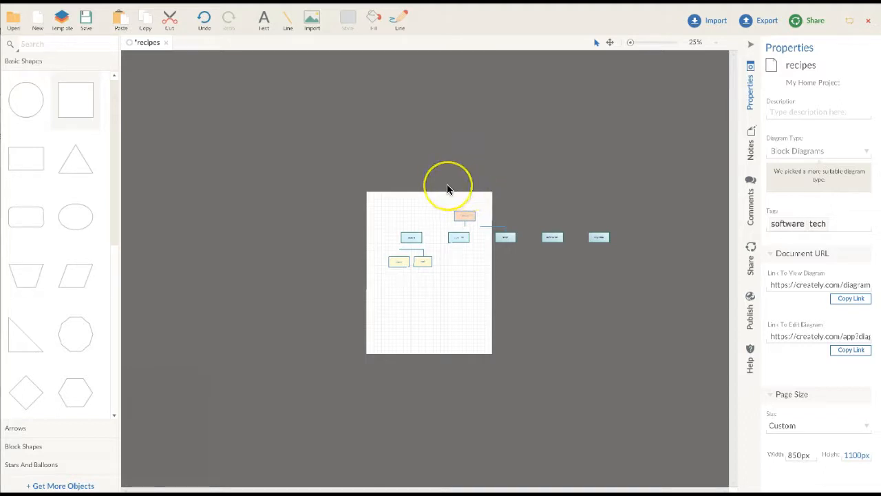
{"action": "mouse_move", "coordinate": [465, 179]}
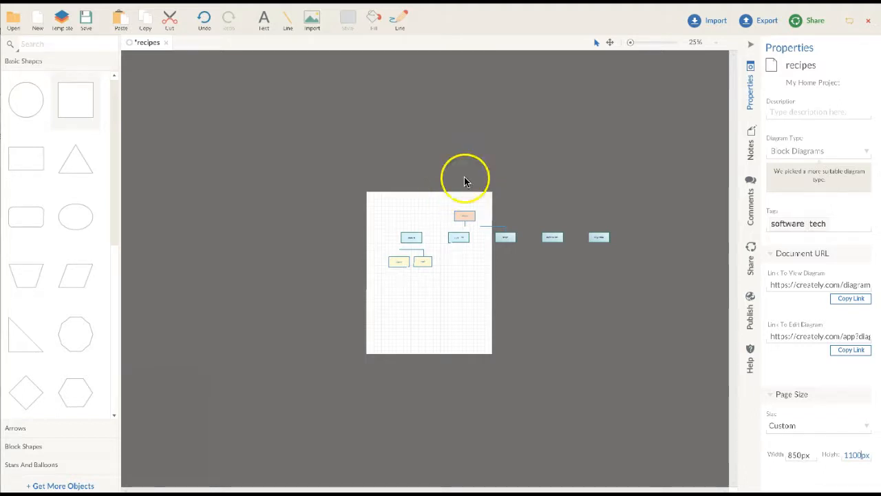
{"action": "mouse_move", "coordinate": [508, 163]}
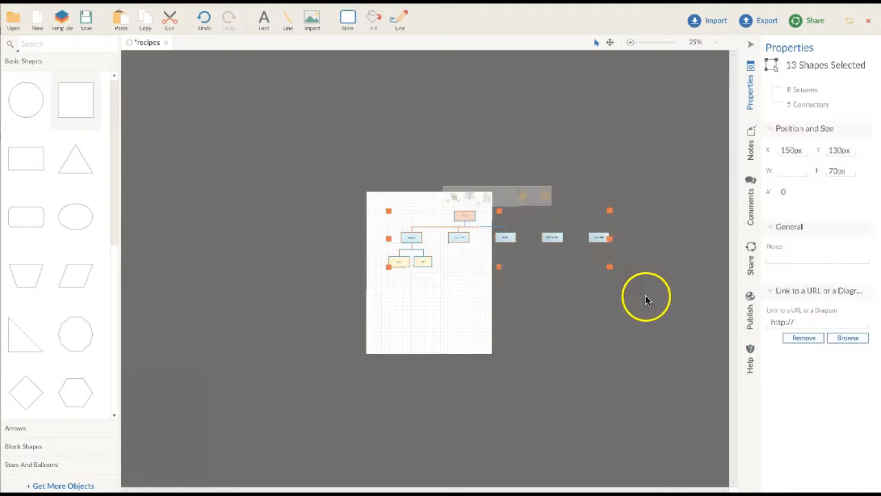
Move soups below appetizers and main courses below soups
{"action": "left_click_drag", "start_coordinate": [645, 297], "coordinate": [452, 213]}
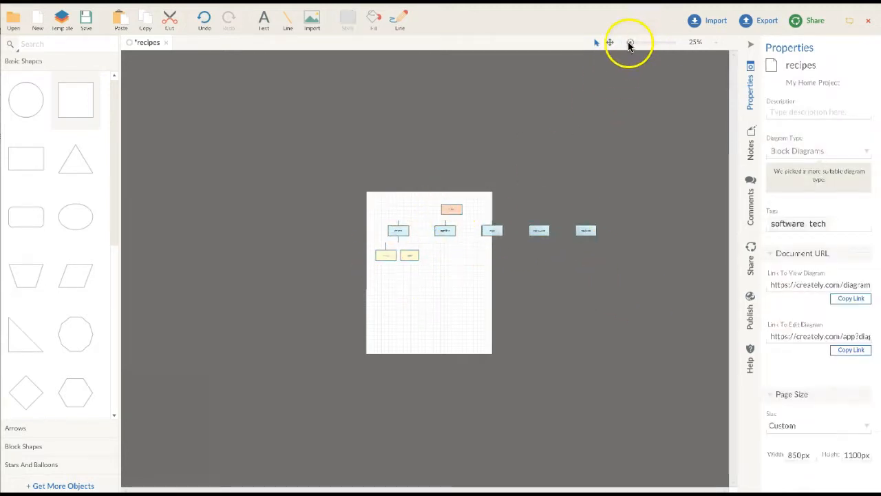
{"action": "left_click", "coordinate": [628, 41]}
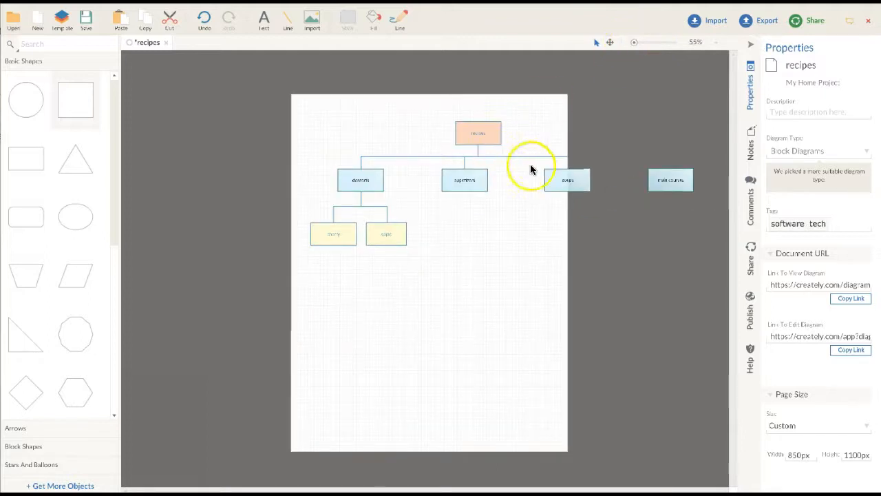
{"action": "left_click_drag", "start_coordinate": [567, 179], "coordinate": [536, 234]}
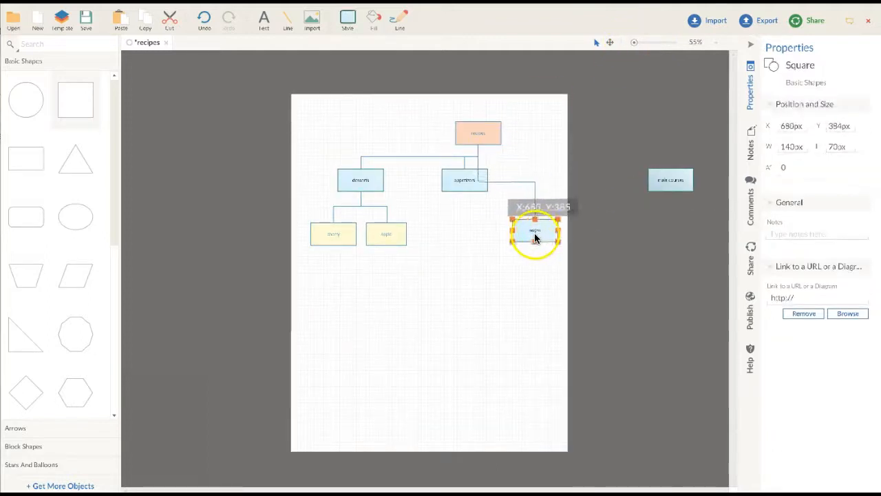
{"action": "left_click_drag", "start_coordinate": [534, 231], "coordinate": [484, 301]}
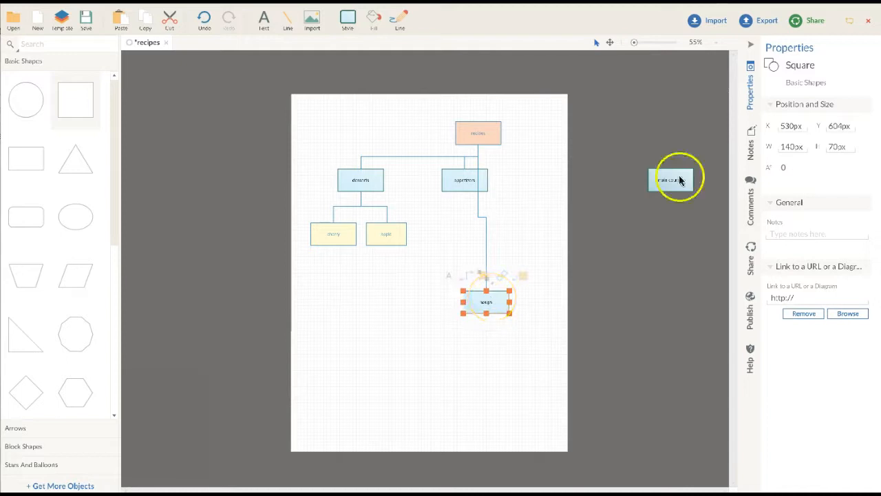
{"action": "left_click_drag", "start_coordinate": [485, 302], "coordinate": [485, 355]}
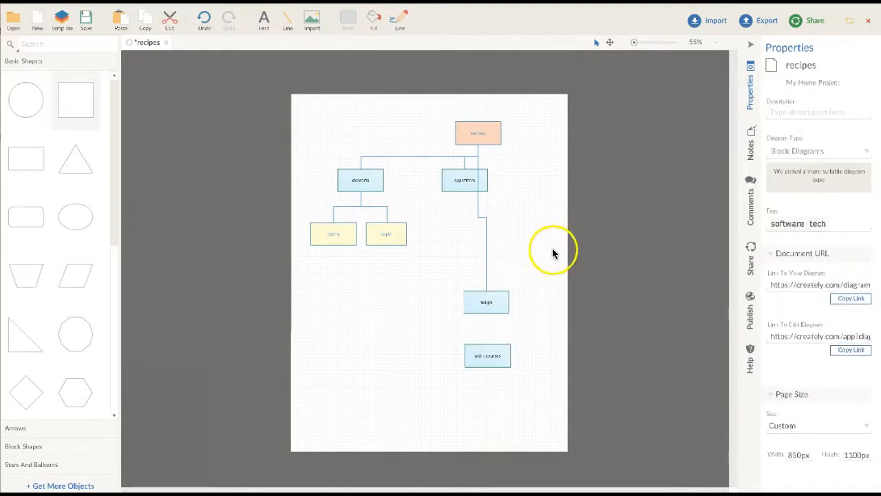
{"action": "mouse_move", "coordinate": [616, 90]}
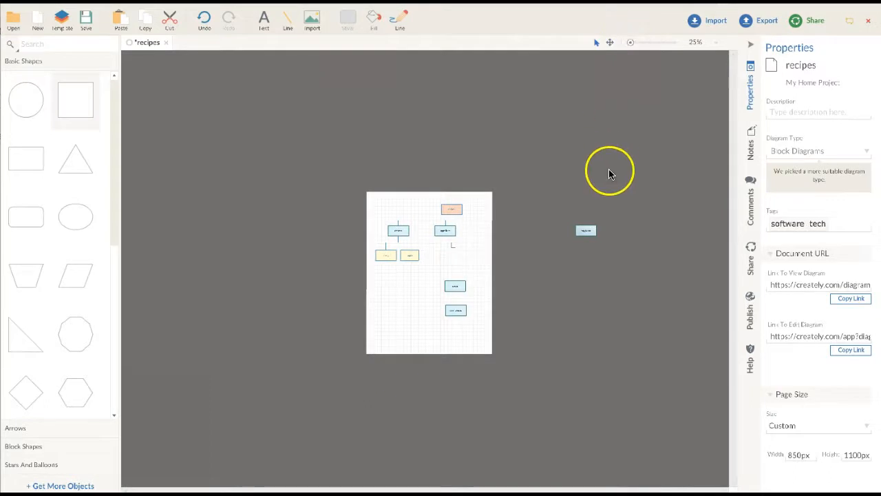
Resize the off-page vegetarian box and bring it onto the page beside appetizers
{"action": "left_click", "coordinate": [586, 229]}
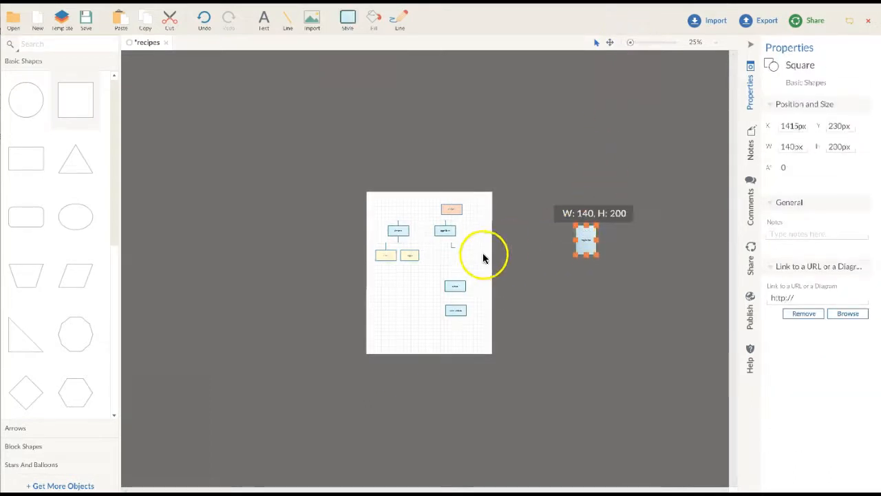
{"action": "left_click_drag", "start_coordinate": [586, 256], "coordinate": [586, 231]}
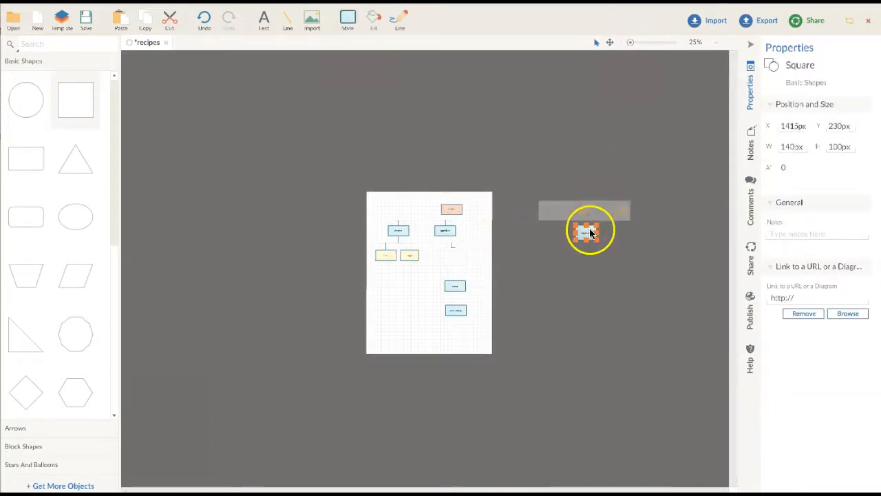
{"action": "left_click_drag", "start_coordinate": [589, 231], "coordinate": [496, 237]}
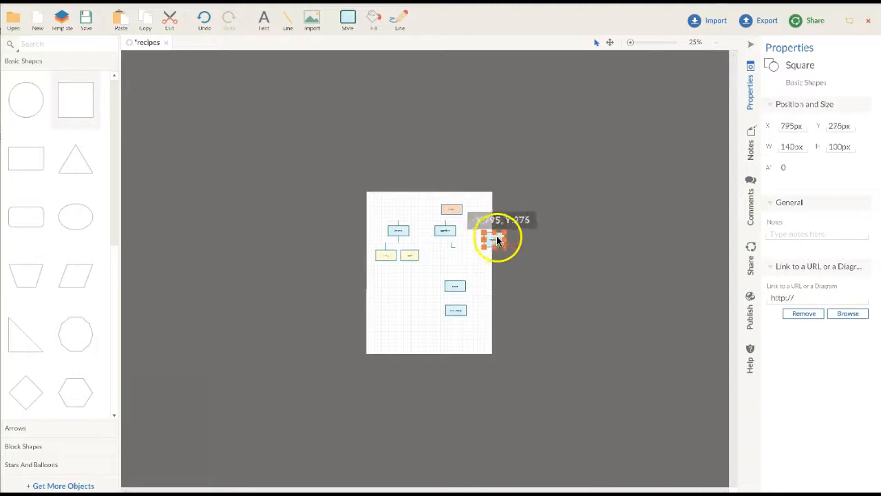
{"action": "left_click_drag", "start_coordinate": [495, 237], "coordinate": [474, 249]}
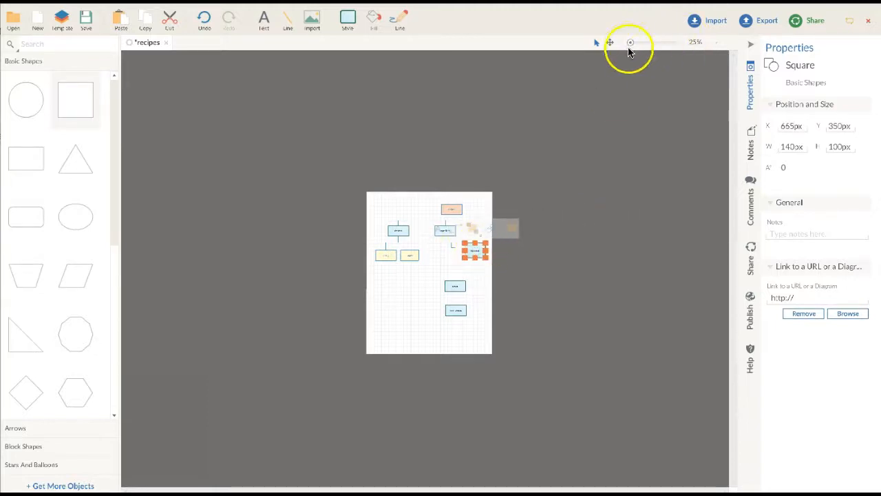
{"action": "left_click", "coordinate": [636, 43]}
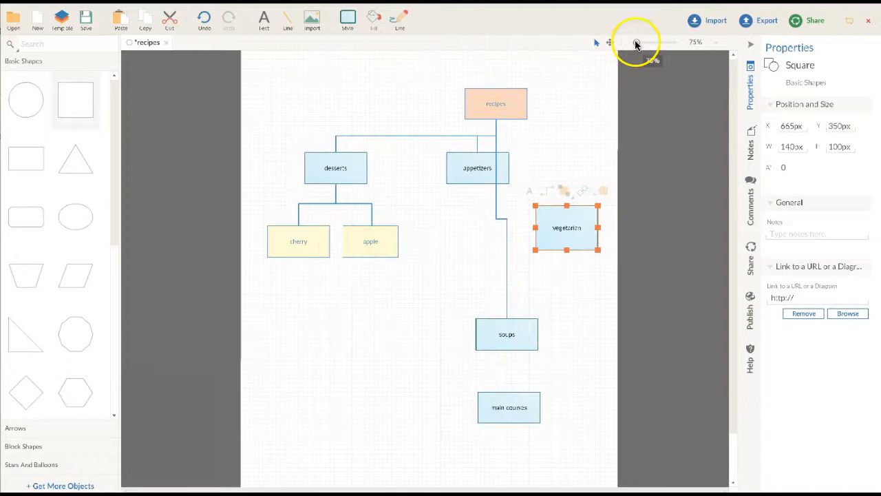
Deselect the vegetarian box after placing it beside appetizers
{"action": "left_click", "coordinate": [506, 248]}
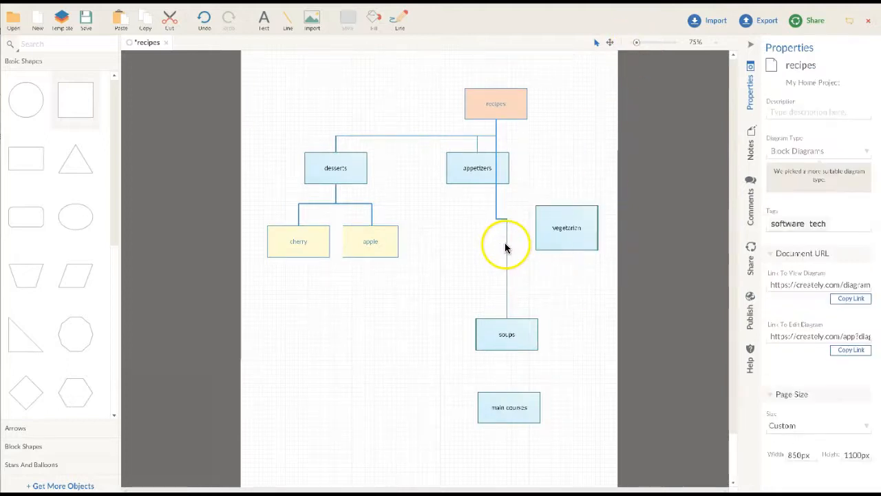
{"action": "mouse_move", "coordinate": [499, 154]}
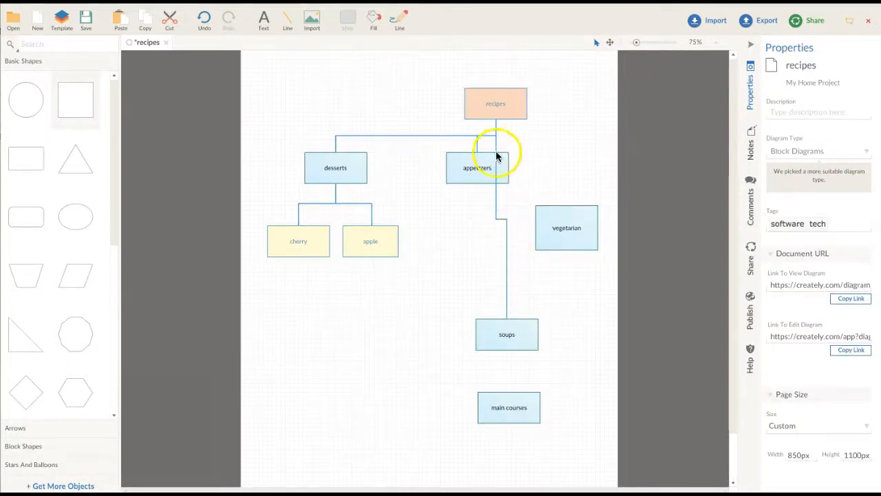
{"action": "mouse_move", "coordinate": [535, 129]}
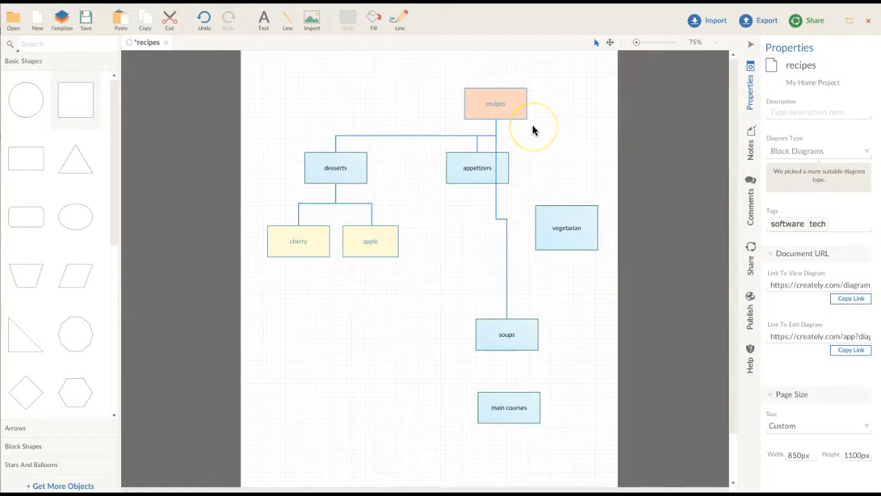
{"action": "mouse_move", "coordinate": [534, 129]}
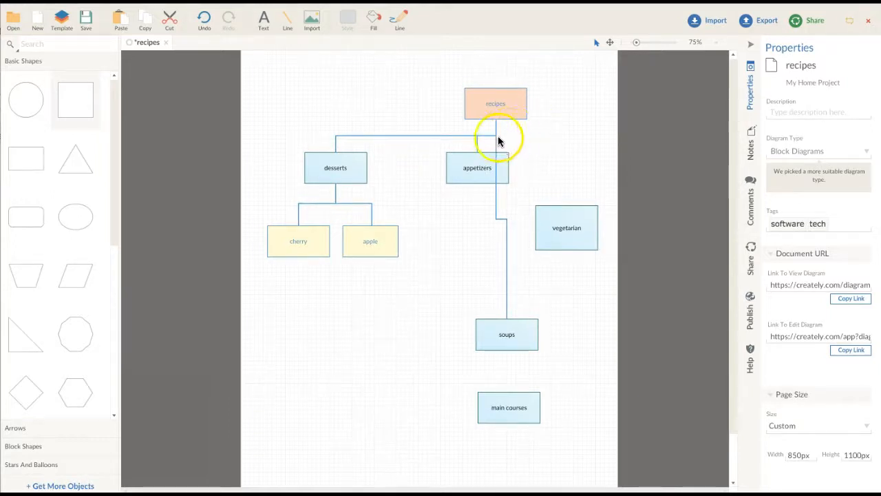
{"action": "mouse_move", "coordinate": [498, 149]}
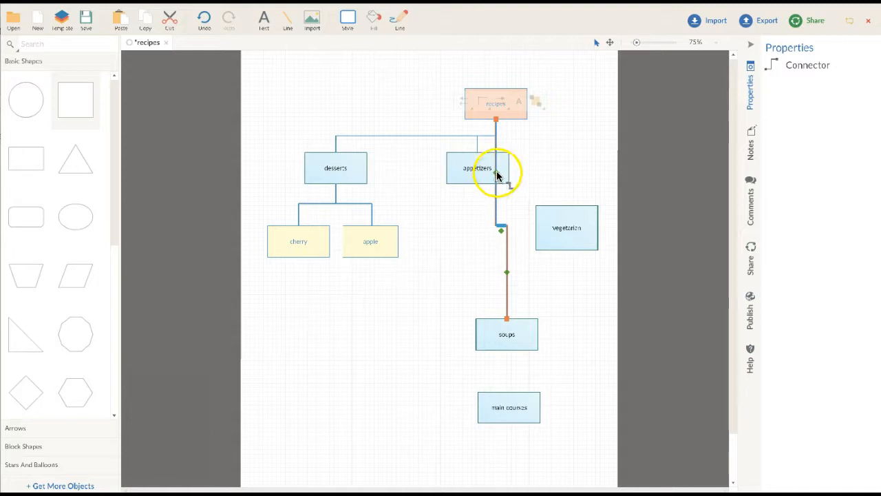
{"action": "mouse_move", "coordinate": [507, 317]}
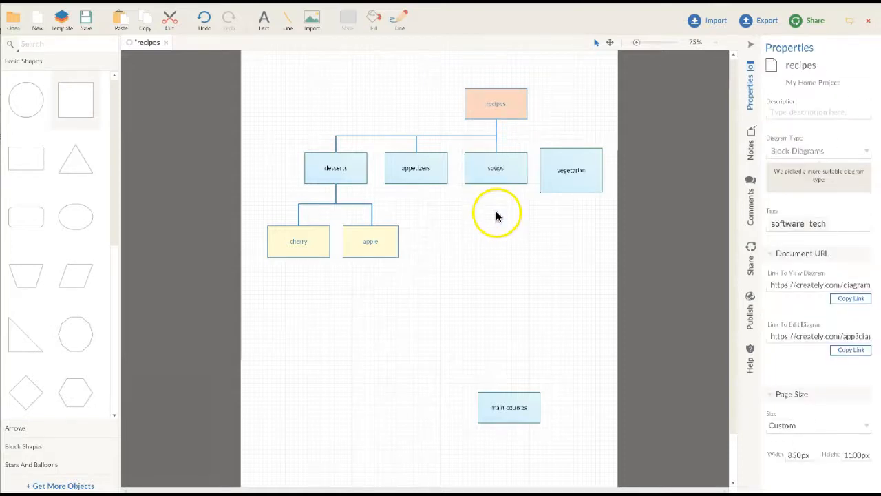
{"action": "mouse_move", "coordinate": [520, 209]}
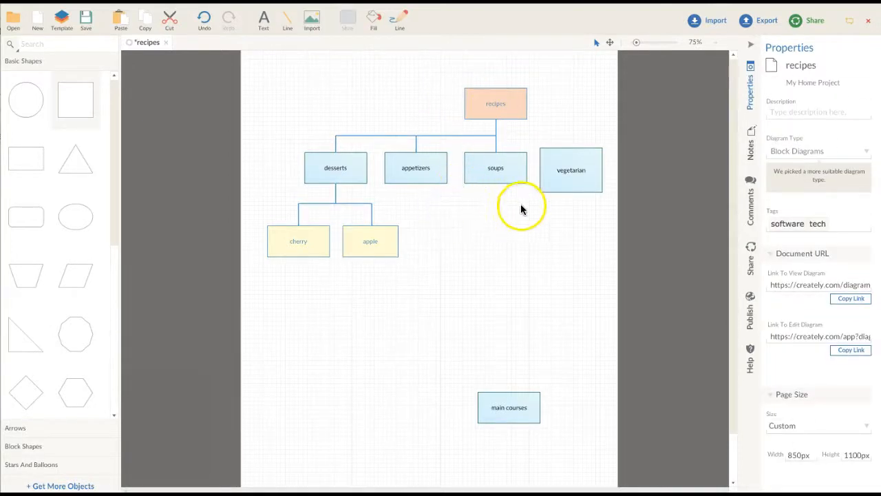
Match the heights of desserts, appetizers, soups and vegetarian, shortening vegetarian to suit
{"action": "left_click", "coordinate": [570, 170]}
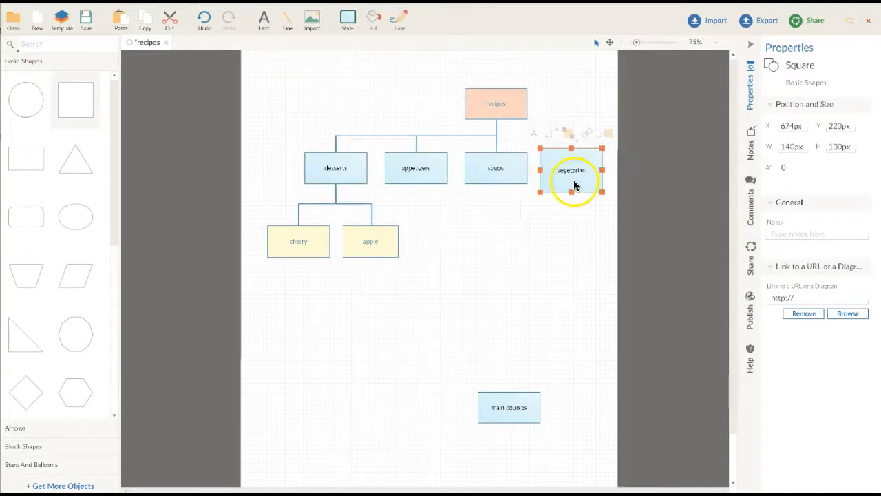
{"action": "left_click", "coordinate": [496, 168]}
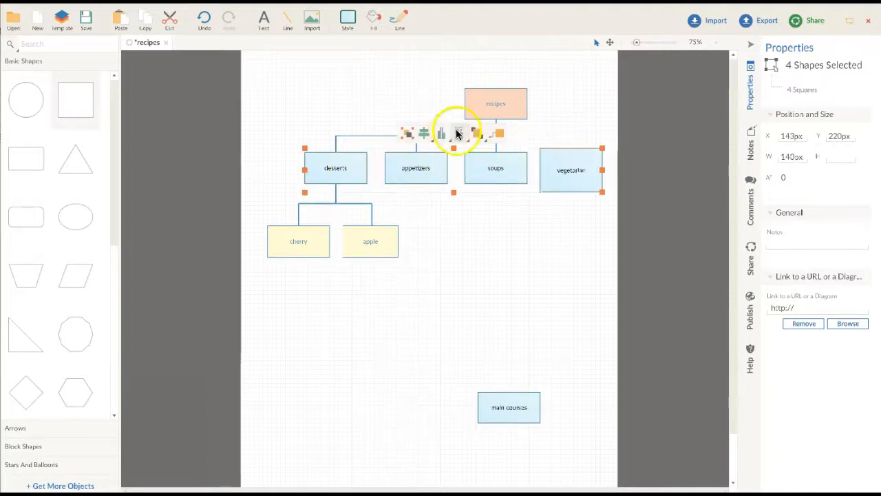
{"action": "mouse_move", "coordinate": [457, 132]}
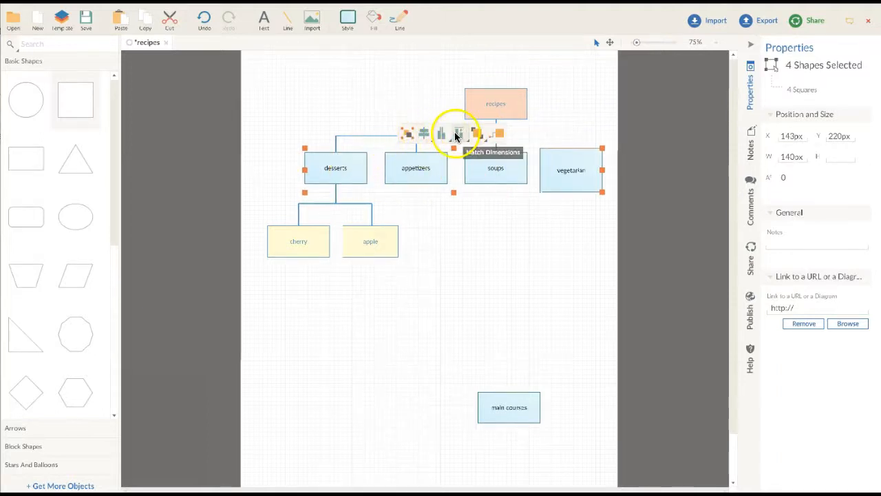
{"action": "mouse_move", "coordinate": [423, 132]}
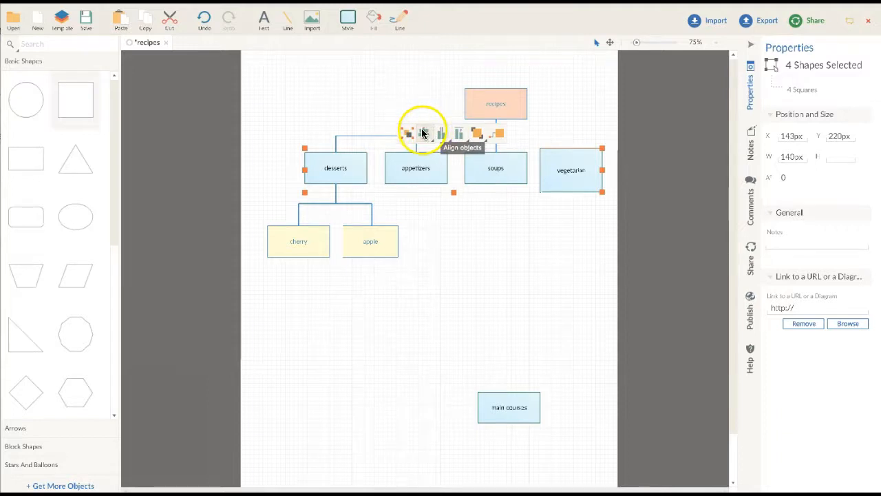
{"action": "mouse_move", "coordinate": [439, 135]}
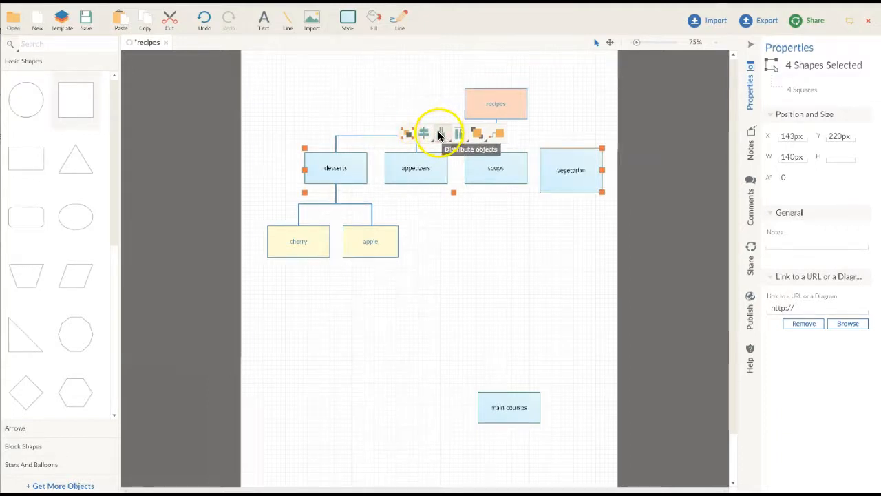
{"action": "mouse_move", "coordinate": [460, 132]}
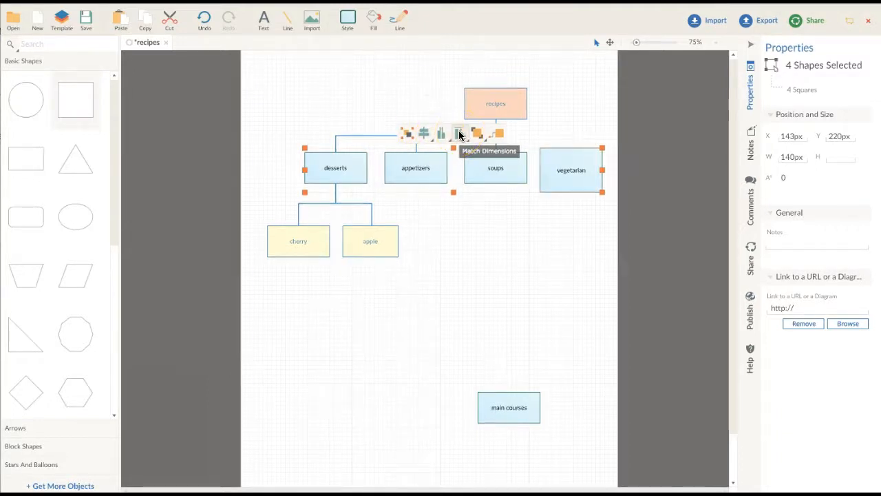
{"action": "left_click", "coordinate": [459, 133]}
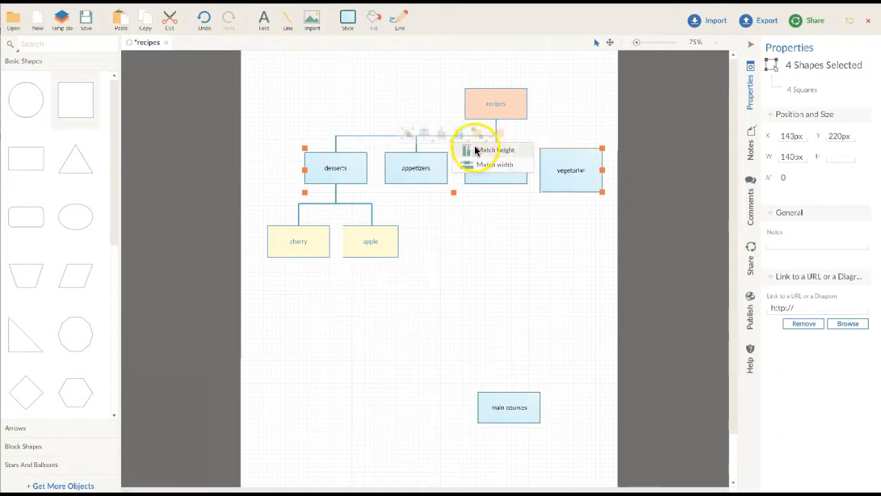
{"action": "left_click", "coordinate": [499, 149]}
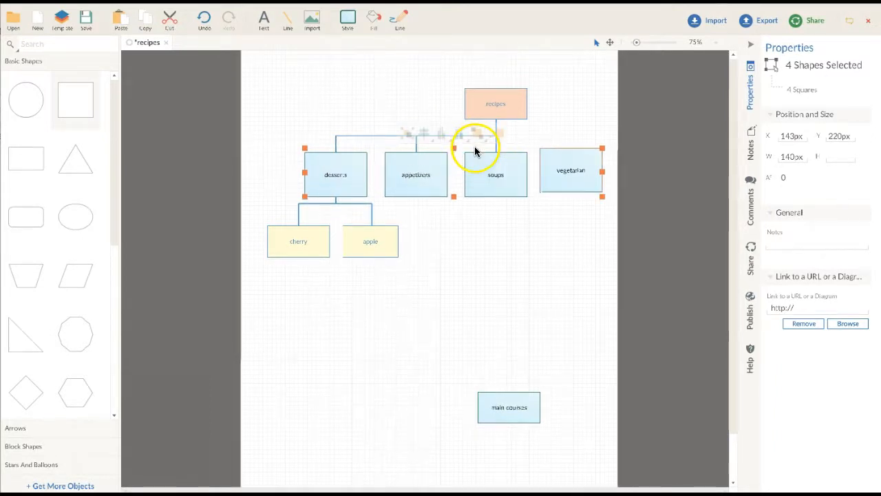
{"action": "mouse_move", "coordinate": [544, 207]}
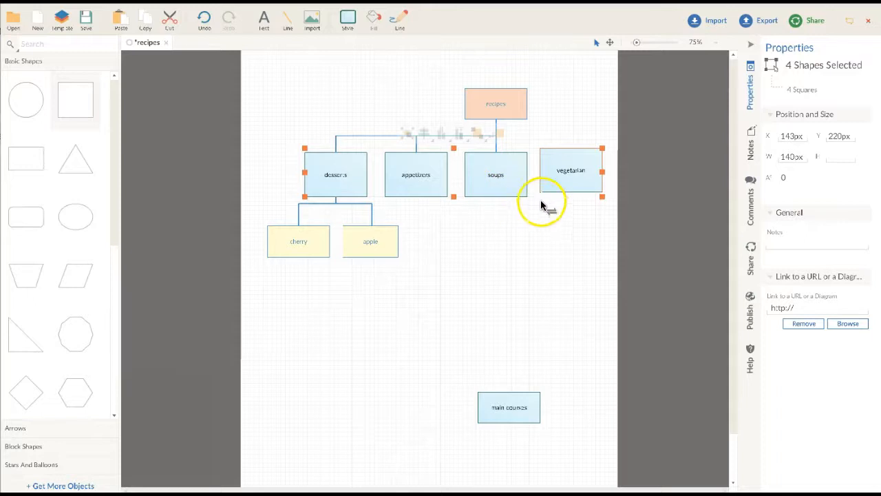
{"action": "left_click", "coordinate": [570, 173]}
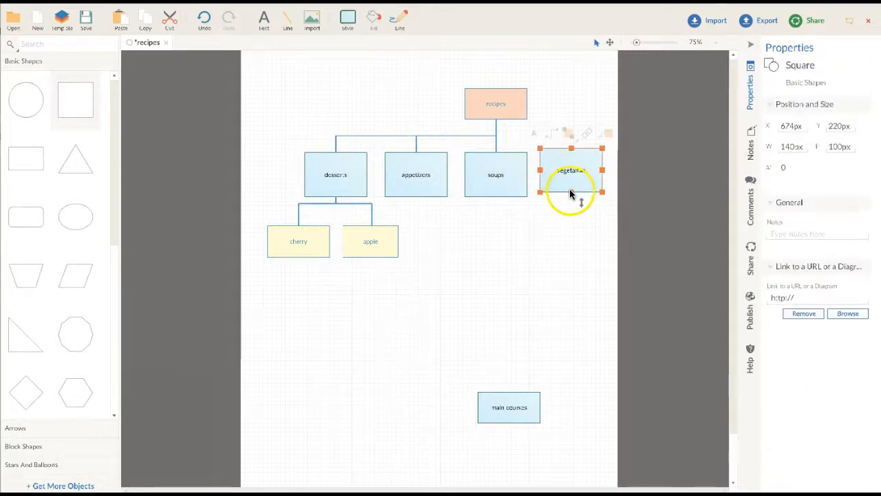
{"action": "left_click_drag", "start_coordinate": [572, 206], "coordinate": [571, 184]}
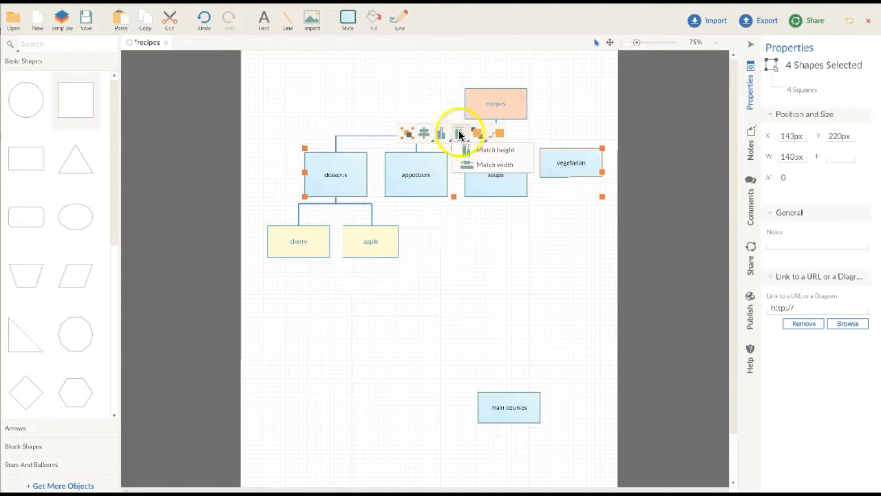
{"action": "left_click", "coordinate": [498, 149]}
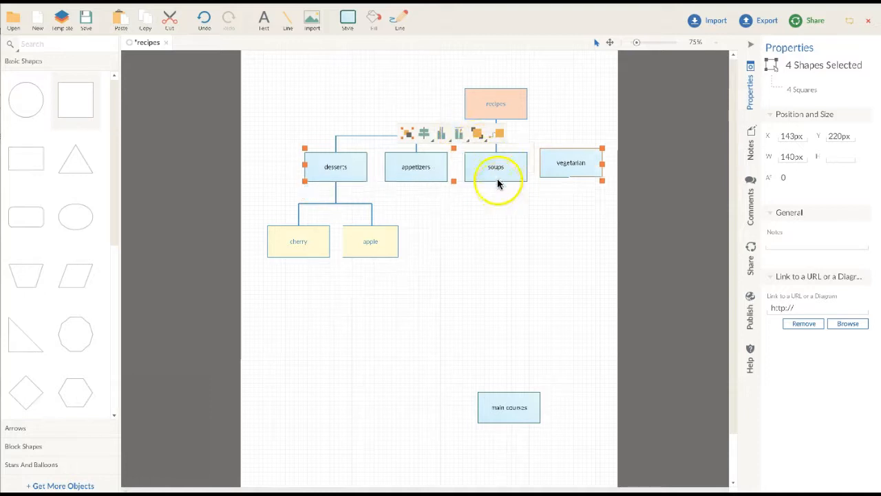
{"action": "mouse_move", "coordinate": [520, 158]}
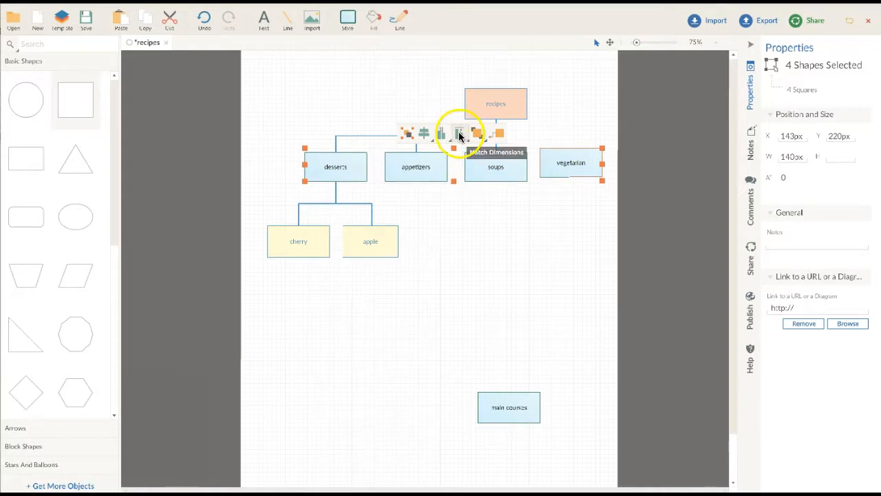
{"action": "mouse_move", "coordinate": [424, 132]}
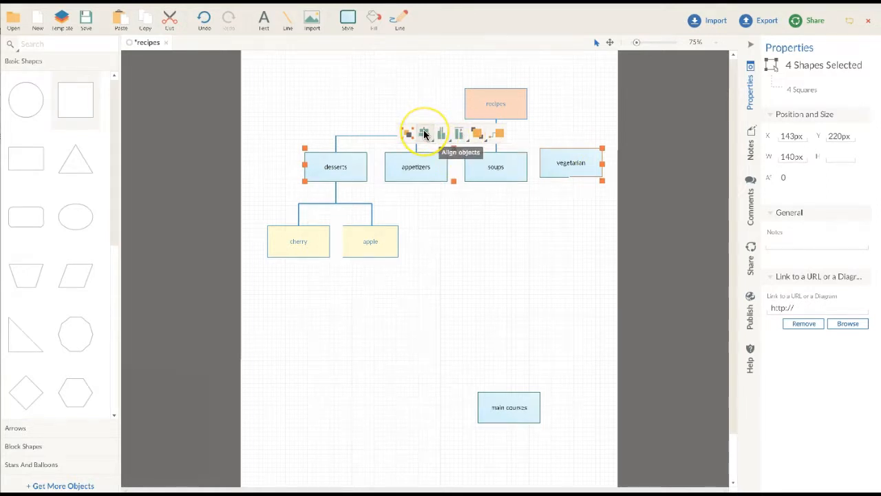
Align the four category boxes to the top so they form one row under recipes
{"action": "left_click", "coordinate": [424, 132]}
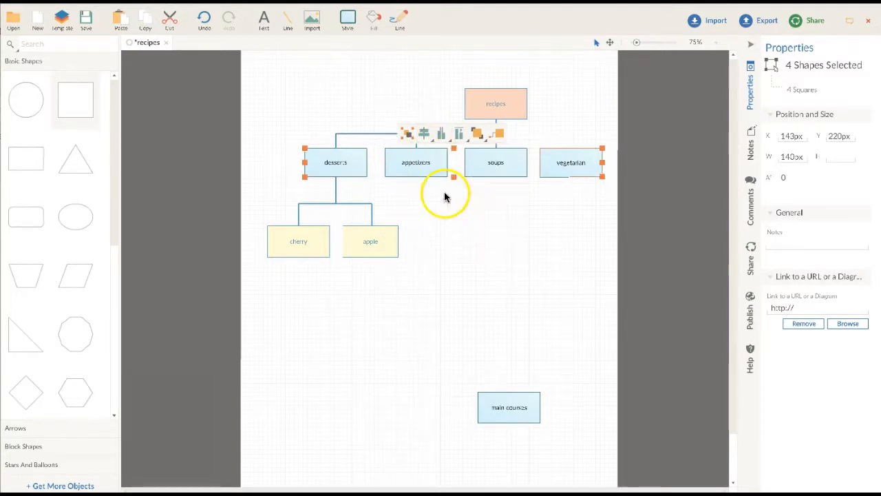
{"action": "left_click", "coordinate": [443, 194]}
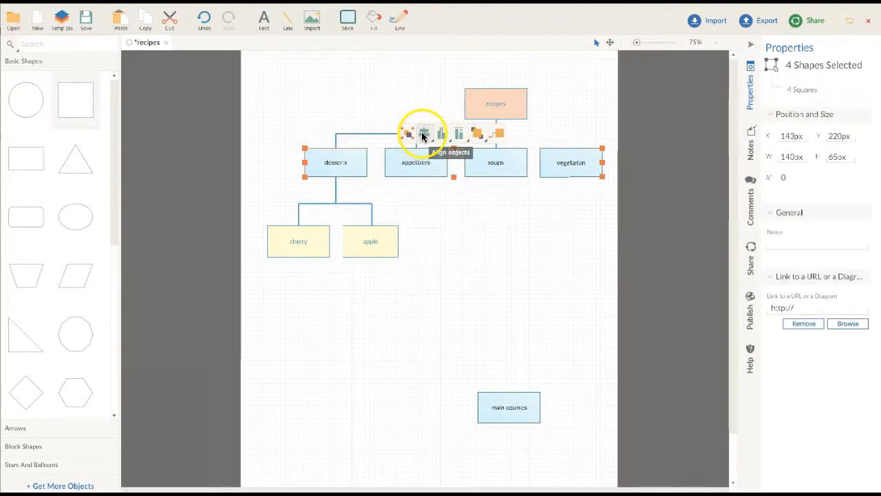
{"action": "left_click", "coordinate": [458, 132]}
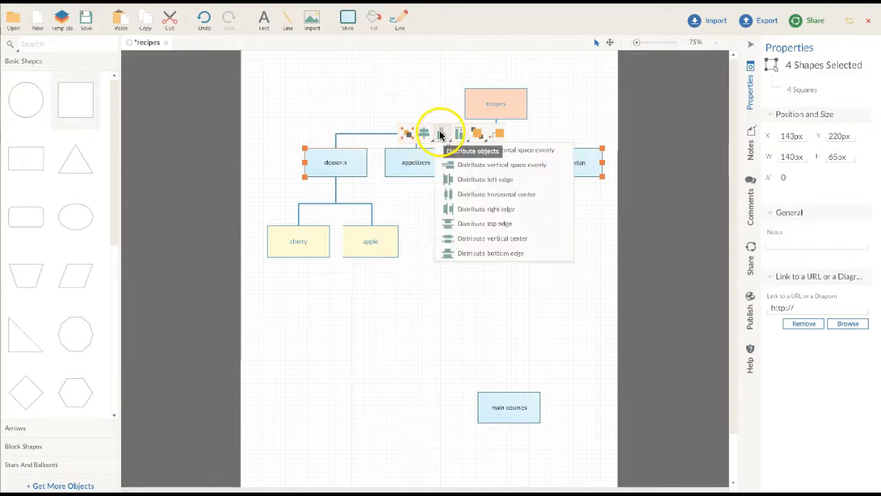
{"action": "mouse_move", "coordinate": [465, 179]}
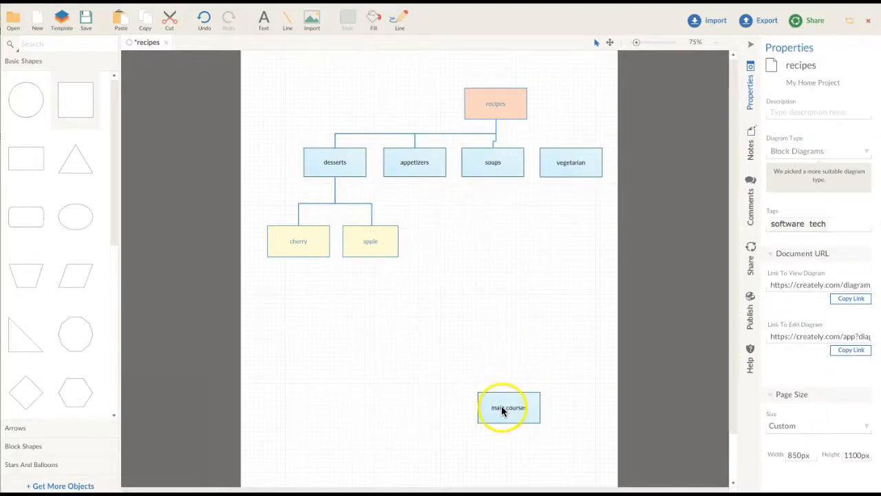
Move the main courses box up into the category row beside desserts
{"action": "left_click_drag", "start_coordinate": [510, 407], "coordinate": [479, 231]}
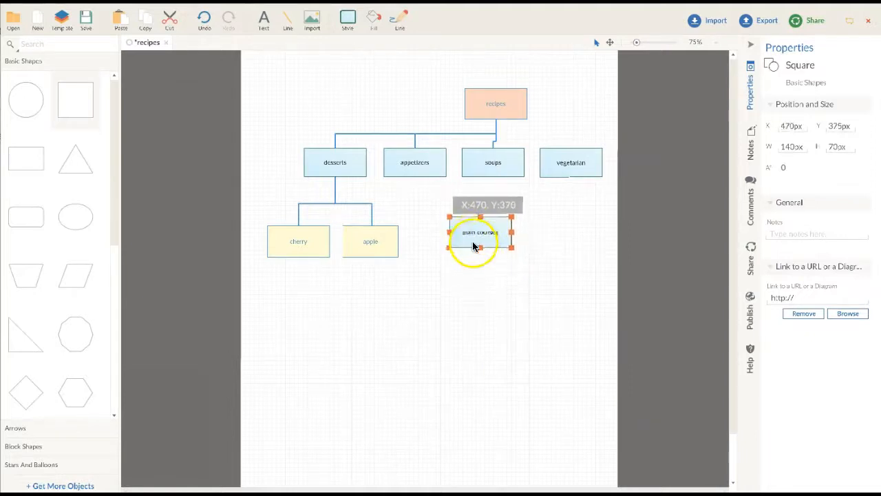
{"action": "left_click_drag", "start_coordinate": [479, 231], "coordinate": [280, 170]}
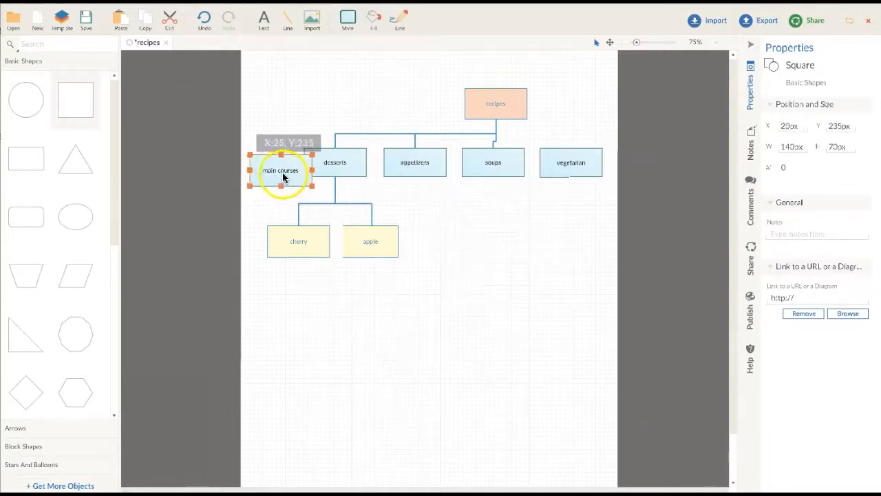
{"action": "left_click_drag", "start_coordinate": [280, 171], "coordinate": [303, 97]}
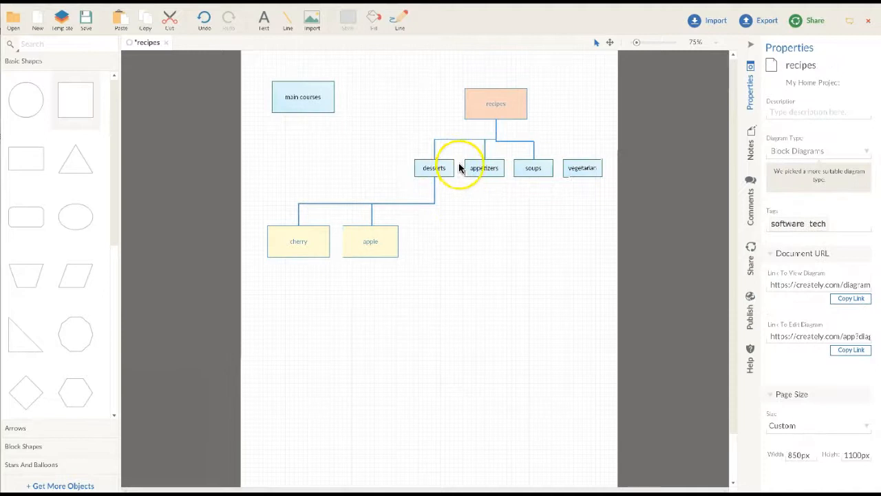
{"action": "mouse_move", "coordinate": [550, 153]}
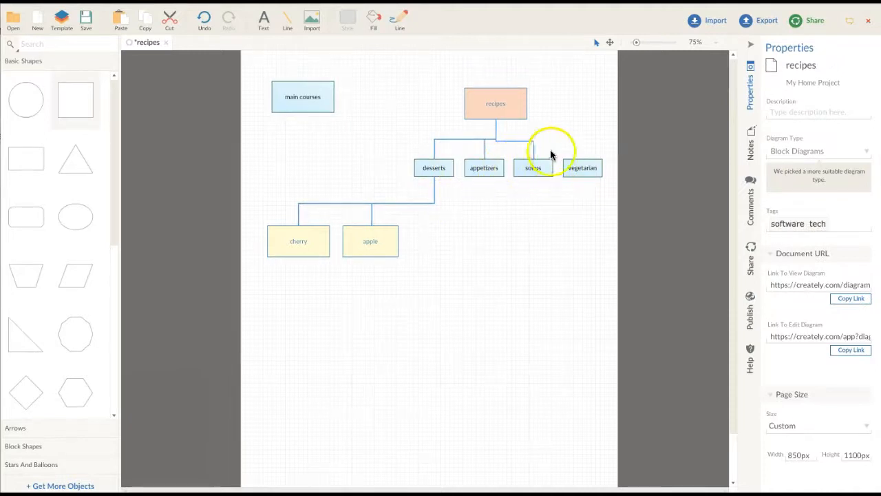
{"action": "mouse_move", "coordinate": [517, 144]}
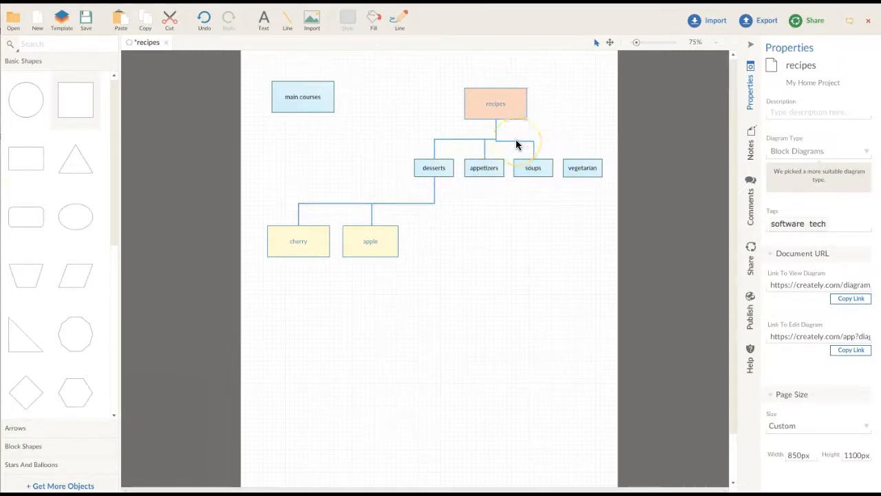
{"action": "left_click", "coordinate": [512, 140]}
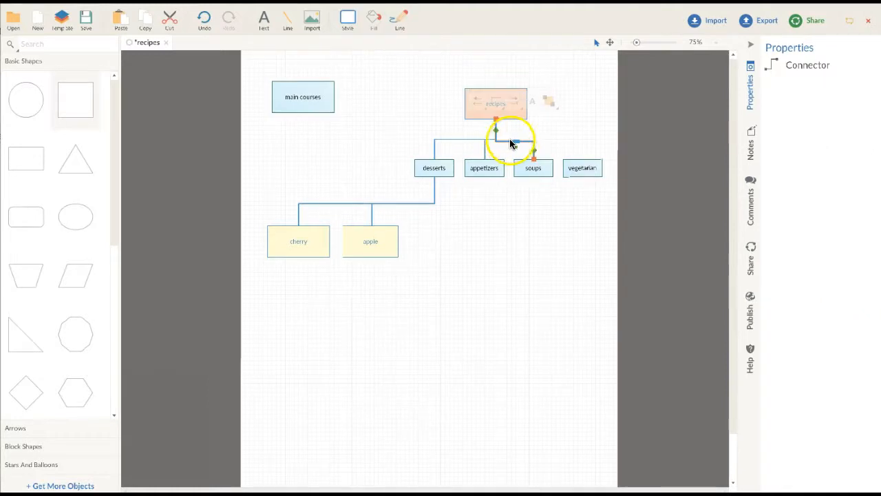
{"action": "left_click", "coordinate": [512, 142]}
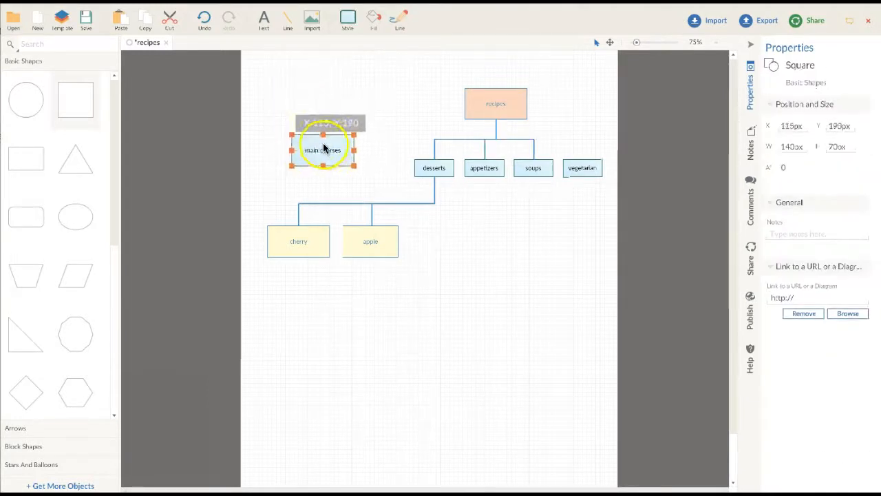
{"action": "left_click_drag", "start_coordinate": [324, 150], "coordinate": [352, 161]}
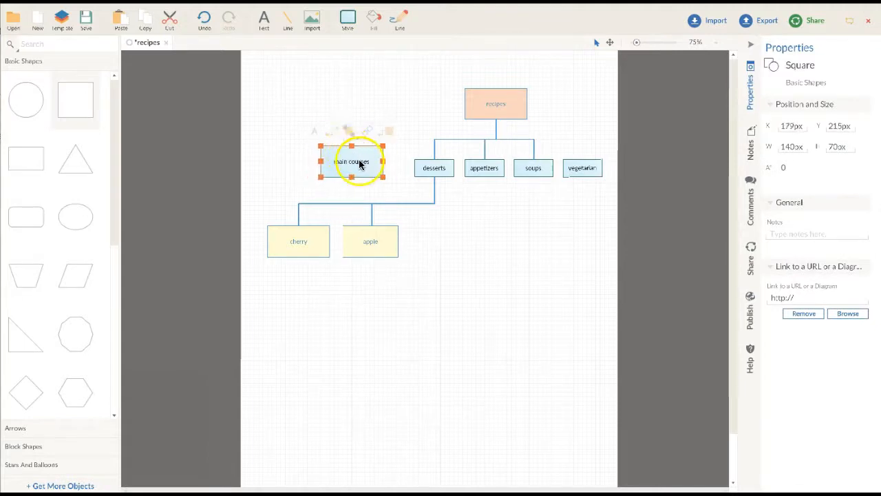
Match main courses to the other category boxes' size, line it up, and shrink cherry and apple
{"action": "left_click", "coordinate": [583, 168]}
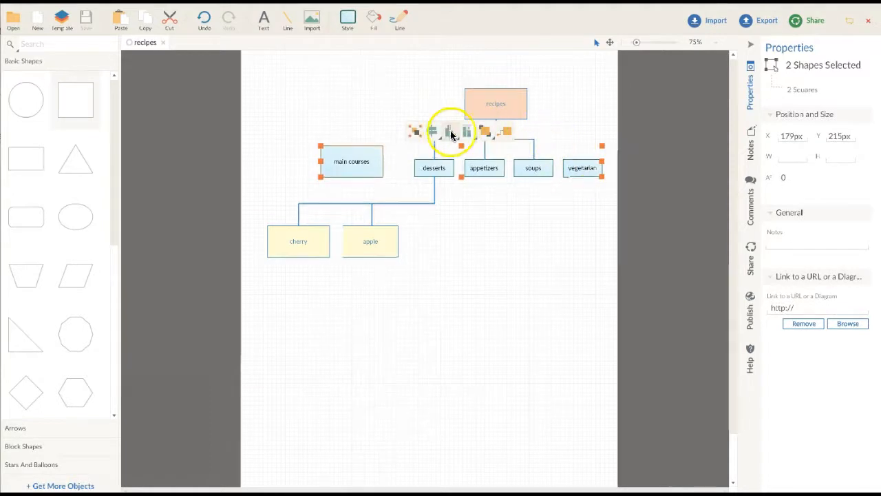
{"action": "mouse_move", "coordinate": [468, 130]}
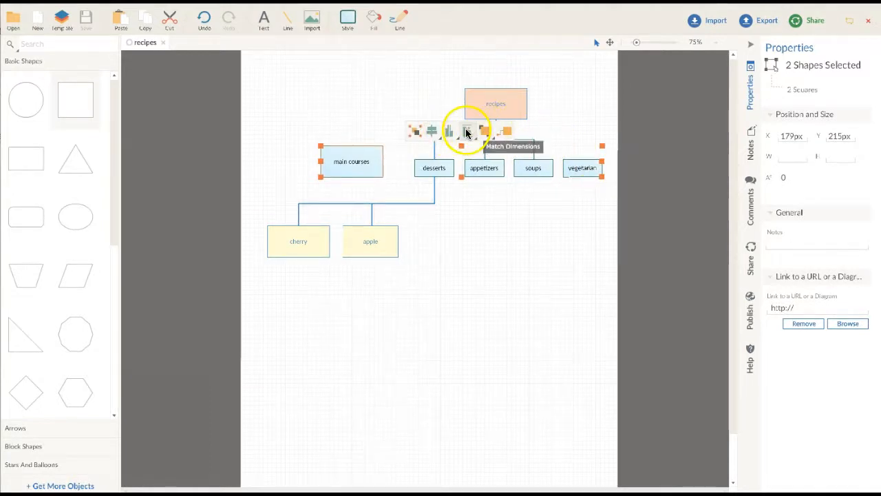
{"action": "left_click", "coordinate": [468, 130]}
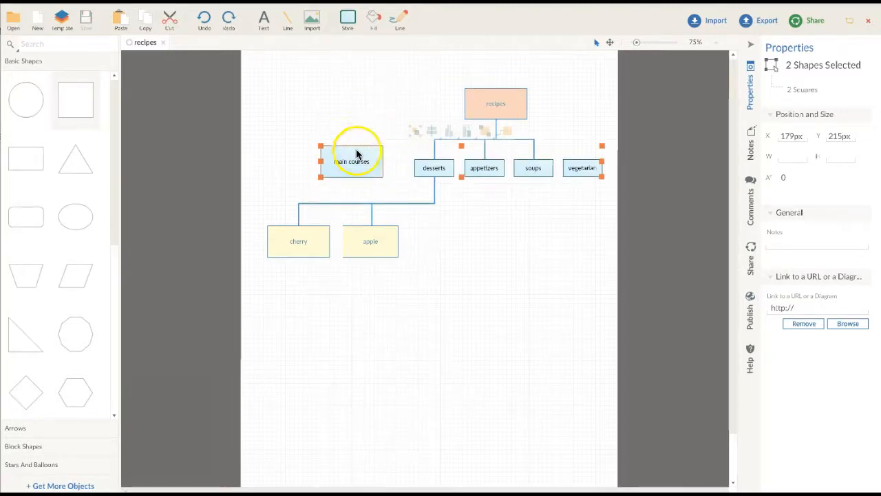
{"action": "left_click", "coordinate": [351, 161]}
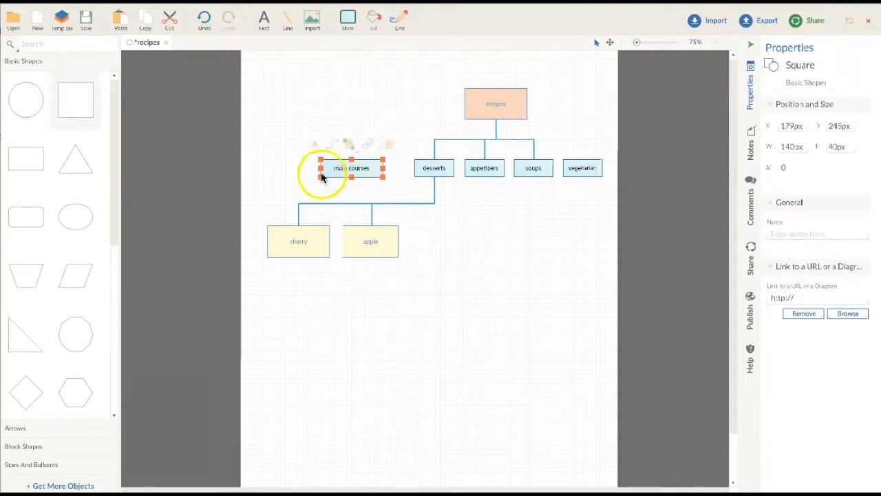
{"action": "left_click_drag", "start_coordinate": [319, 168], "coordinate": [337, 168]}
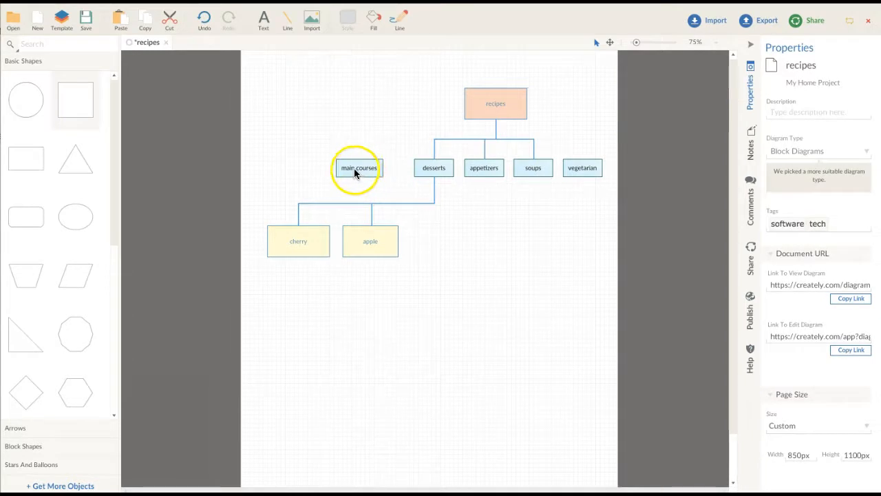
{"action": "left_click", "coordinate": [298, 241]}
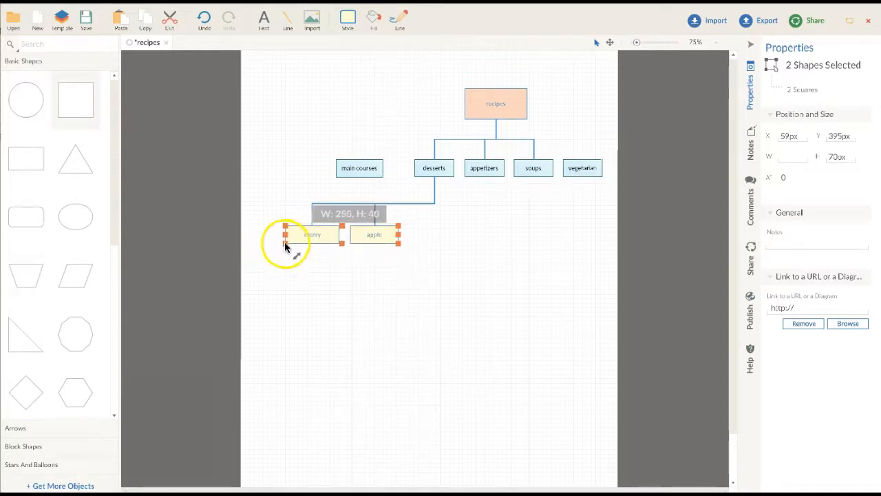
{"action": "left_click", "coordinate": [311, 287]}
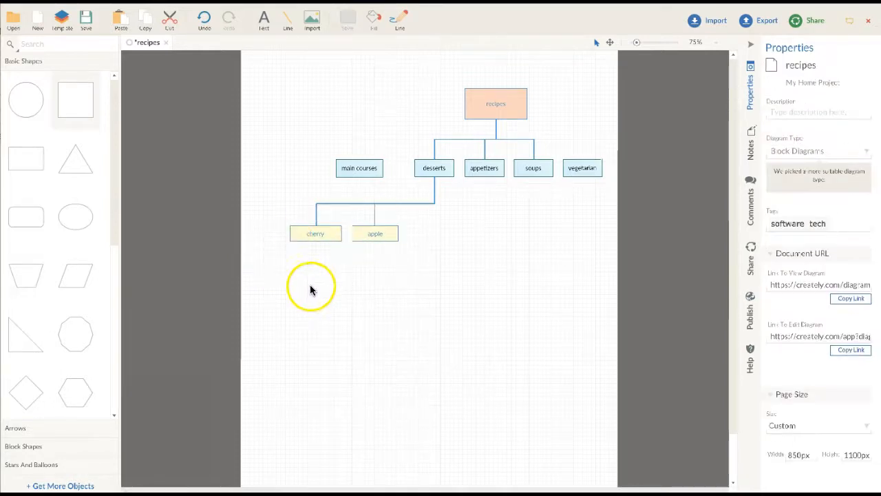
{"action": "mouse_move", "coordinate": [449, 239]}
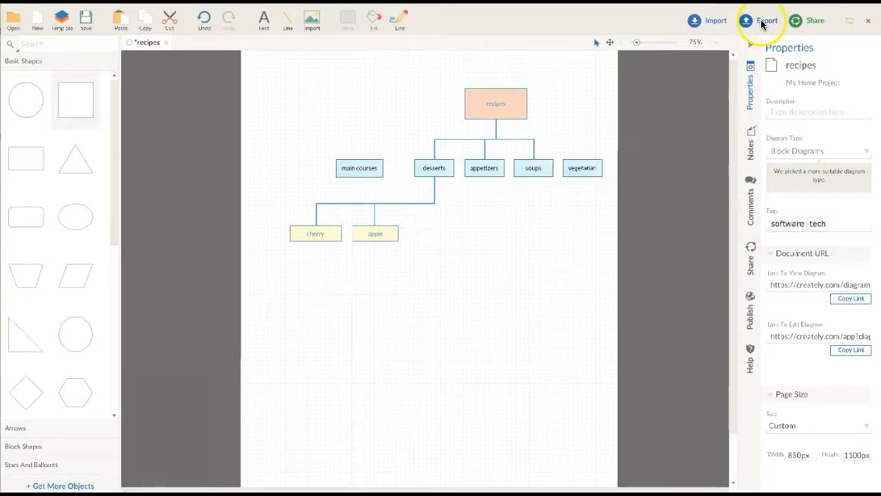
Export the diagram as a PNG image of only the diagram area at original size
{"action": "left_click", "coordinate": [767, 20]}
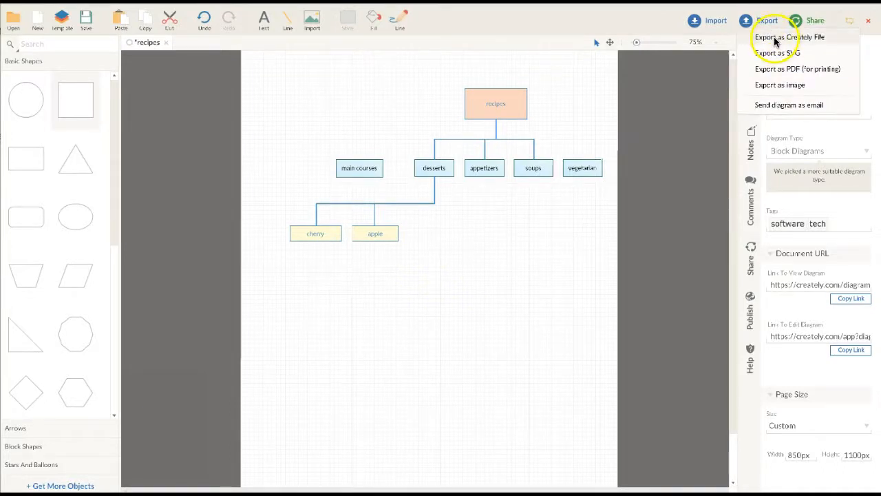
{"action": "left_click", "coordinate": [777, 52]}
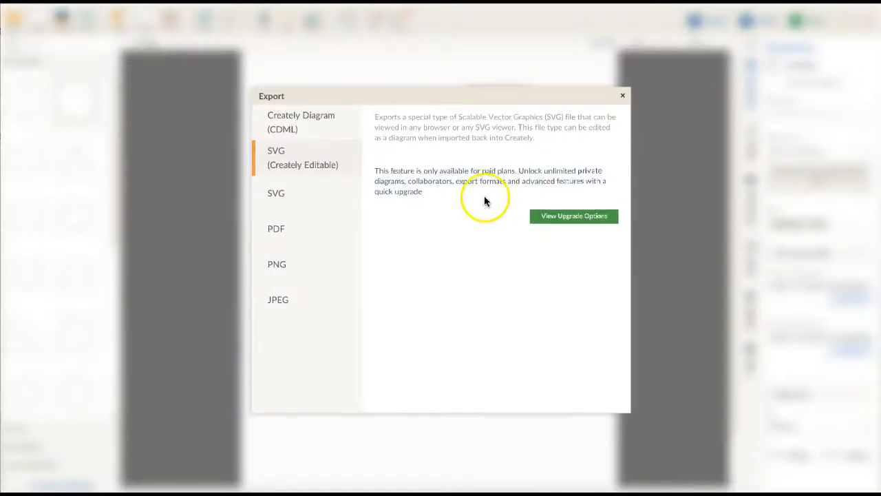
{"action": "left_click", "coordinate": [275, 192]}
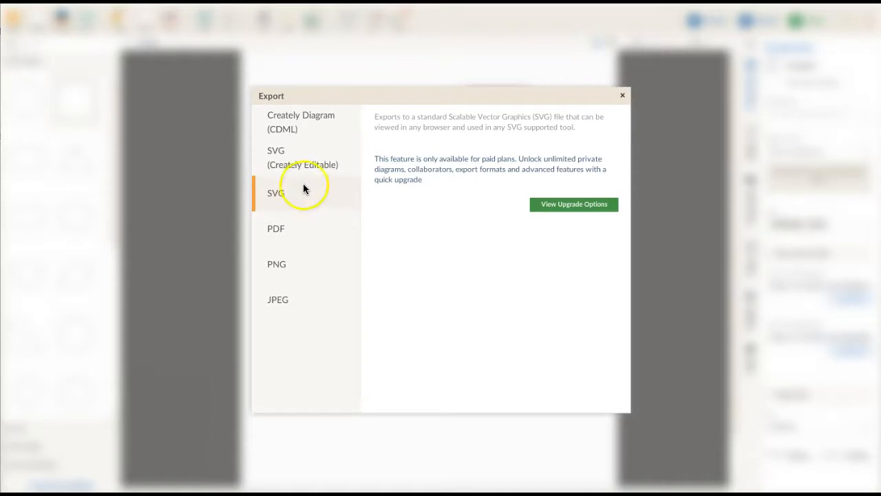
{"action": "left_click", "coordinate": [276, 229]}
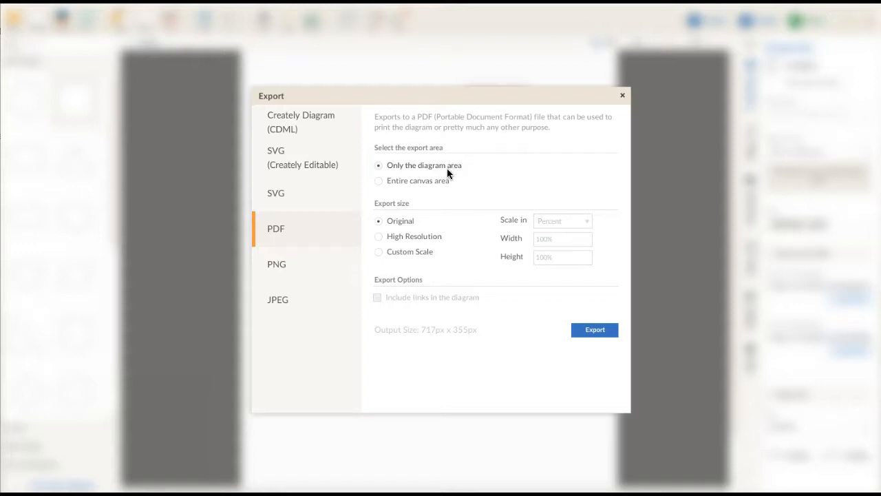
{"action": "left_click", "coordinate": [275, 264]}
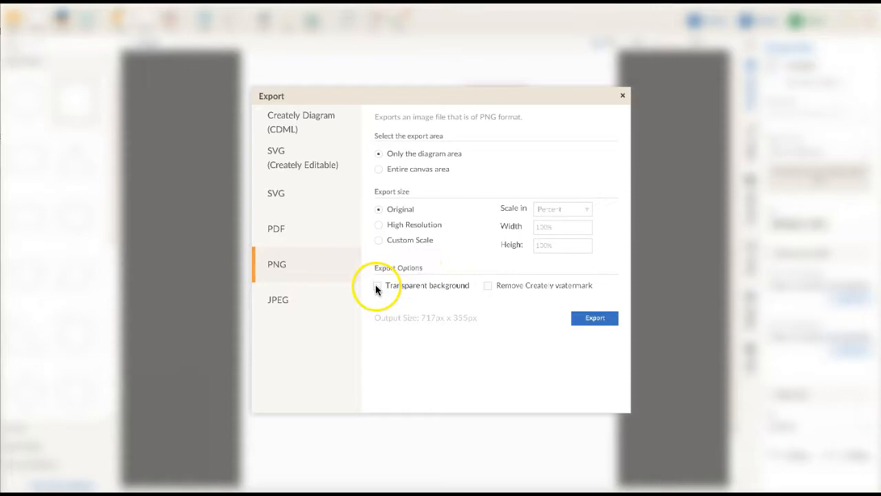
{"action": "left_click", "coordinate": [487, 285]}
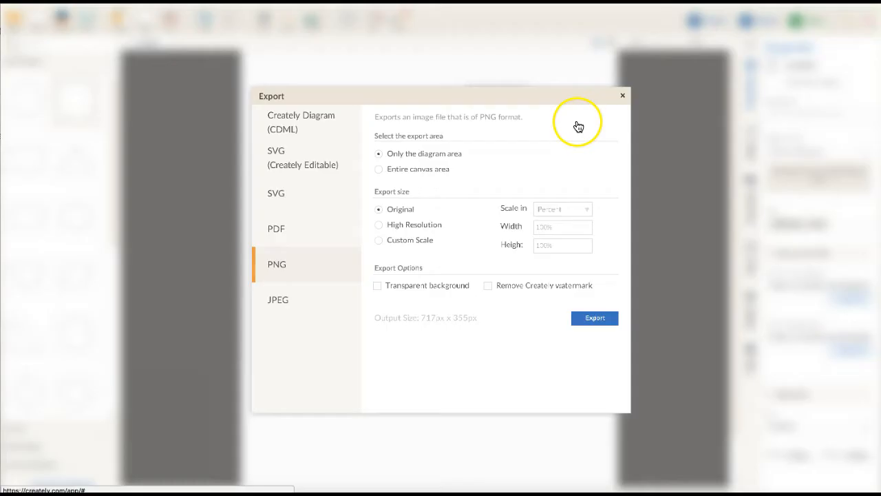
{"action": "mouse_move", "coordinate": [378, 289]}
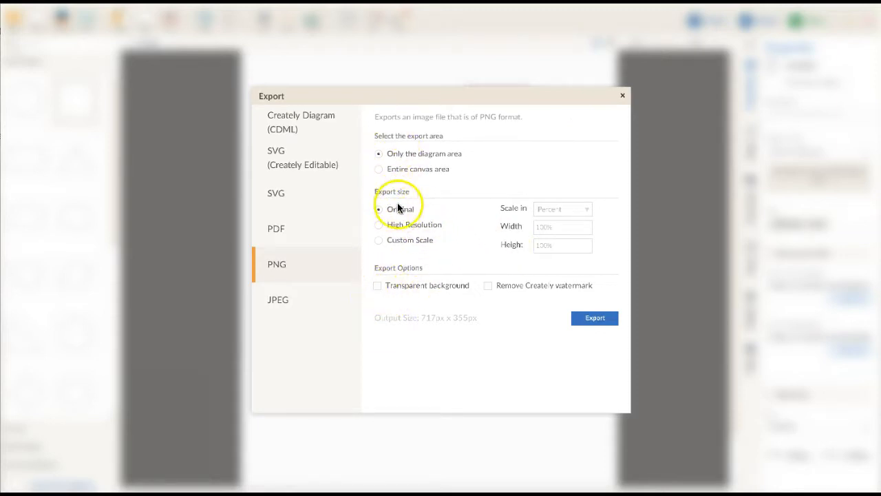
{"action": "mouse_move", "coordinate": [383, 166]}
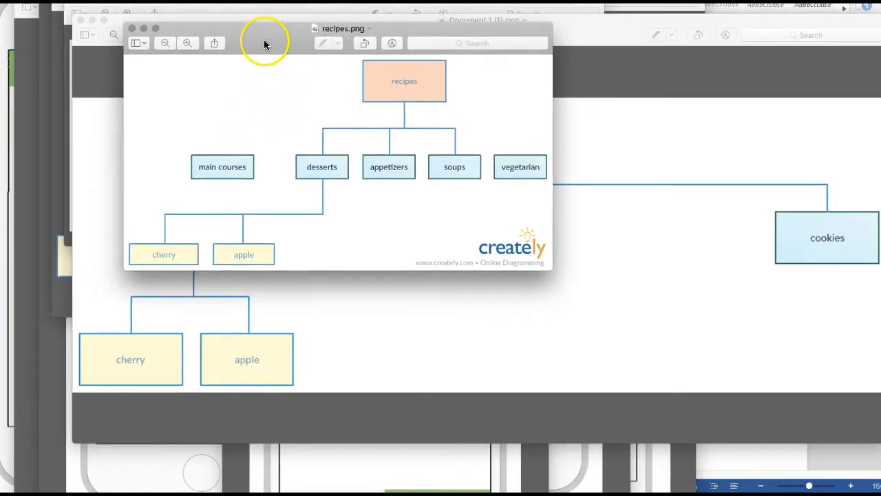
{"action": "mouse_move", "coordinate": [550, 269]}
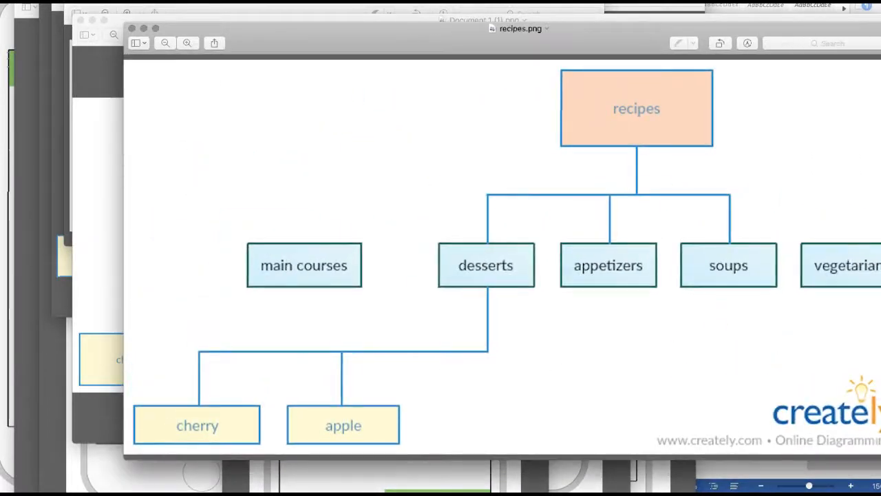
View recipes.png in Preview and toggle the Markup Toolbar on and off
{"action": "left_click", "coordinate": [165, 42]}
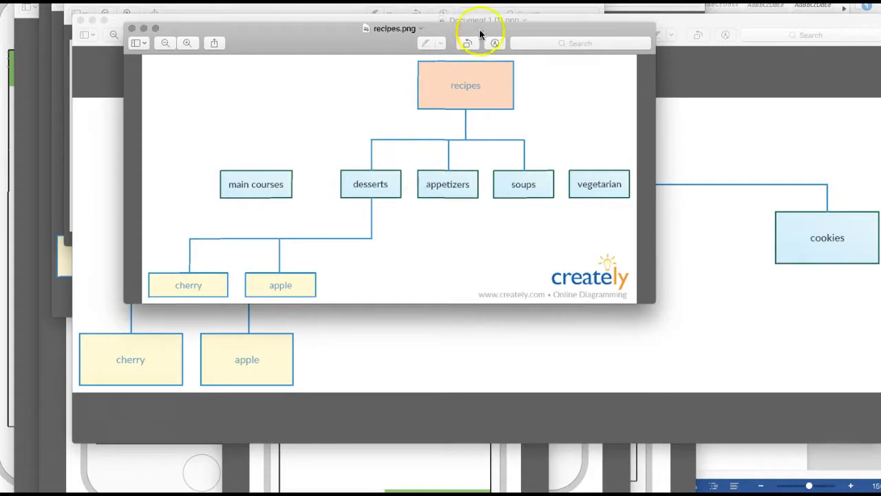
{"action": "left_click", "coordinate": [496, 42]}
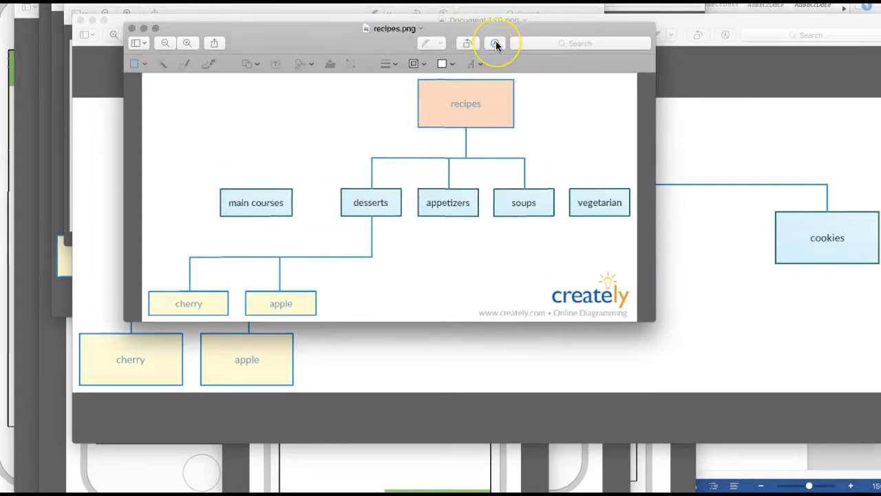
{"action": "mouse_move", "coordinate": [494, 43]}
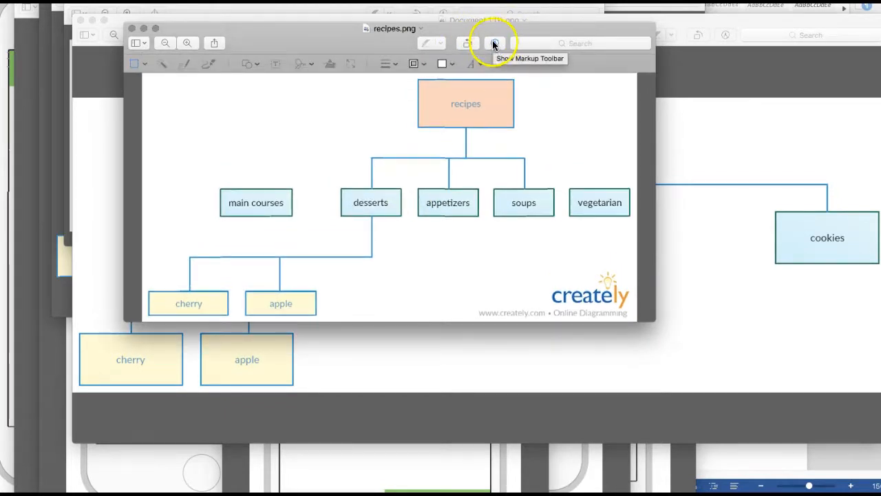
{"action": "left_click", "coordinate": [495, 43]}
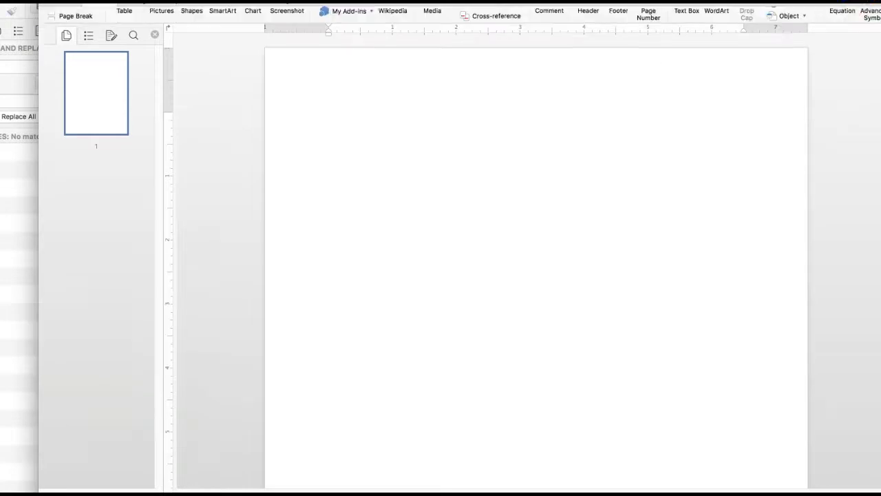
Insert recipes.png from Downloads onto the blank Word page via Picture from File
{"action": "left_click", "coordinate": [162, 20]}
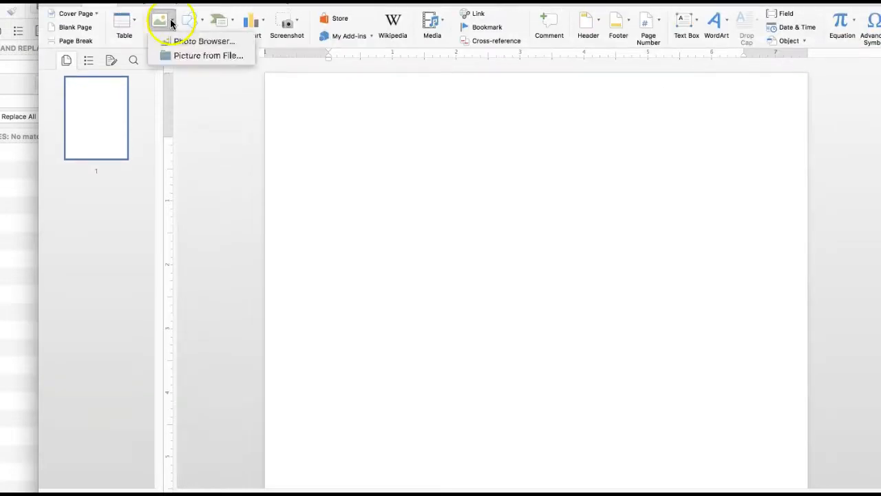
{"action": "left_click", "coordinate": [208, 56]}
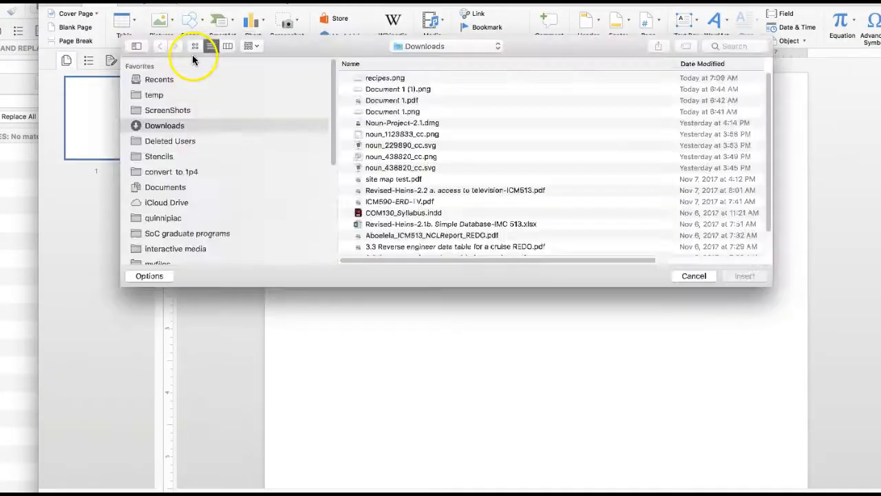
{"action": "left_click", "coordinate": [385, 77]}
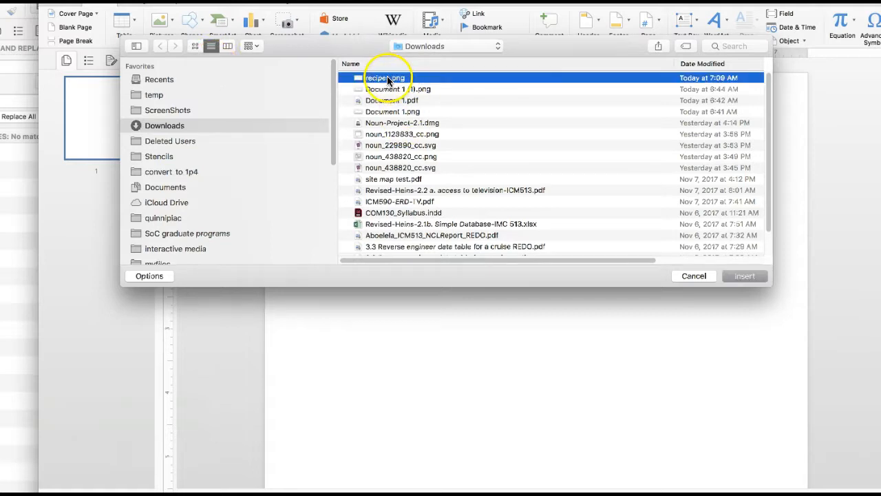
{"action": "mouse_move", "coordinate": [681, 245]}
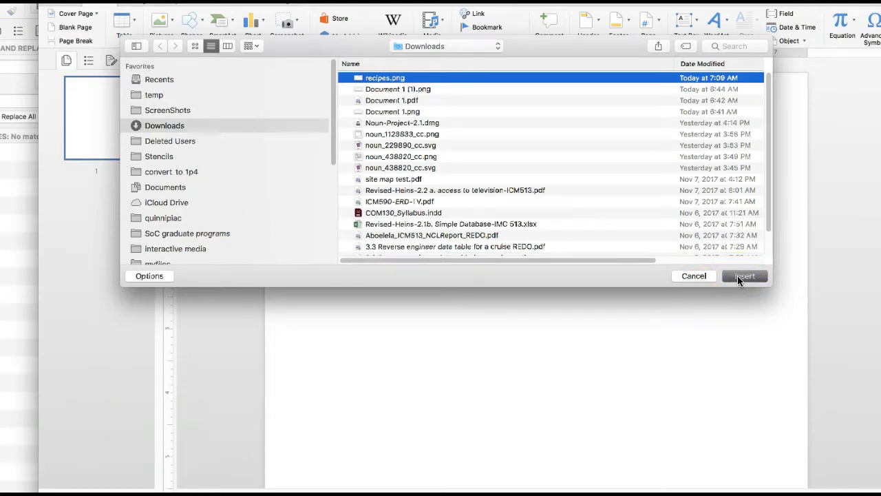
{"action": "left_click", "coordinate": [744, 275]}
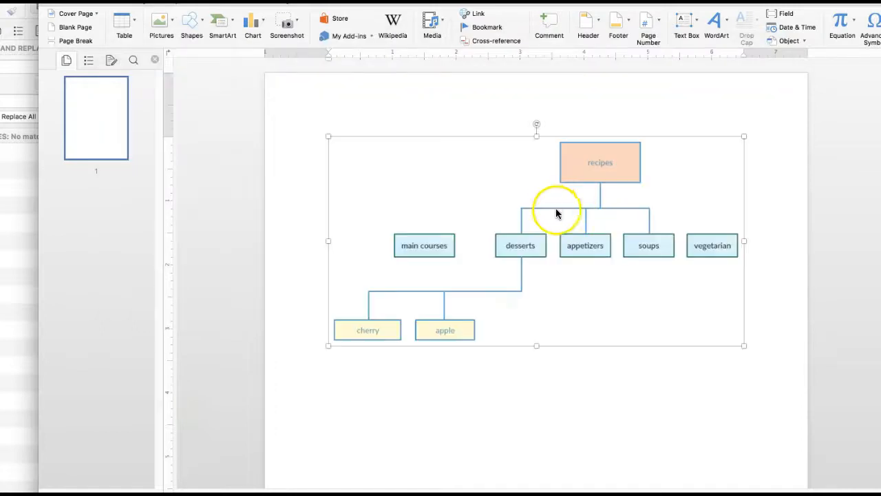
Trim the picture's empty lower area and resize it to about 6.17 in by 3 in
{"action": "left_click", "coordinate": [557, 209]}
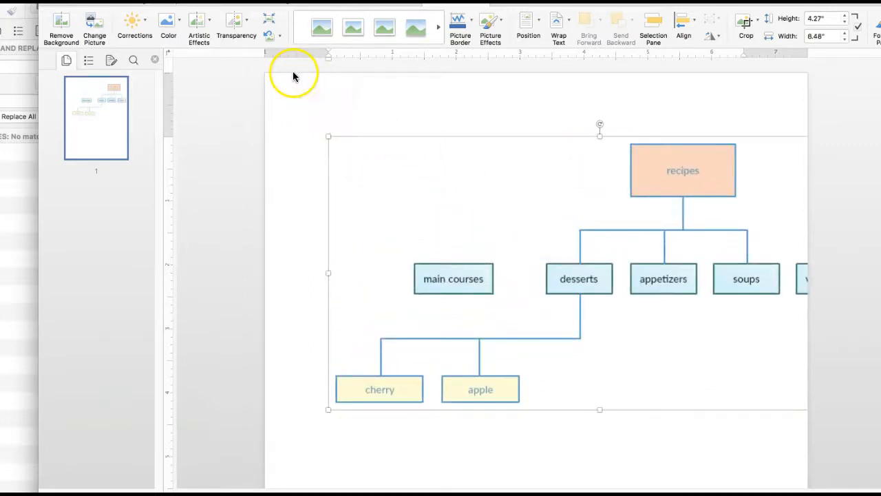
{"action": "mouse_move", "coordinate": [384, 186]}
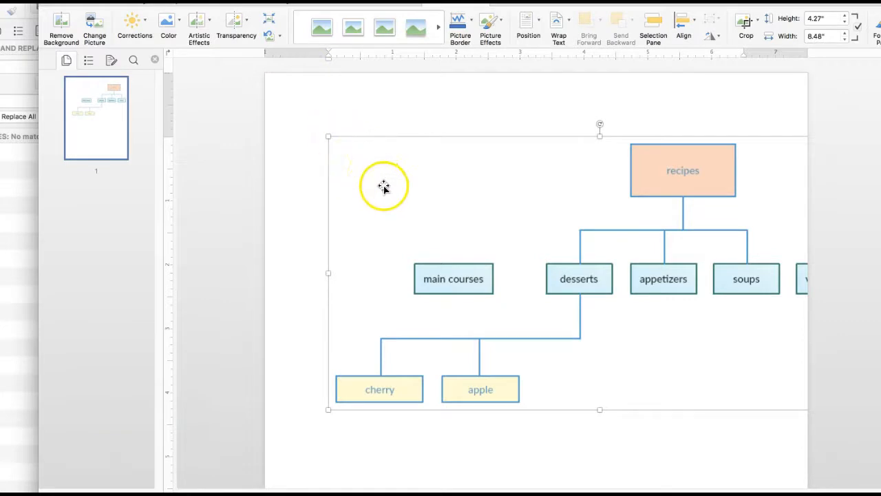
{"action": "mouse_move", "coordinate": [365, 179]}
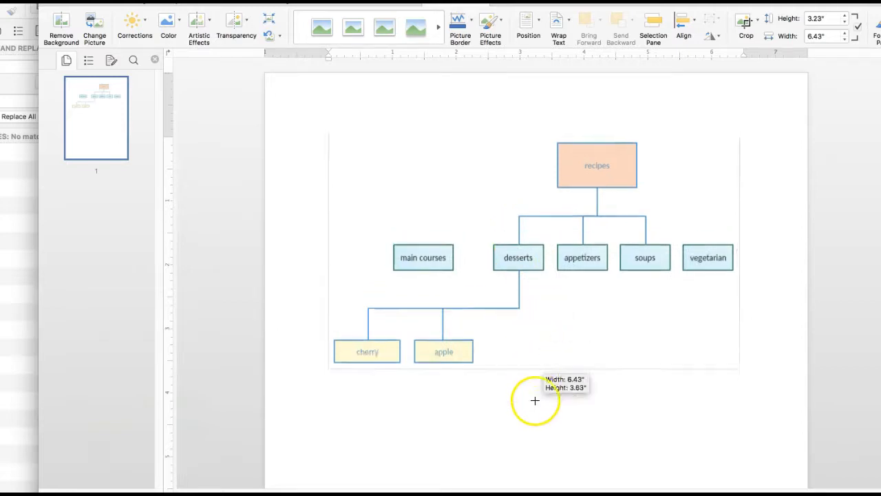
{"action": "left_click_drag", "start_coordinate": [534, 402], "coordinate": [534, 341]}
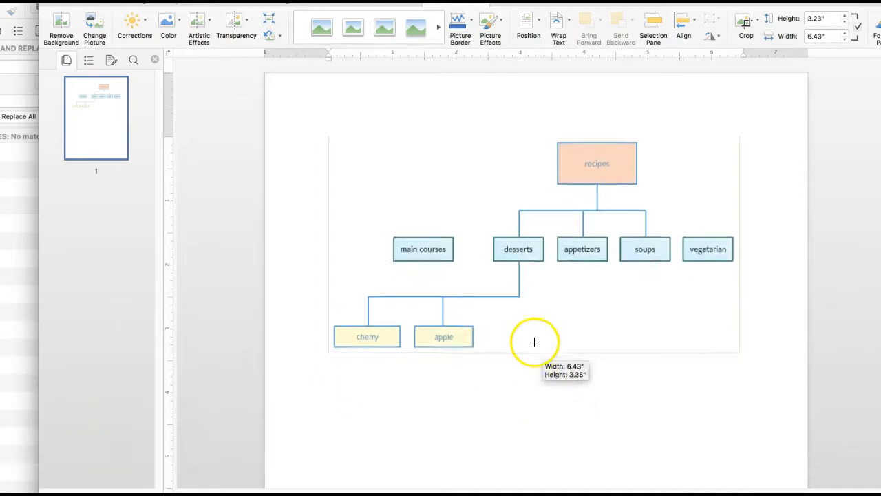
{"action": "left_click_drag", "start_coordinate": [534, 341], "coordinate": [740, 337]}
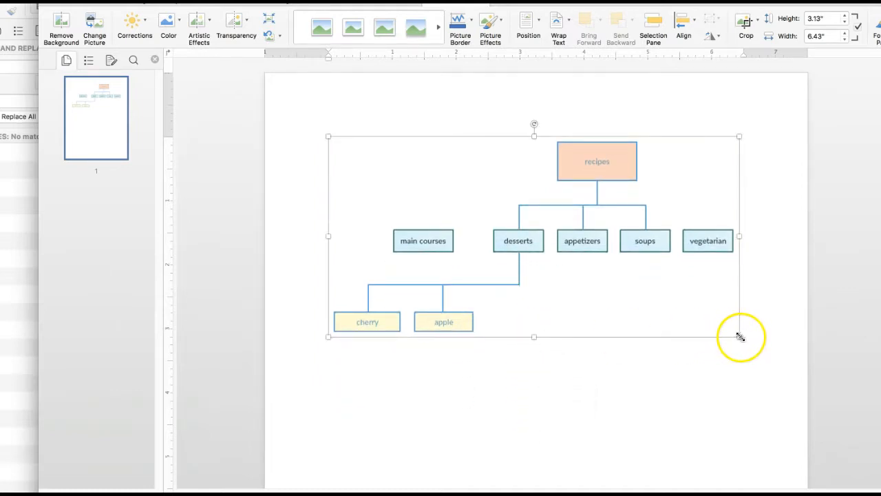
{"action": "left_click_drag", "start_coordinate": [738, 336], "coordinate": [668, 304]}
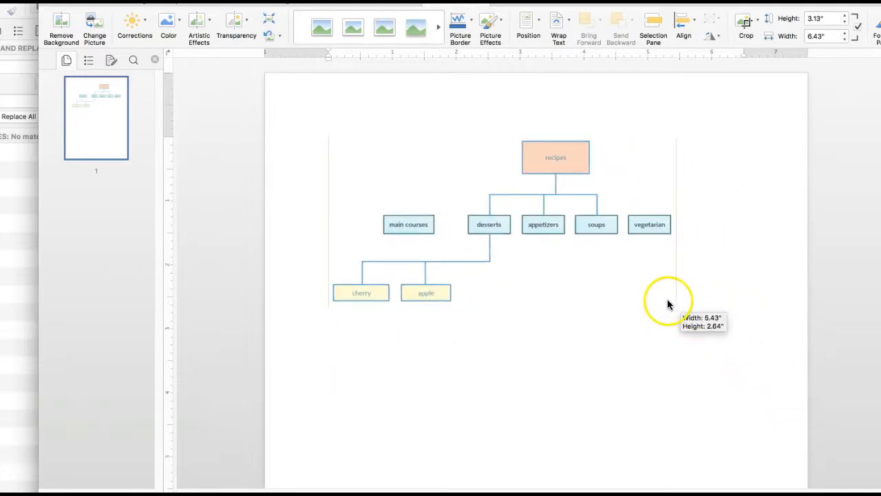
{"action": "left_click_drag", "start_coordinate": [668, 306], "coordinate": [675, 336]}
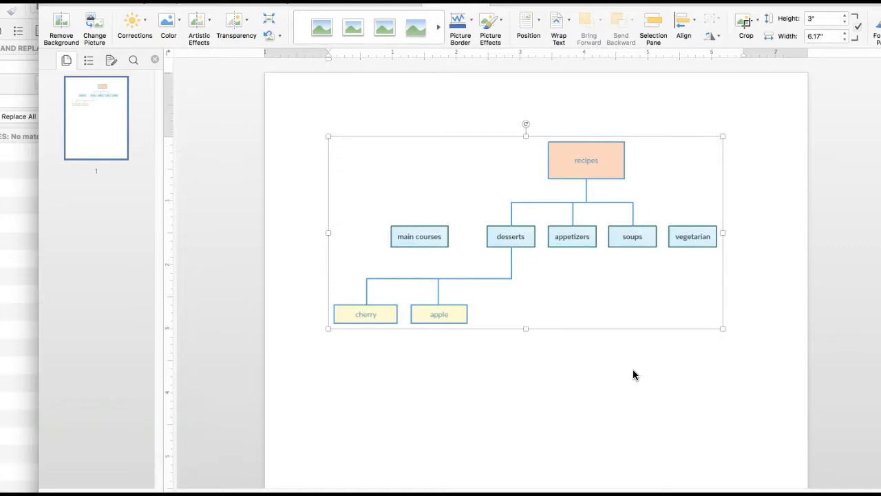
{"action": "mouse_move", "coordinate": [158, 229]}
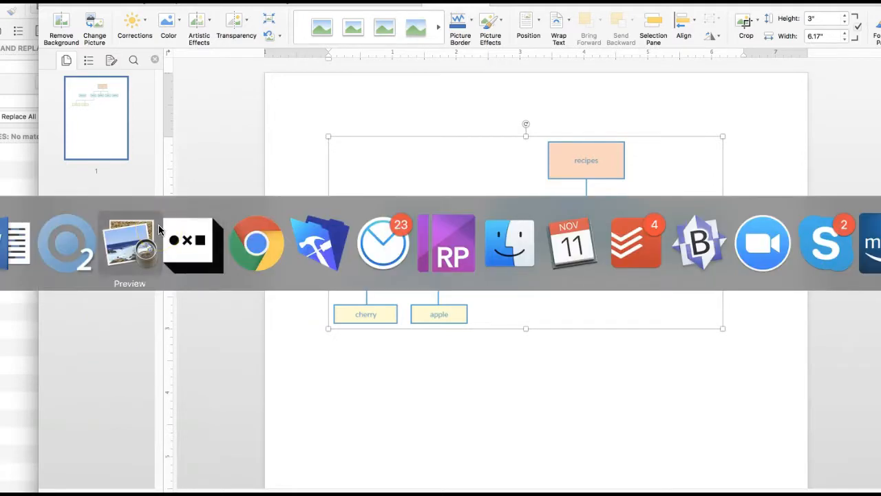
{"action": "mouse_move", "coordinate": [193, 243]}
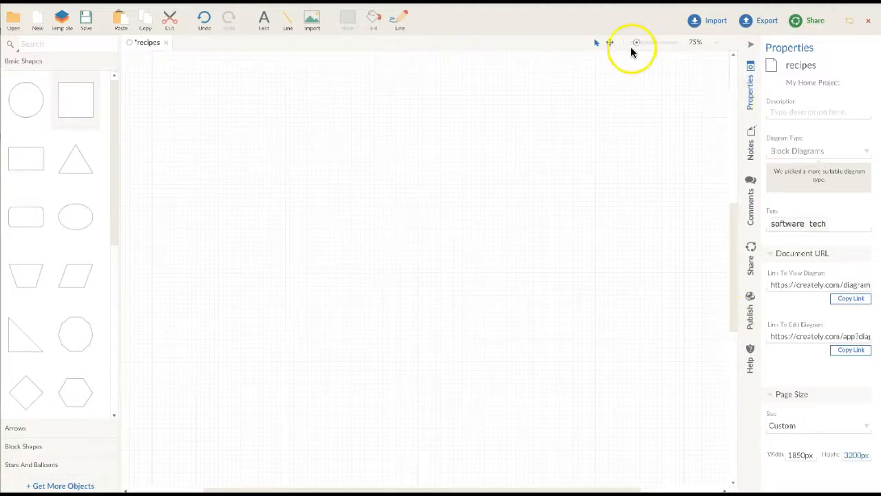
Switch back to the Creately tab with the recipes sitemap open
{"action": "left_click", "coordinate": [629, 41]}
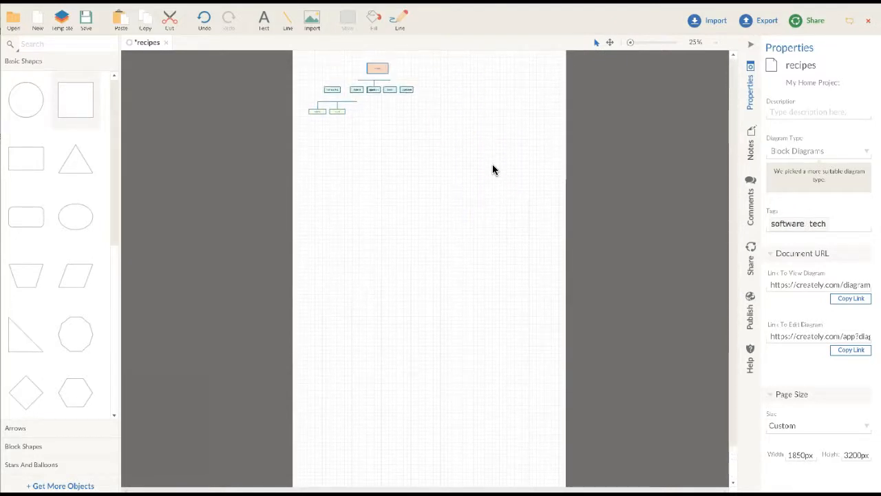
Drag the lower categories/cherry/apple box group far down the tall page, then deselect it
{"action": "left_click", "coordinate": [377, 69]}
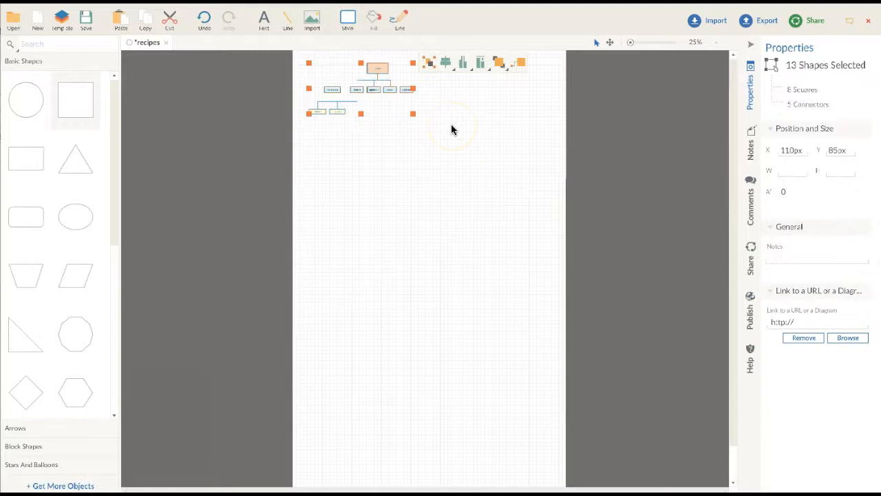
{"action": "left_click", "coordinate": [382, 209]}
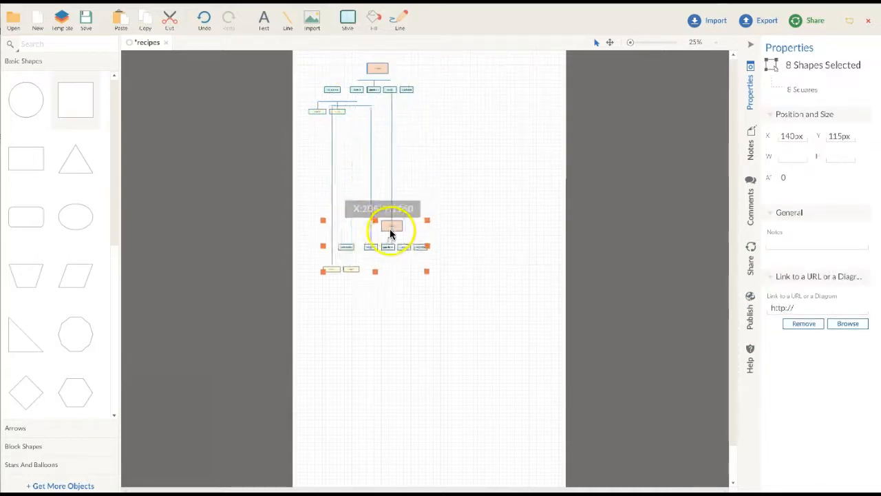
{"action": "left_click_drag", "start_coordinate": [391, 227], "coordinate": [380, 265]}
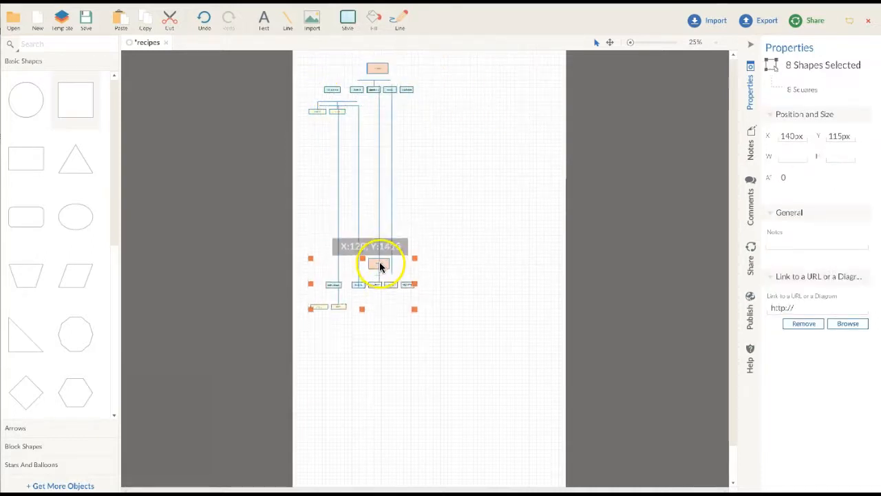
{"action": "left_click", "coordinate": [448, 193]}
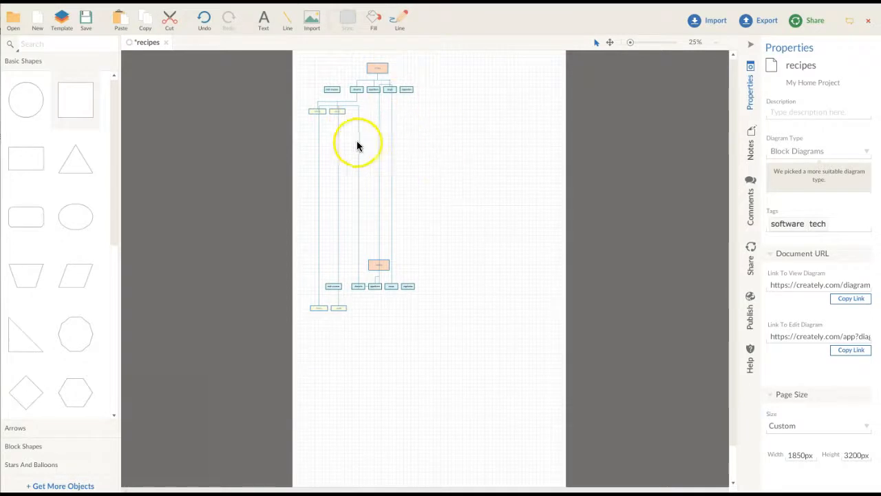
{"action": "mouse_move", "coordinate": [462, 141]}
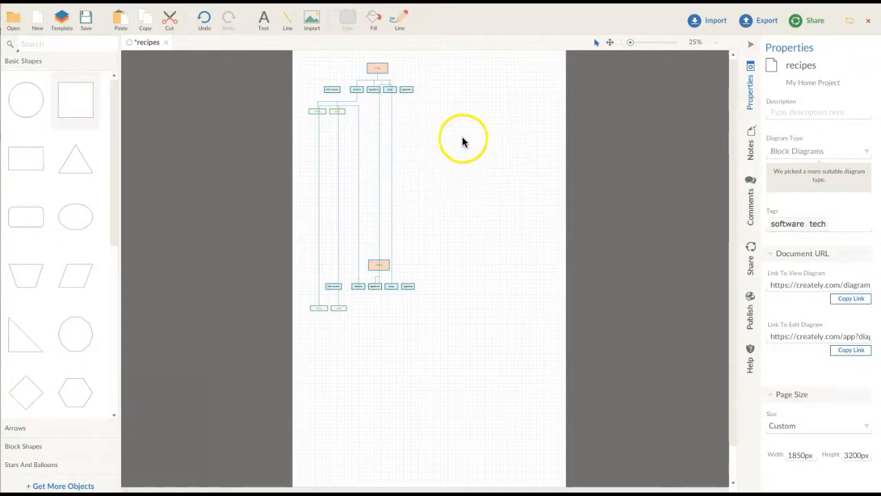
Export the stretched diagram as a PNG of only the diagram area at original size
{"action": "left_click", "coordinate": [765, 21]}
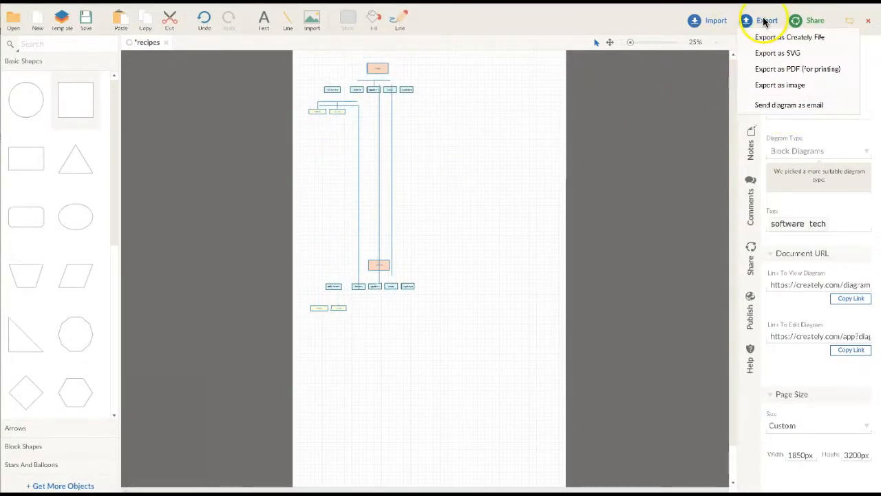
{"action": "mouse_move", "coordinate": [776, 85]}
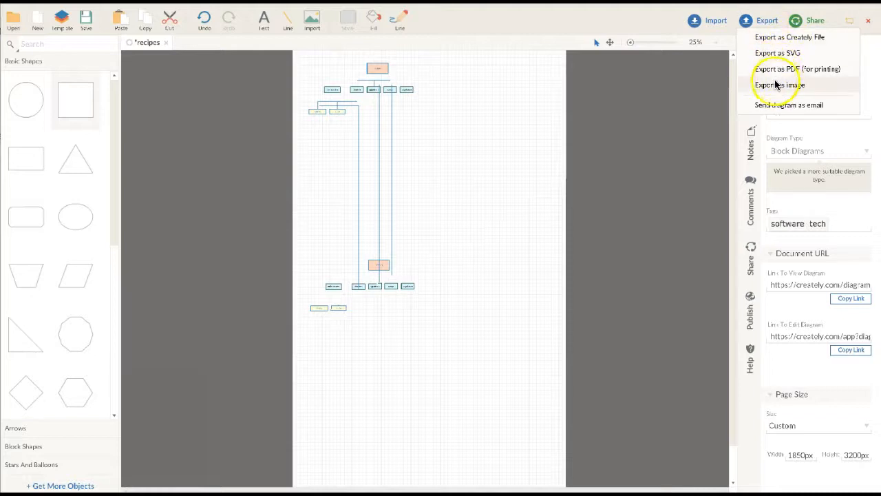
{"action": "left_click", "coordinate": [779, 85]}
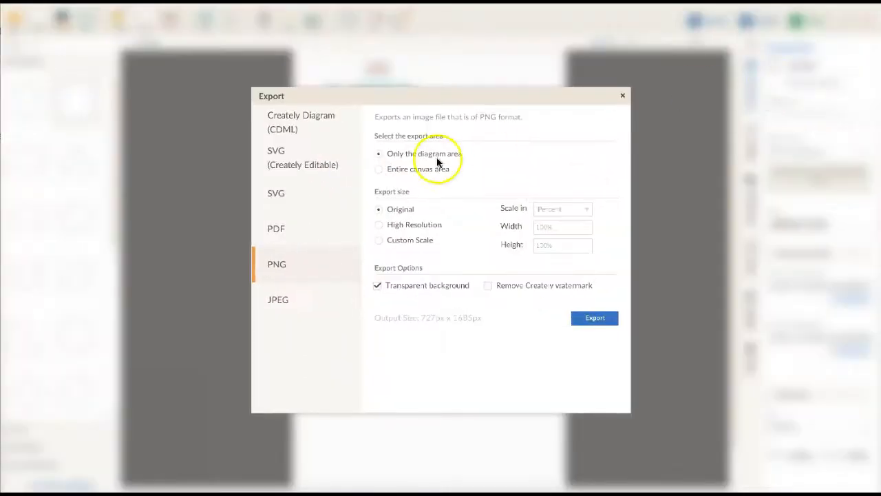
{"action": "mouse_move", "coordinate": [384, 176]}
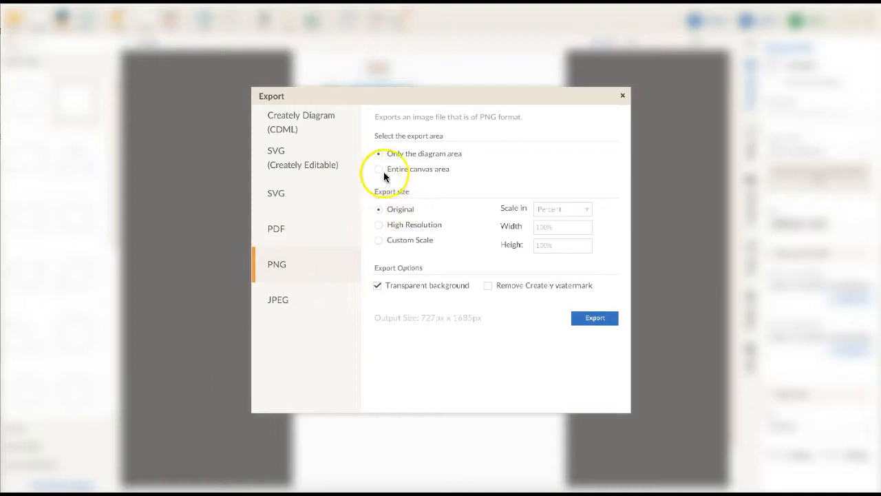
{"action": "mouse_move", "coordinate": [461, 306]}
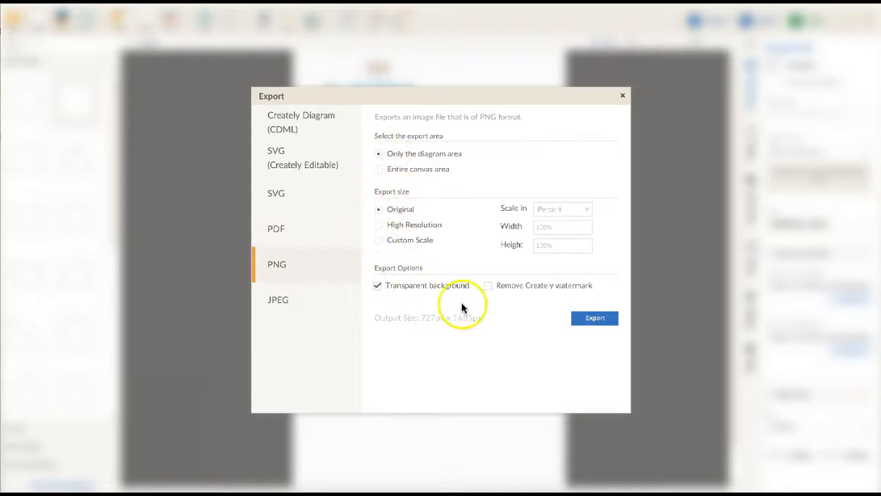
{"action": "left_click", "coordinate": [377, 284]}
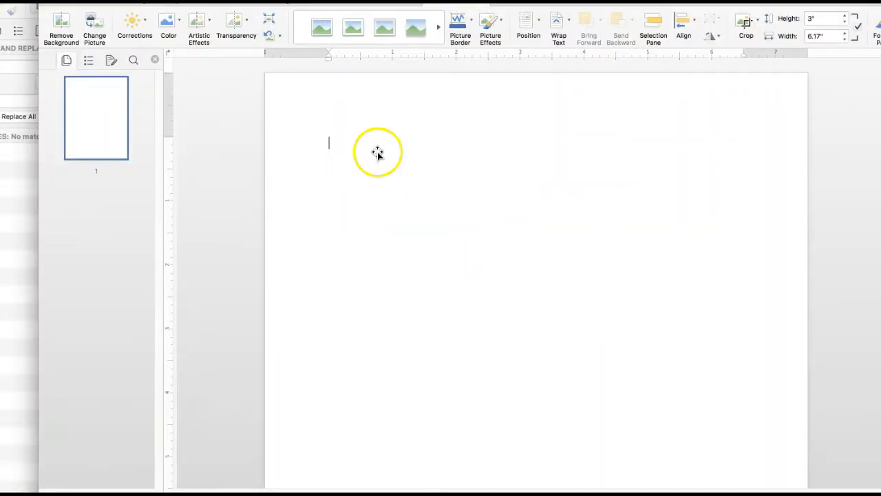
Start inserting a picture from file in Word, browsing the Downloads folder
{"action": "left_click", "coordinate": [377, 151]}
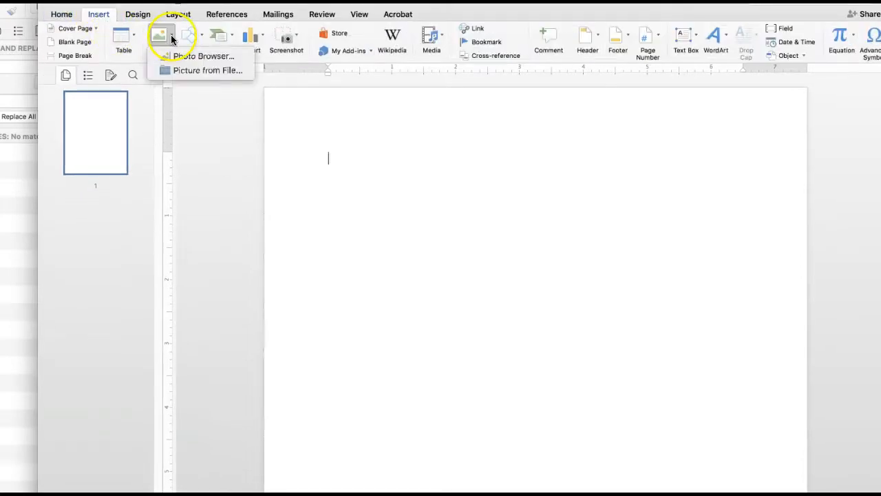
{"action": "left_click", "coordinate": [209, 69]}
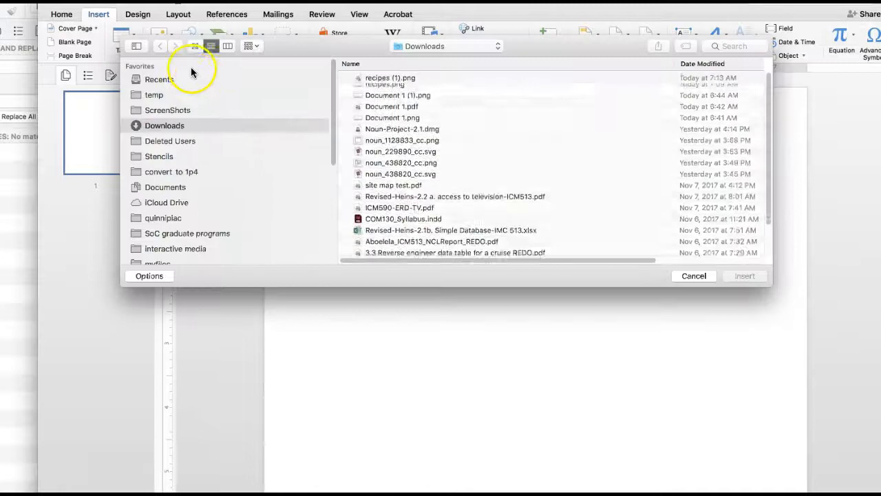
{"action": "left_click", "coordinate": [391, 77]}
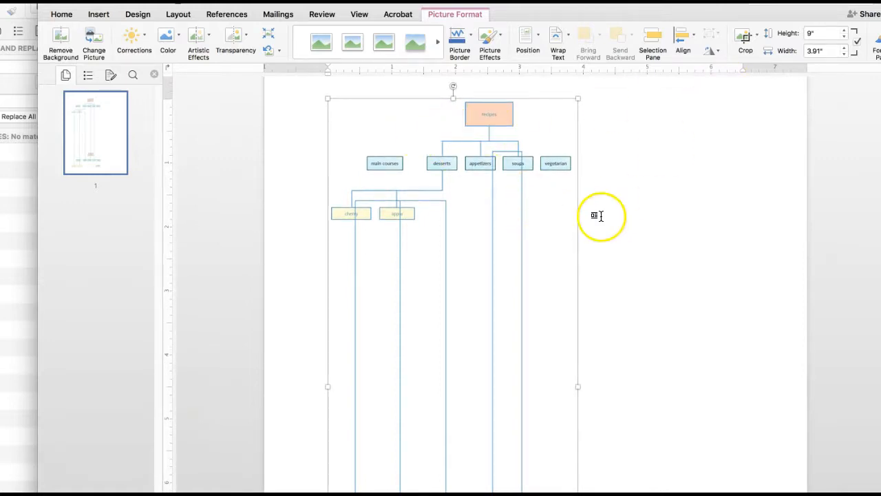
{"action": "mouse_move", "coordinate": [622, 127]}
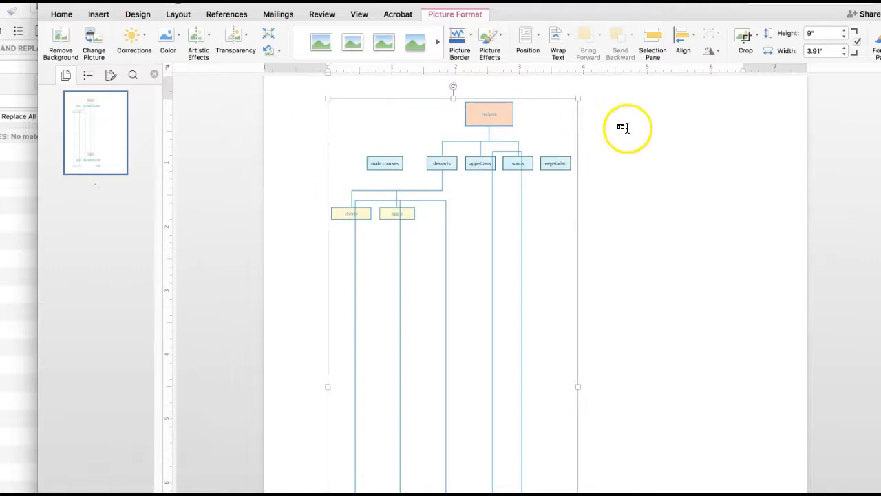
{"action": "mouse_move", "coordinate": [626, 128]}
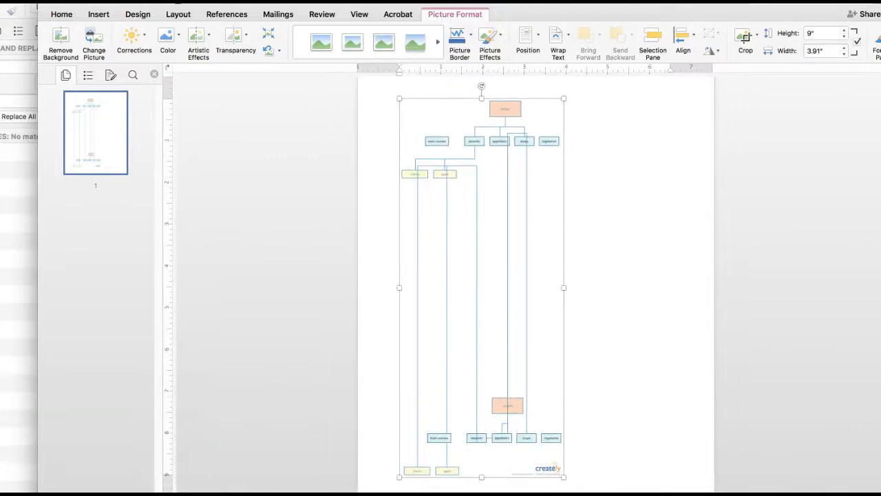
Leave the inserted recipes (1).png 9 in tall and place the cursor after it
{"action": "left_click", "coordinate": [645, 388]}
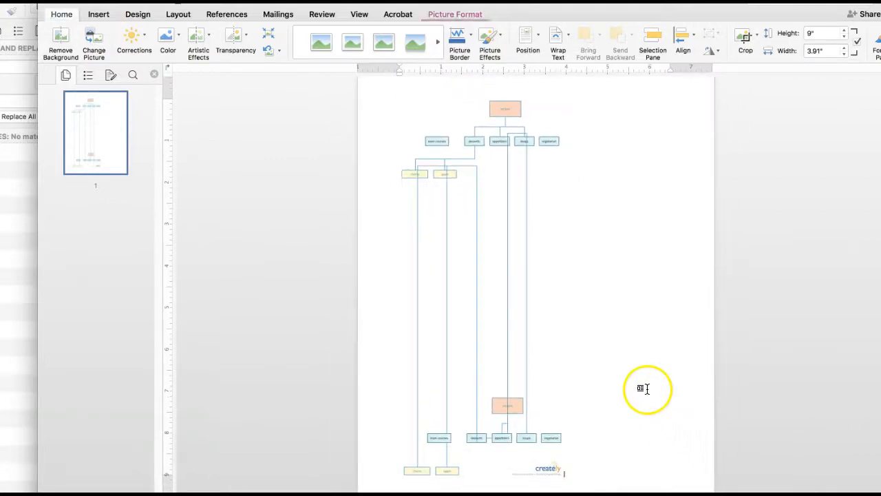
{"action": "left_click", "coordinate": [646, 388]}
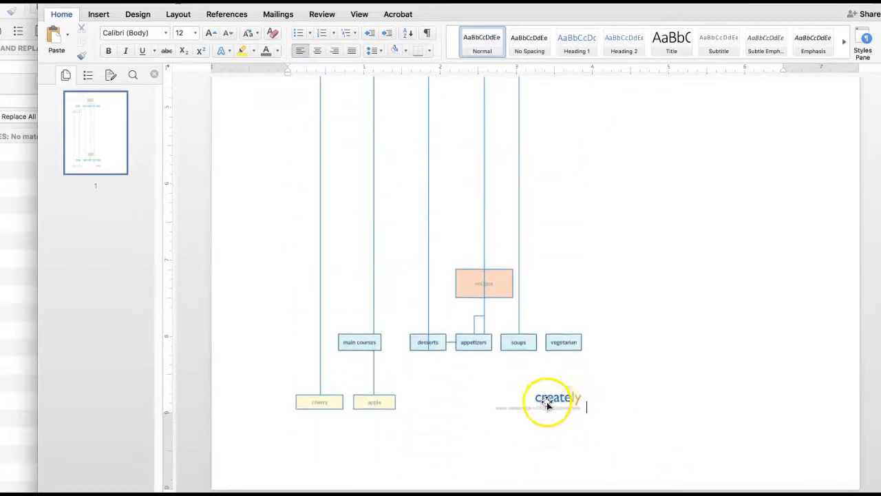
{"action": "scroll", "scroll_direction": "up", "scroll_amount": 3}
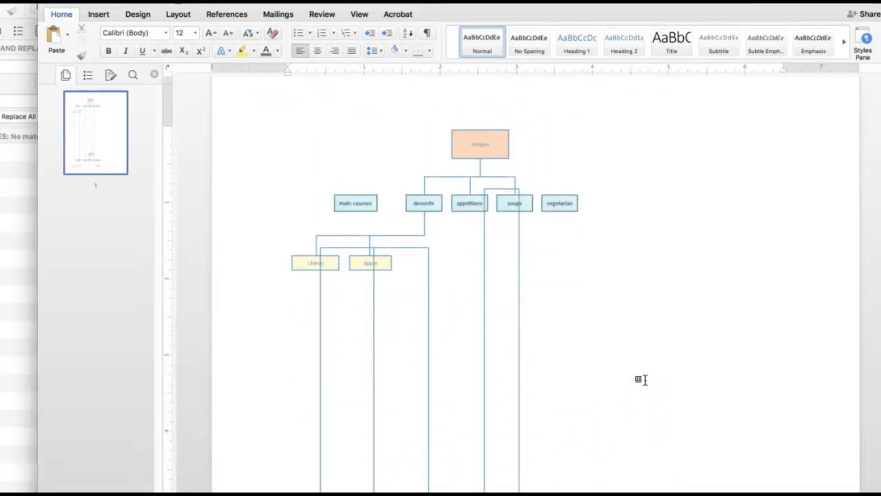
{"action": "scroll", "scroll_direction": "up", "scroll_amount": 3}
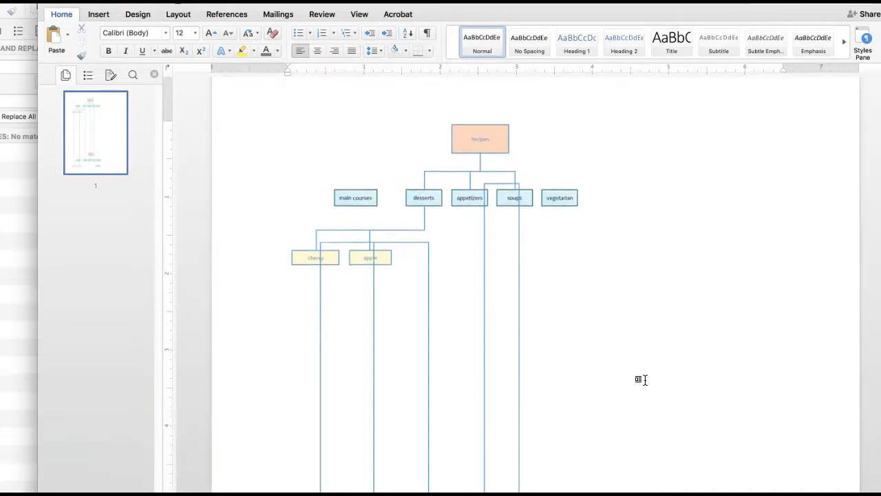
{"action": "scroll", "scroll_direction": "up", "scroll_amount": 3}
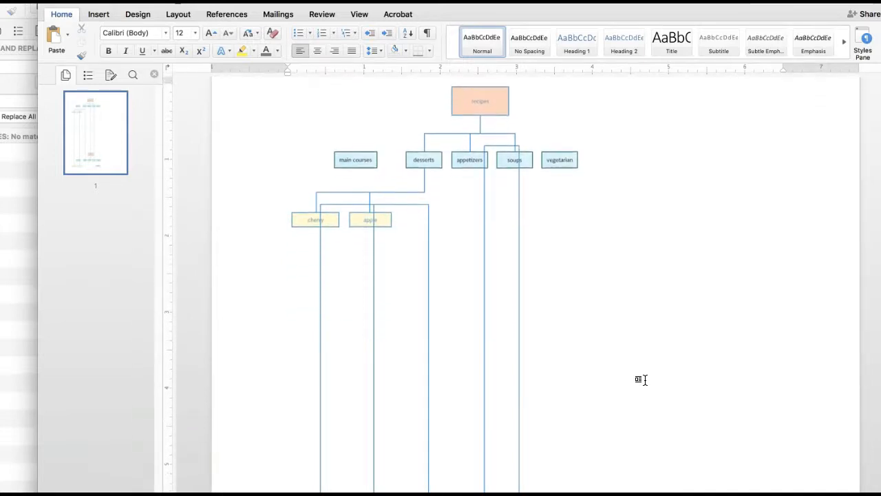
{"action": "scroll", "scroll_direction": "down", "scroll_amount": 3}
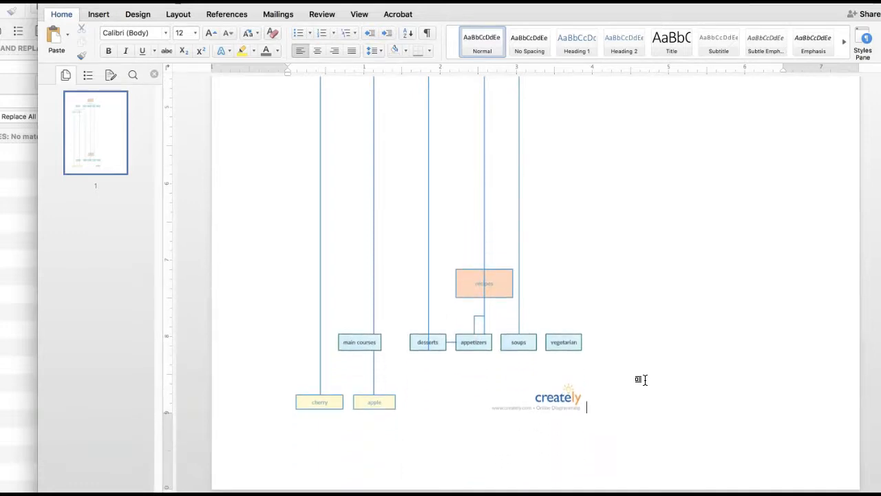
{"action": "scroll", "scroll_direction": "up", "scroll_amount": 3}
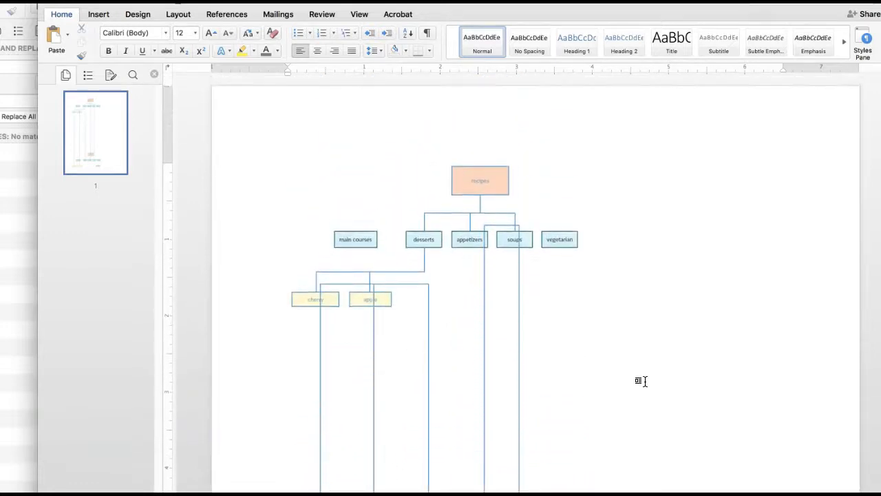
{"action": "mouse_move", "coordinate": [639, 237]}
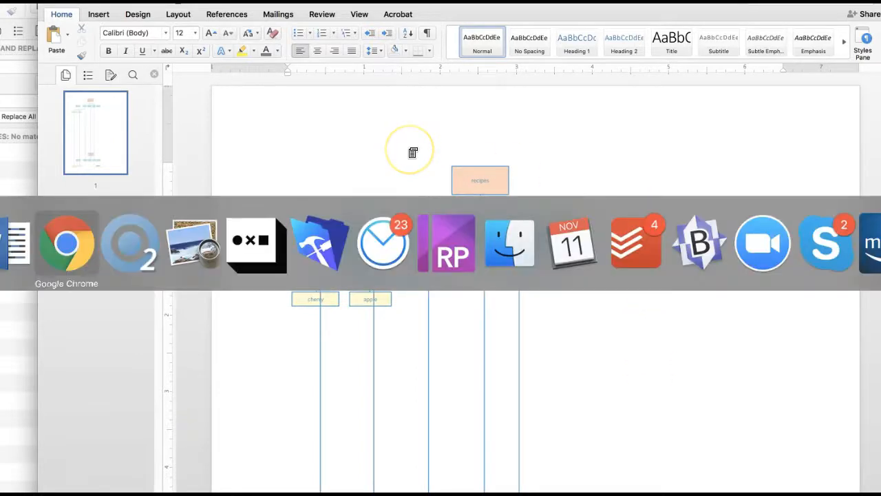
{"action": "mouse_move", "coordinate": [192, 241]}
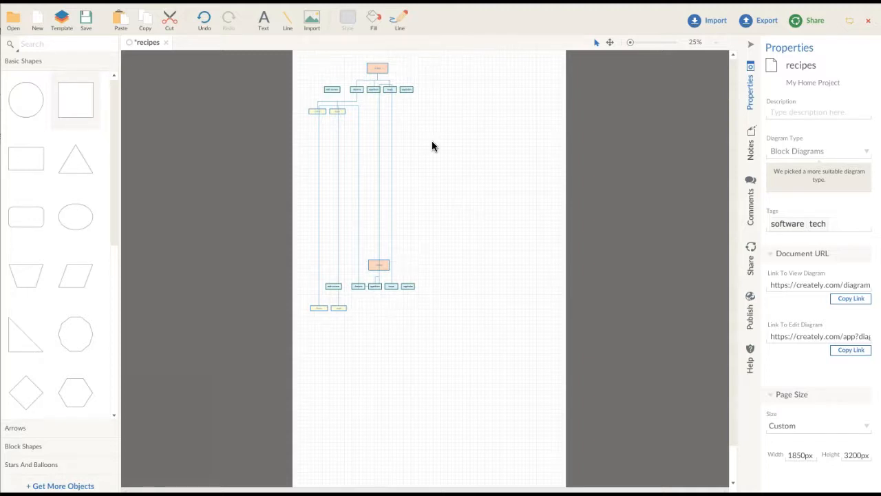
{"action": "mouse_move", "coordinate": [243, 275]}
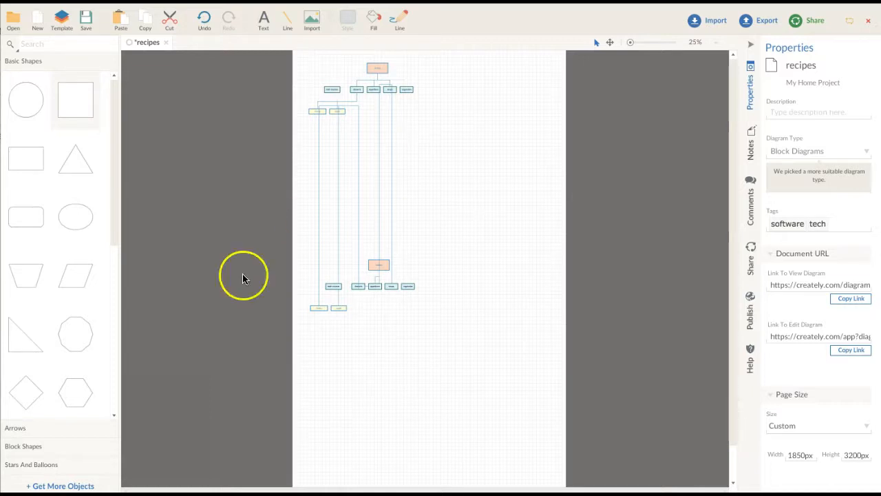